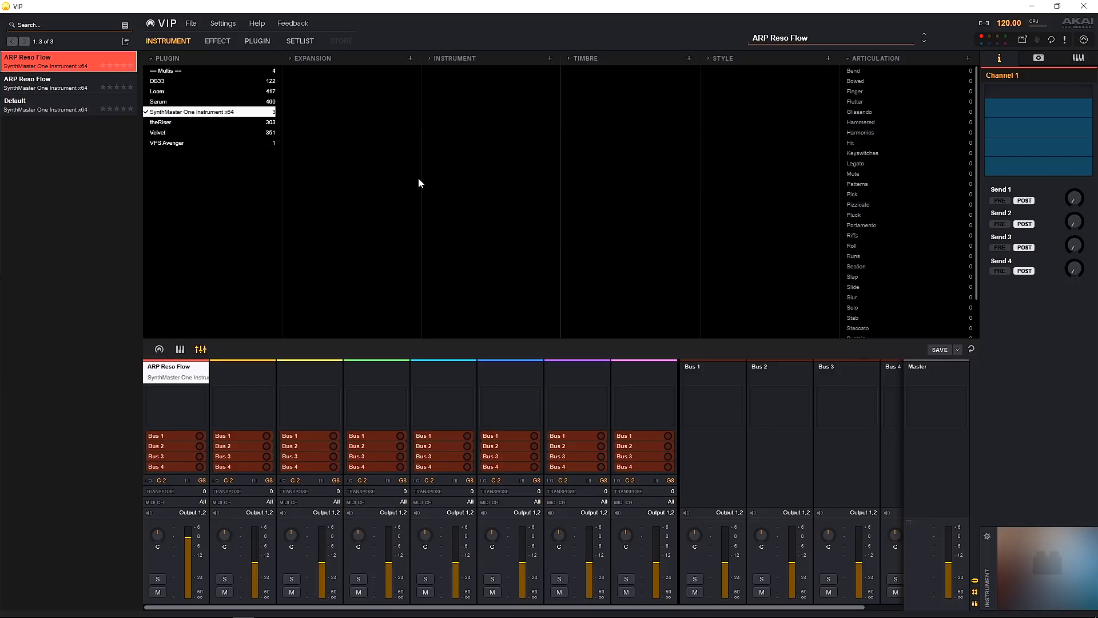
pyautogui.moveTo(625, 179)
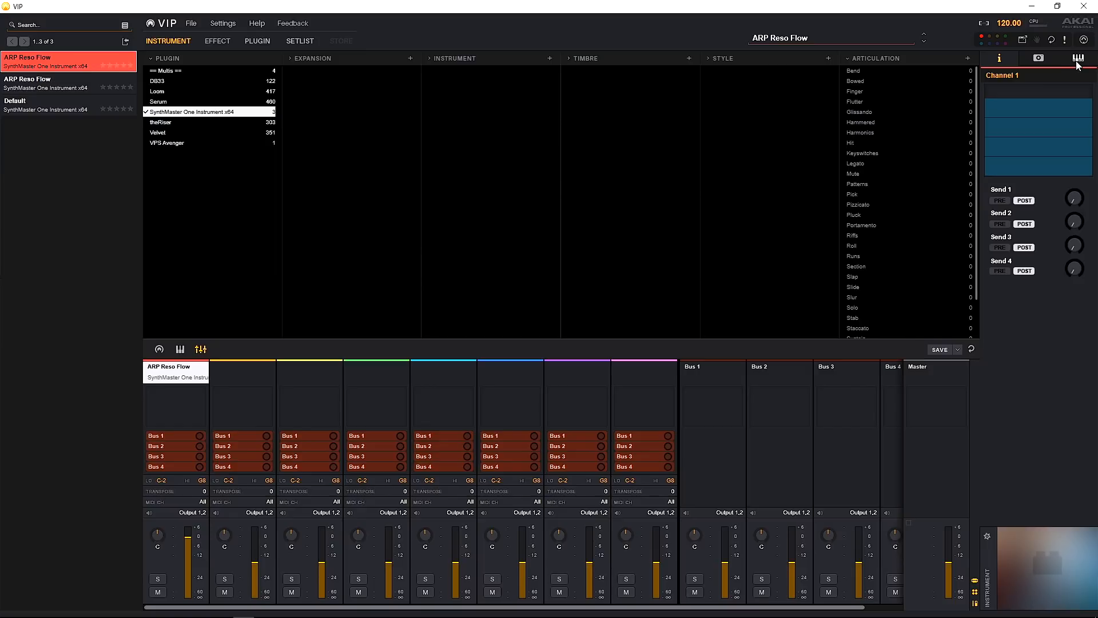
pyautogui.moveTo(1078, 62)
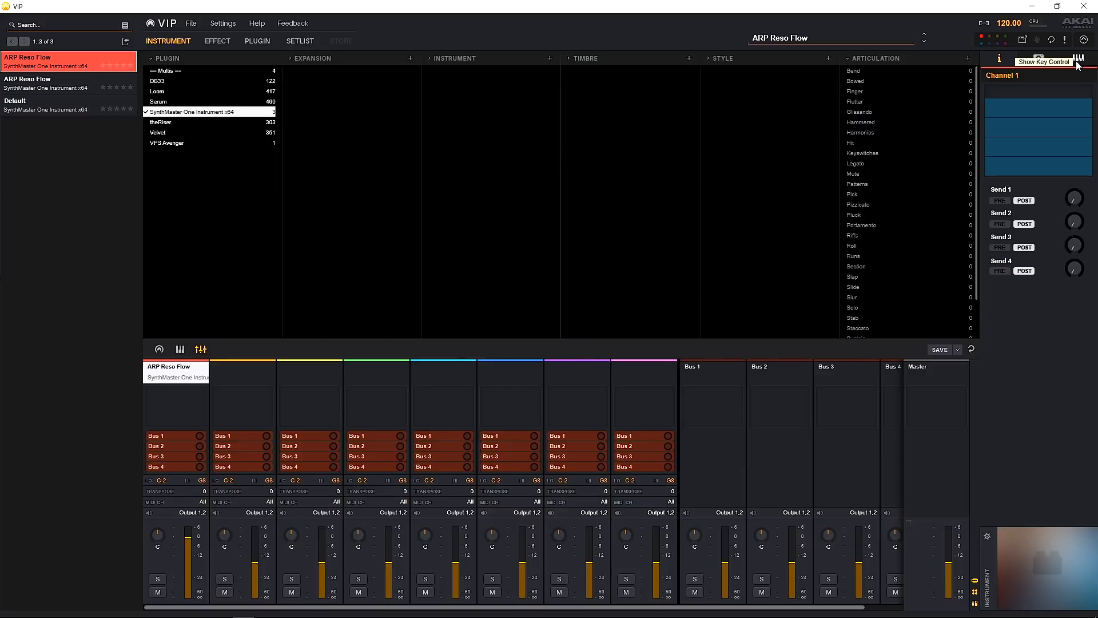
# Turn Key Control on in Scales mode, keeping key C and the Major scale
pyautogui.click(1080, 58)
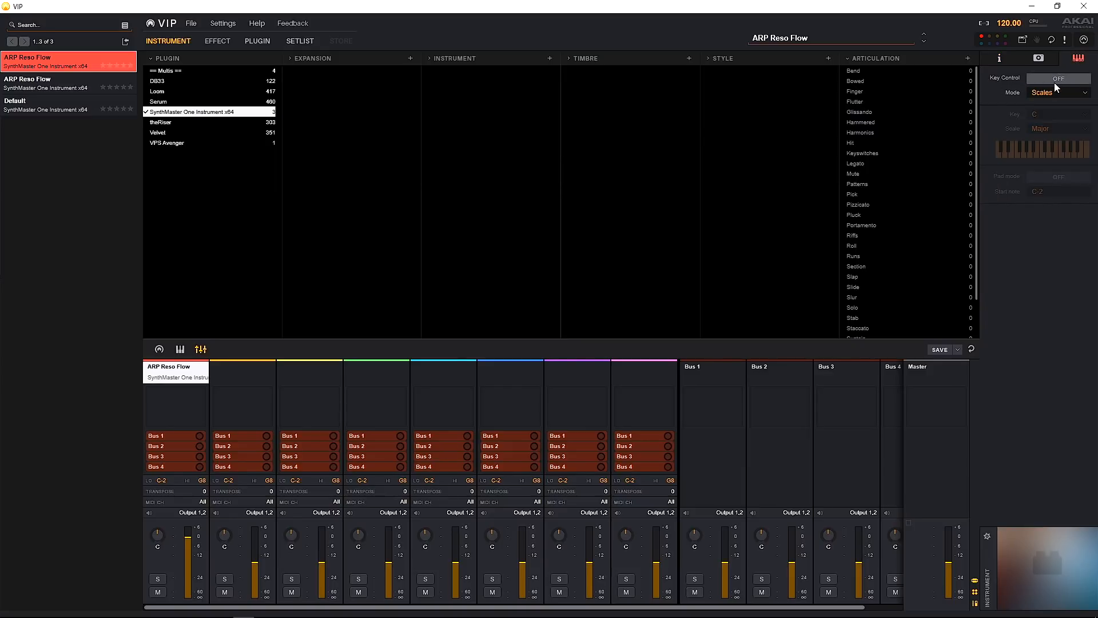
pyautogui.click(1058, 78)
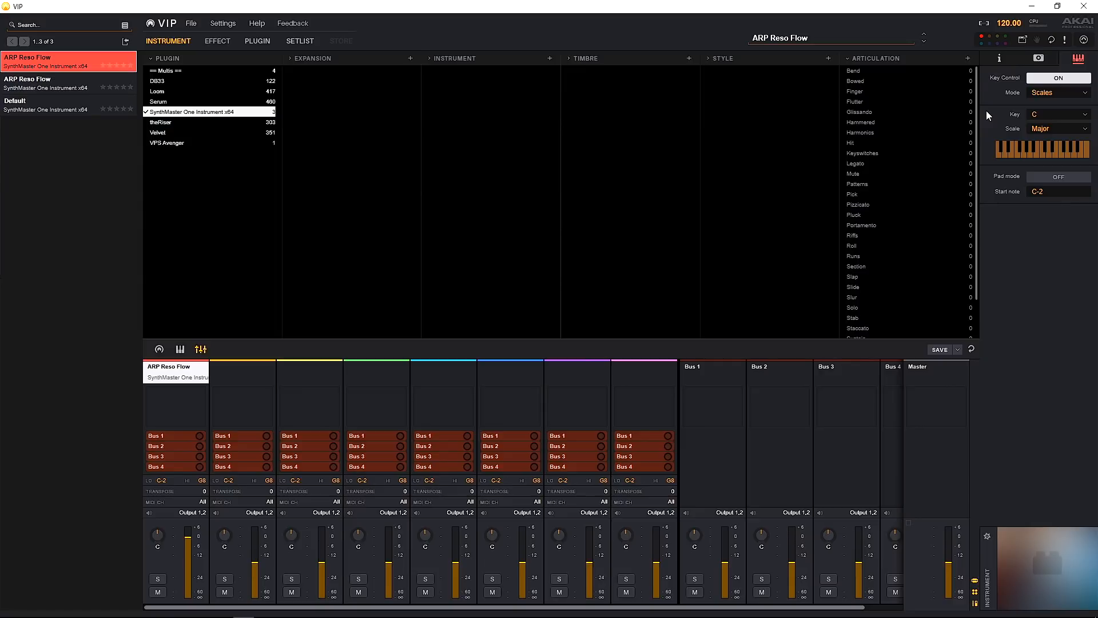
pyautogui.moveTo(1043, 97)
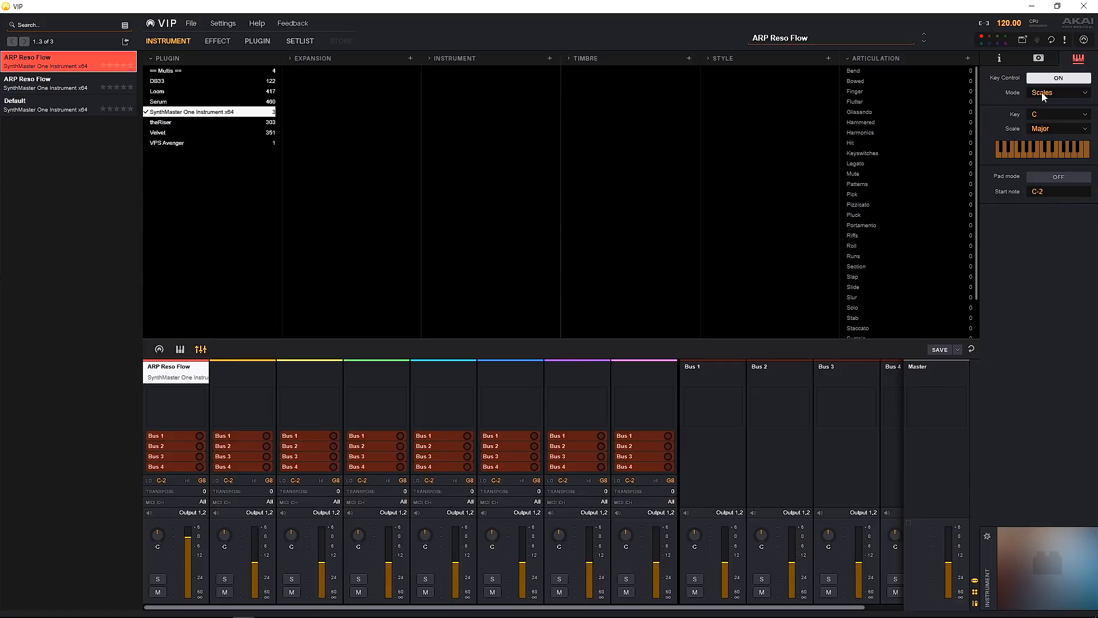
pyautogui.click(1058, 93)
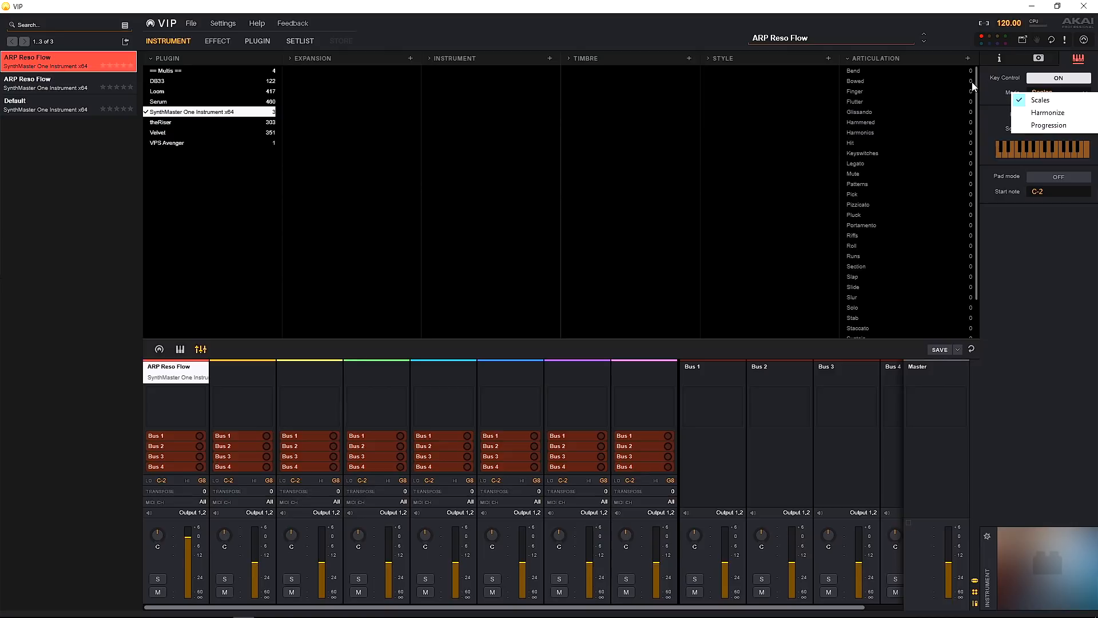
pyautogui.click(1040, 100)
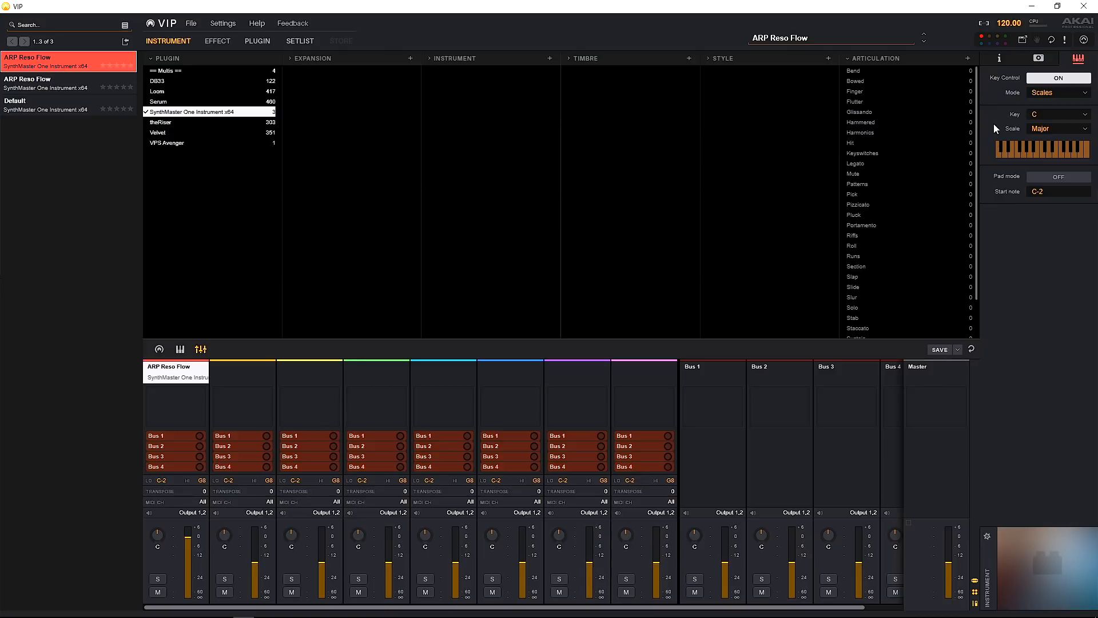
pyautogui.moveTo(1051, 125)
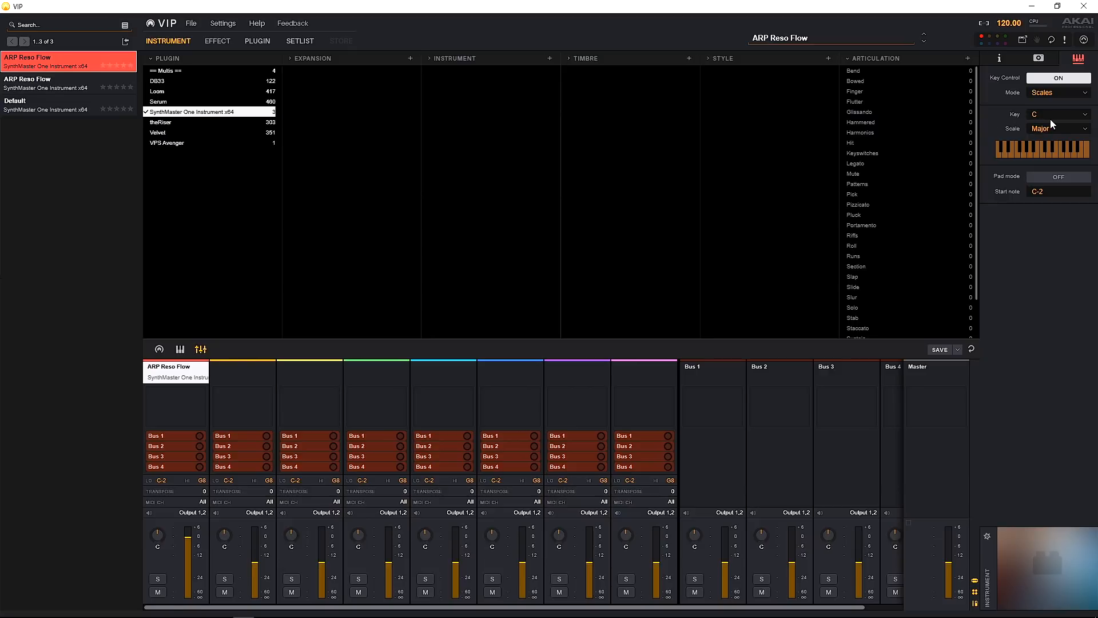
pyautogui.moveTo(992, 149)
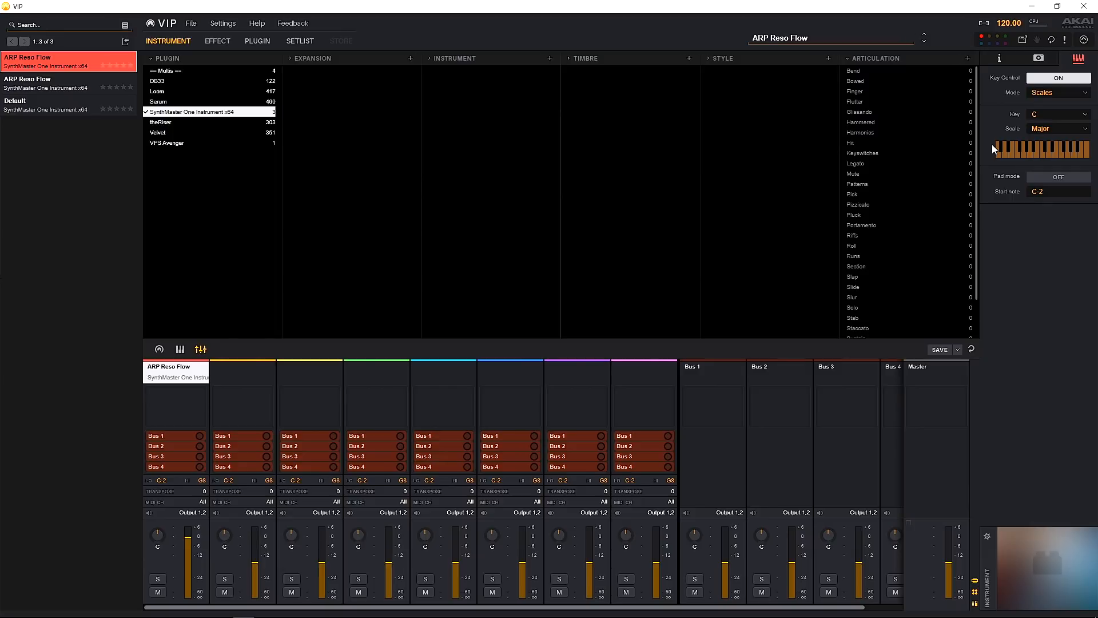
pyautogui.click(846, 225)
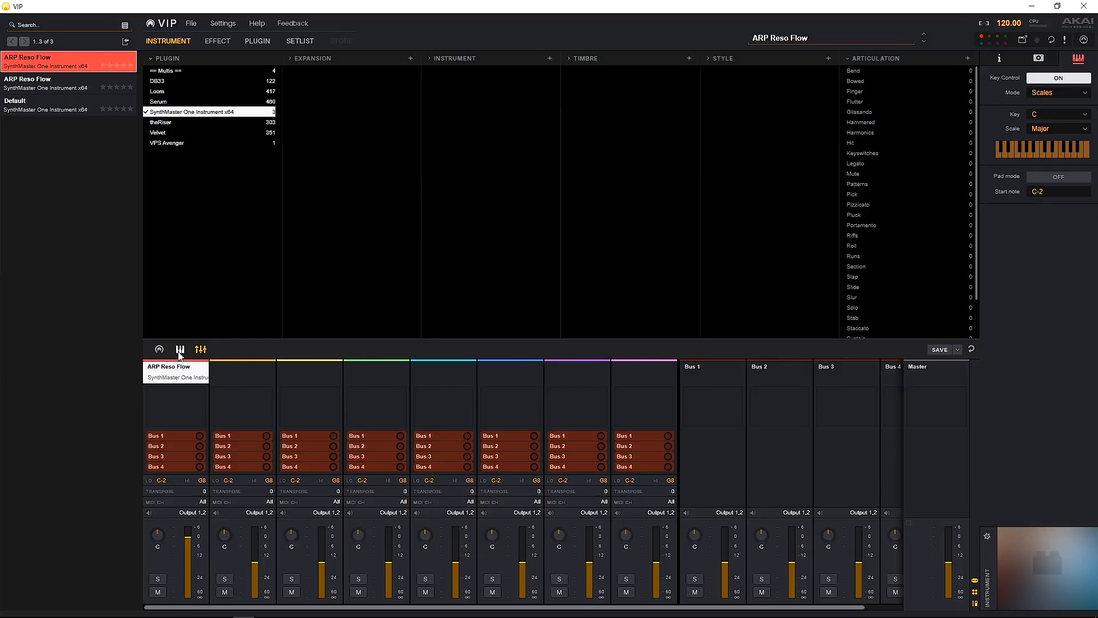
# Replace the mixer with the plugin control knobs and on-screen keyboard in the lower pane
pyautogui.click(179, 349)
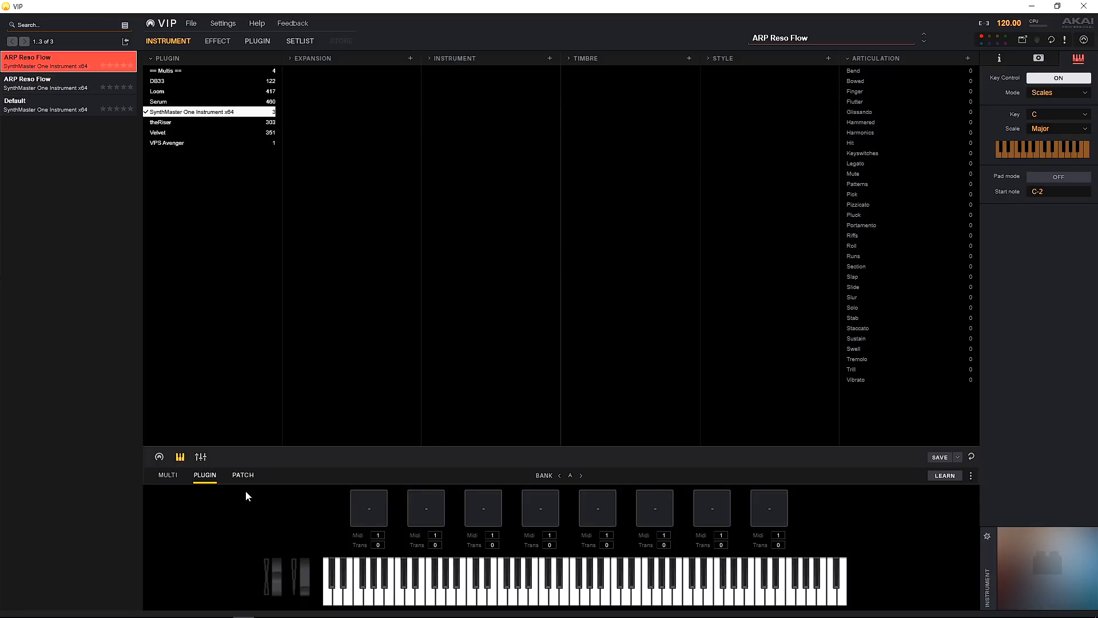
pyautogui.moveTo(812, 562)
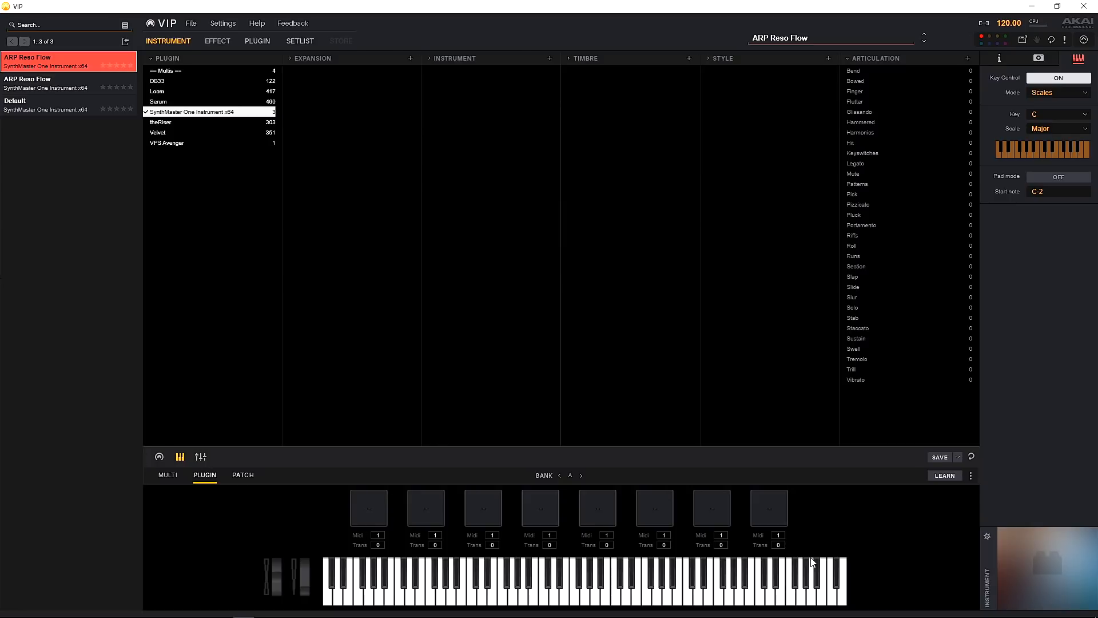
pyautogui.moveTo(862, 518)
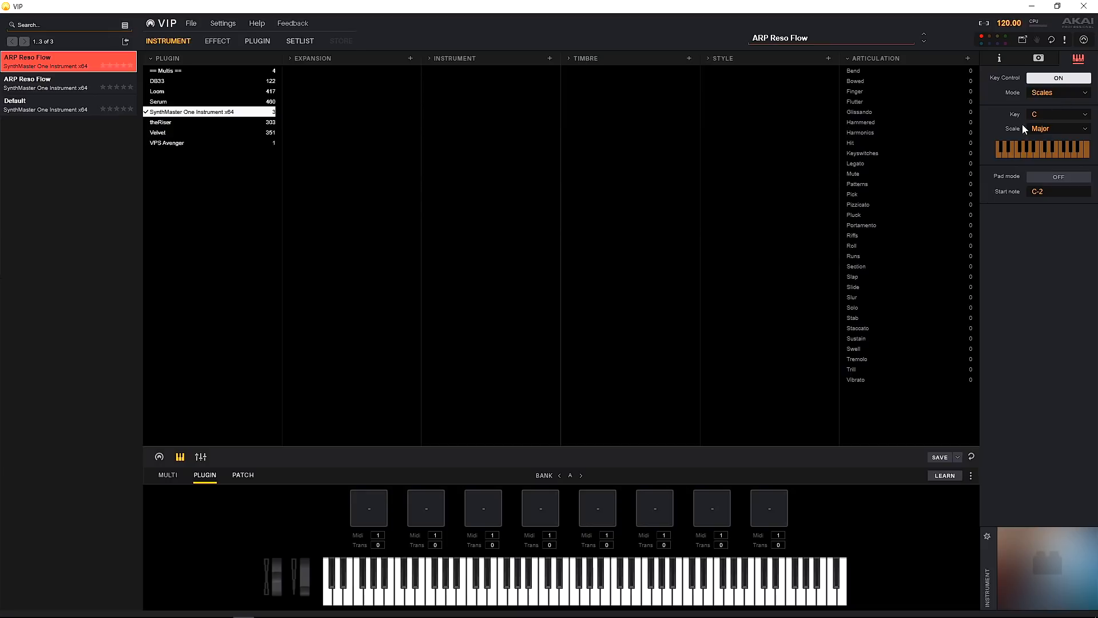
pyautogui.moveTo(673, 570)
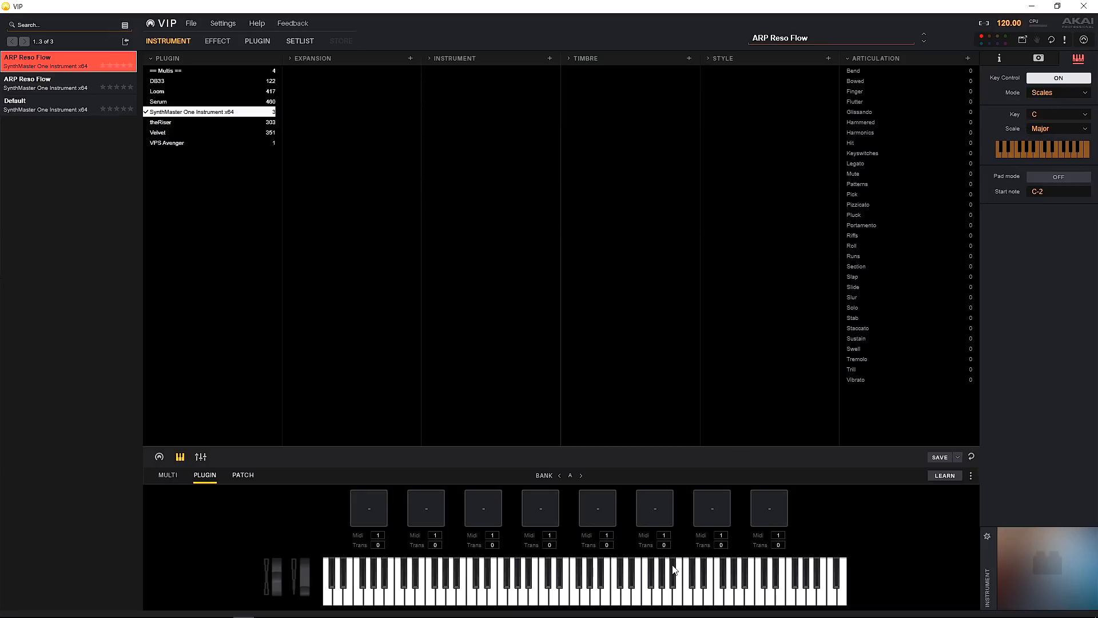
pyautogui.moveTo(680, 573)
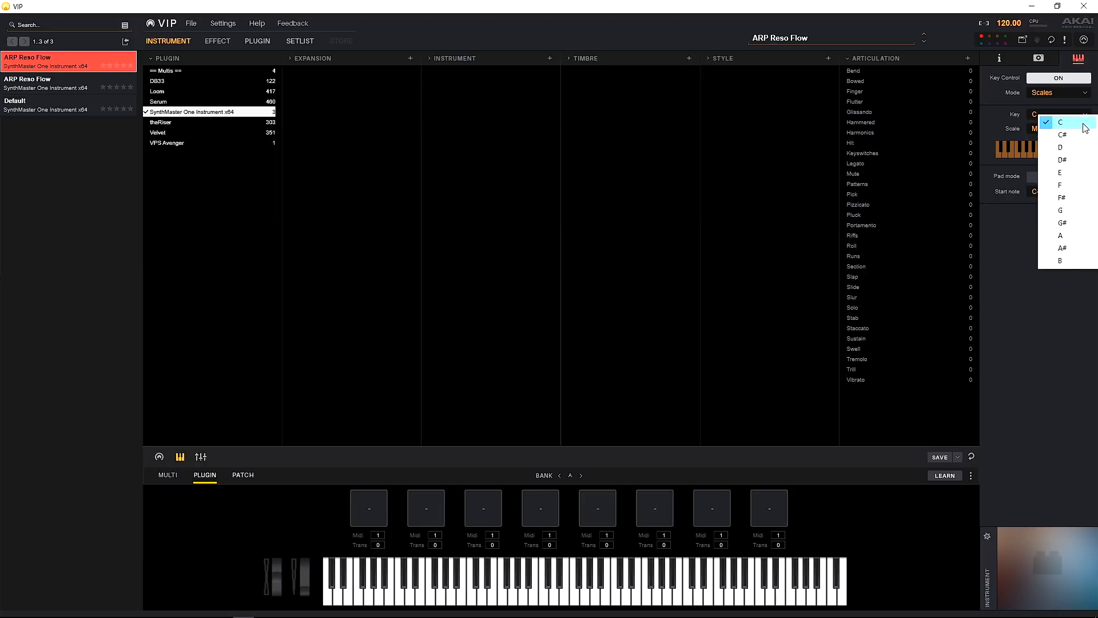
# Change the Key Control key from C to D, keeping the Major scale
pyautogui.click(1060, 122)
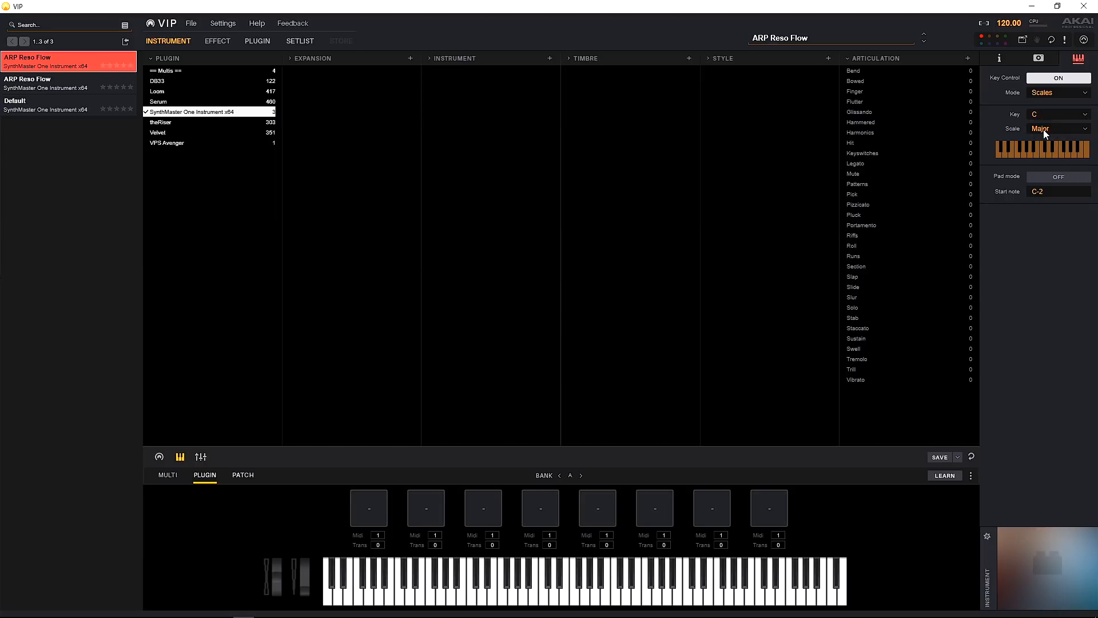
pyautogui.click(1060, 128)
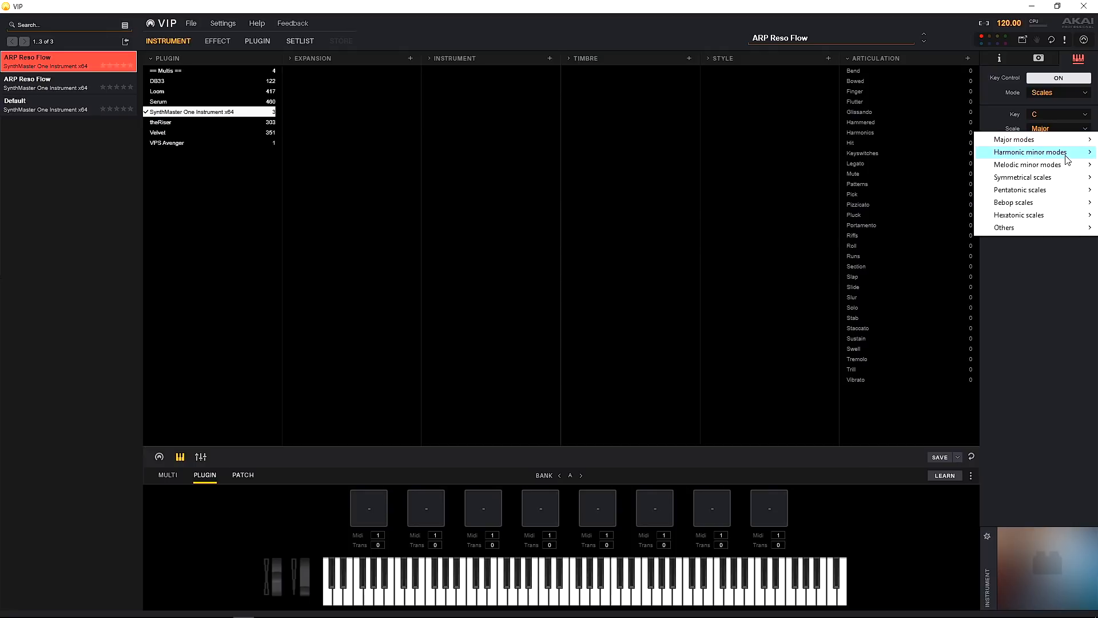
pyautogui.moveTo(1029, 164)
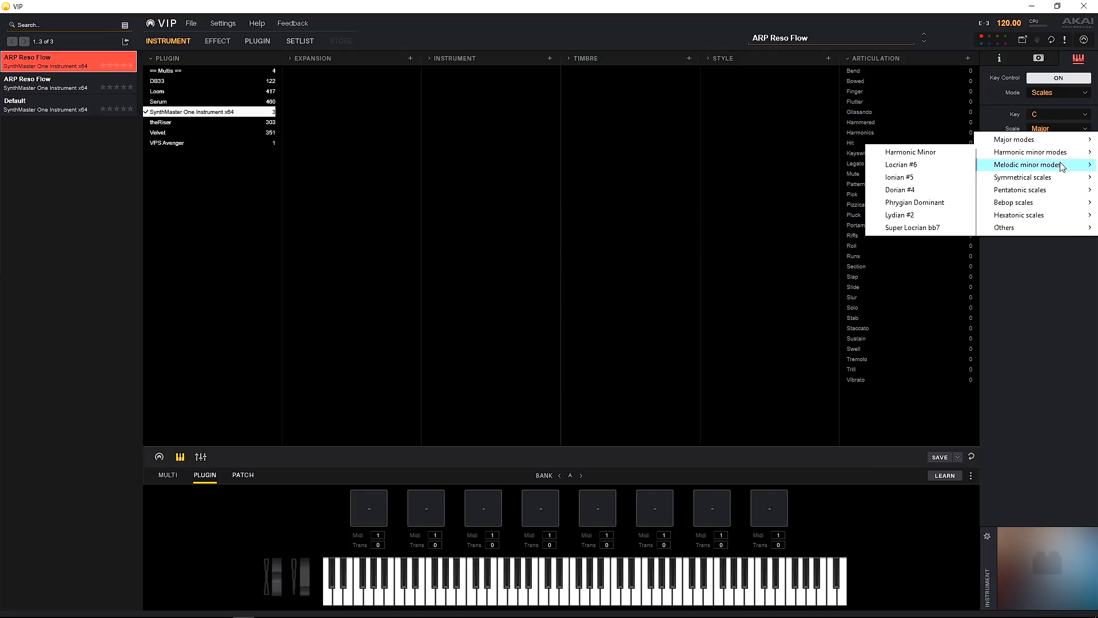
pyautogui.moveTo(1022, 177)
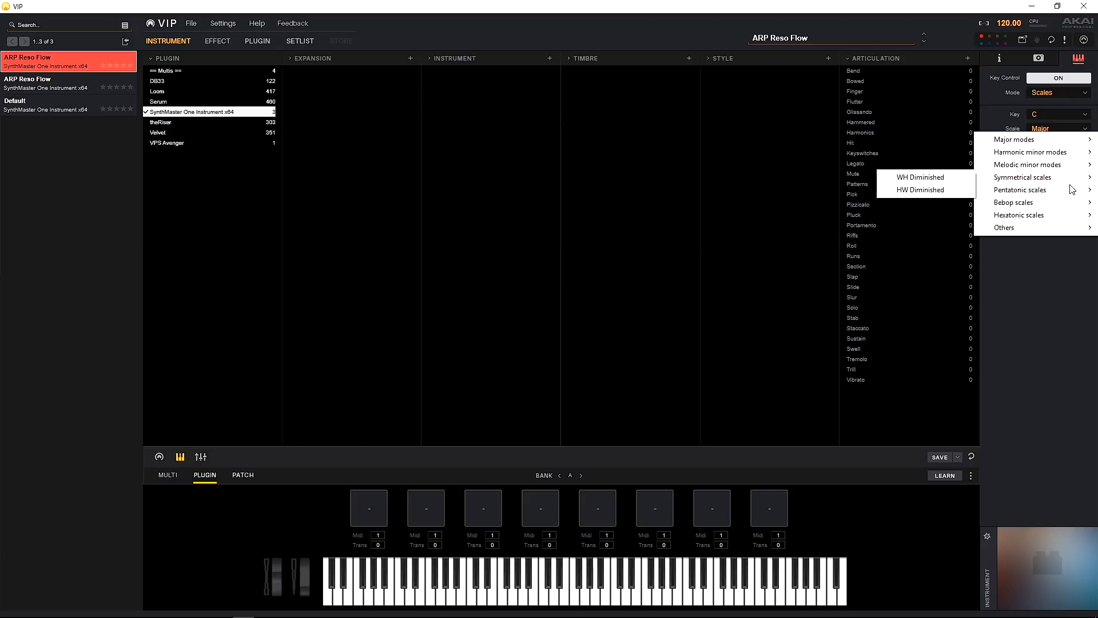
pyautogui.moveTo(1013, 202)
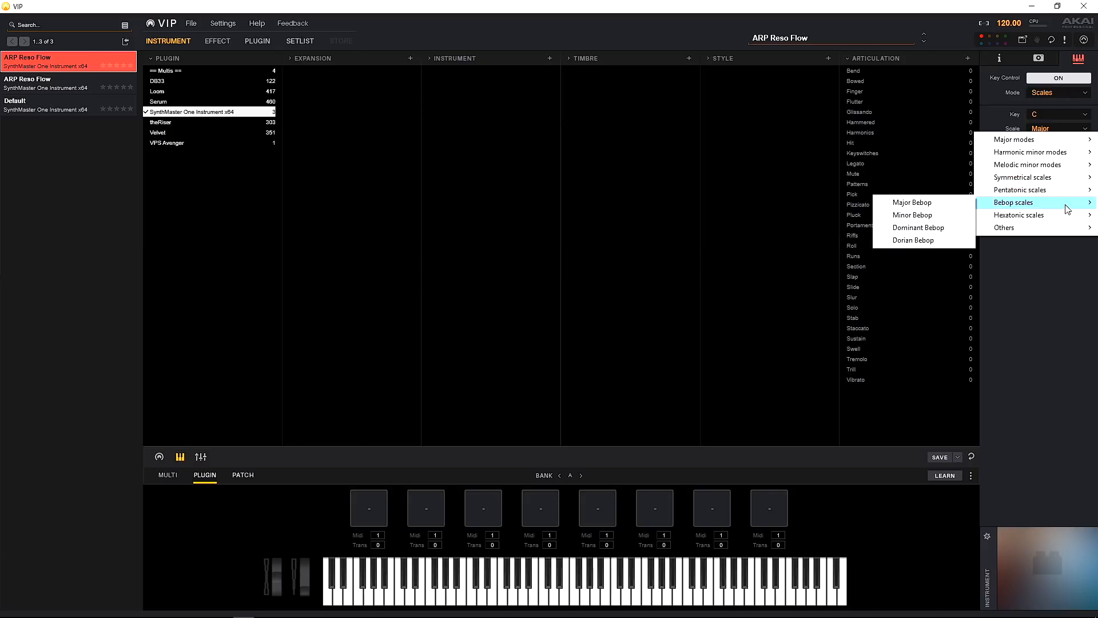
pyautogui.moveTo(1005, 228)
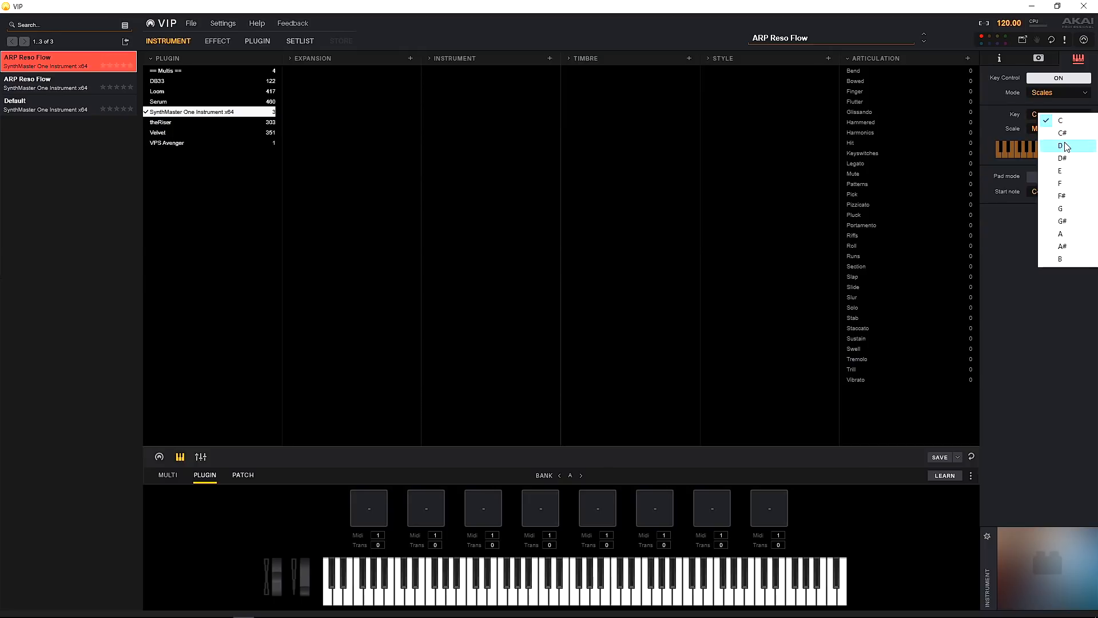
pyautogui.click(1062, 145)
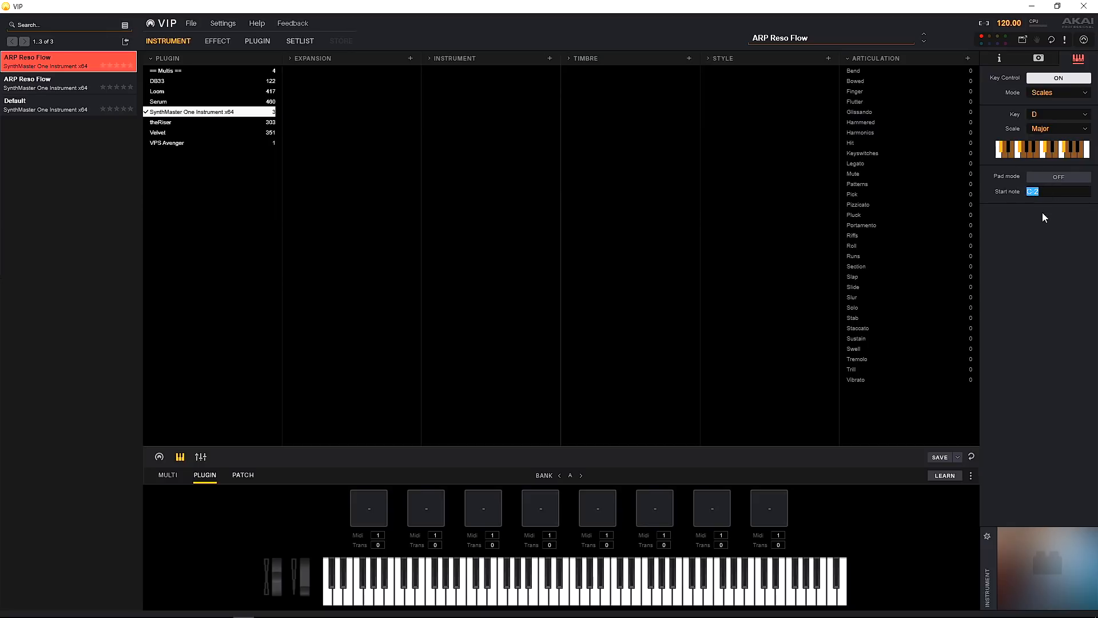
pyautogui.moveTo(1033, 236)
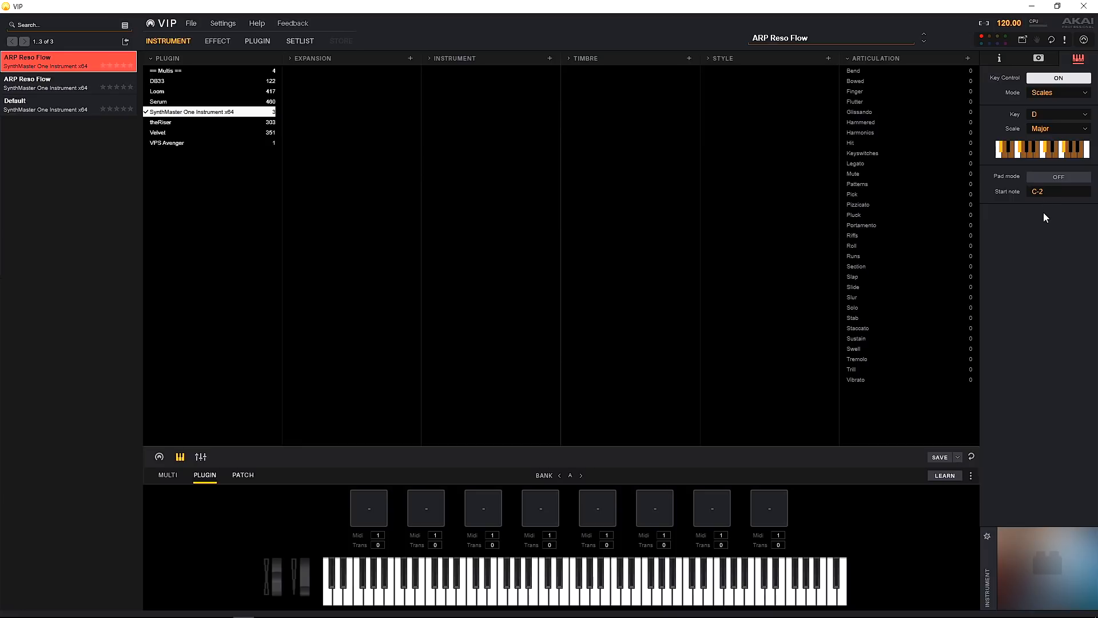
pyautogui.moveTo(1043, 225)
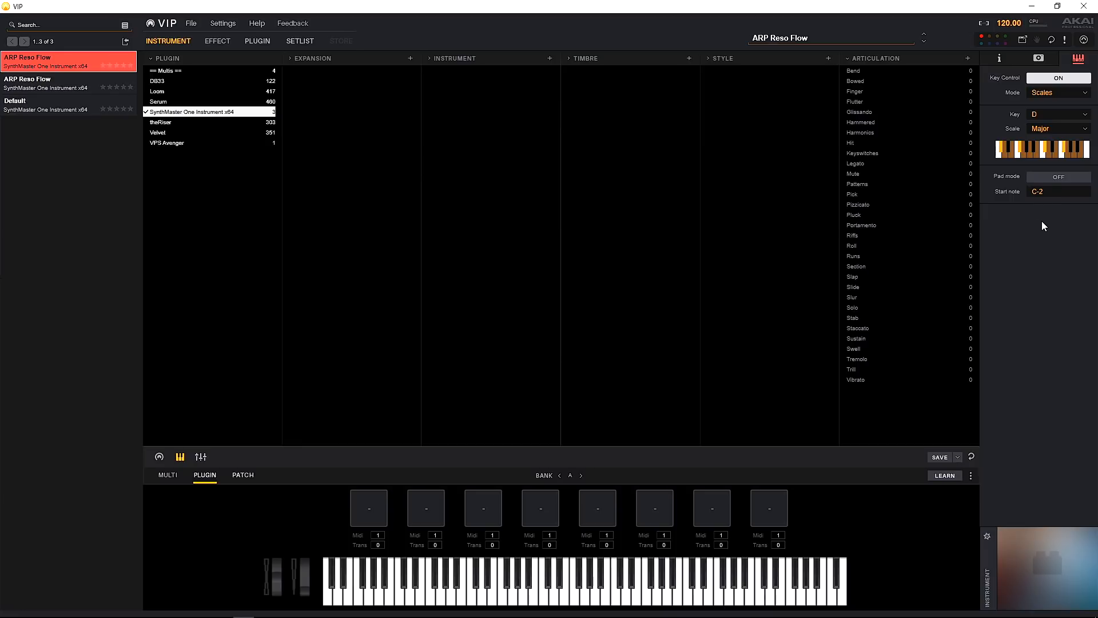
pyautogui.click(1058, 92)
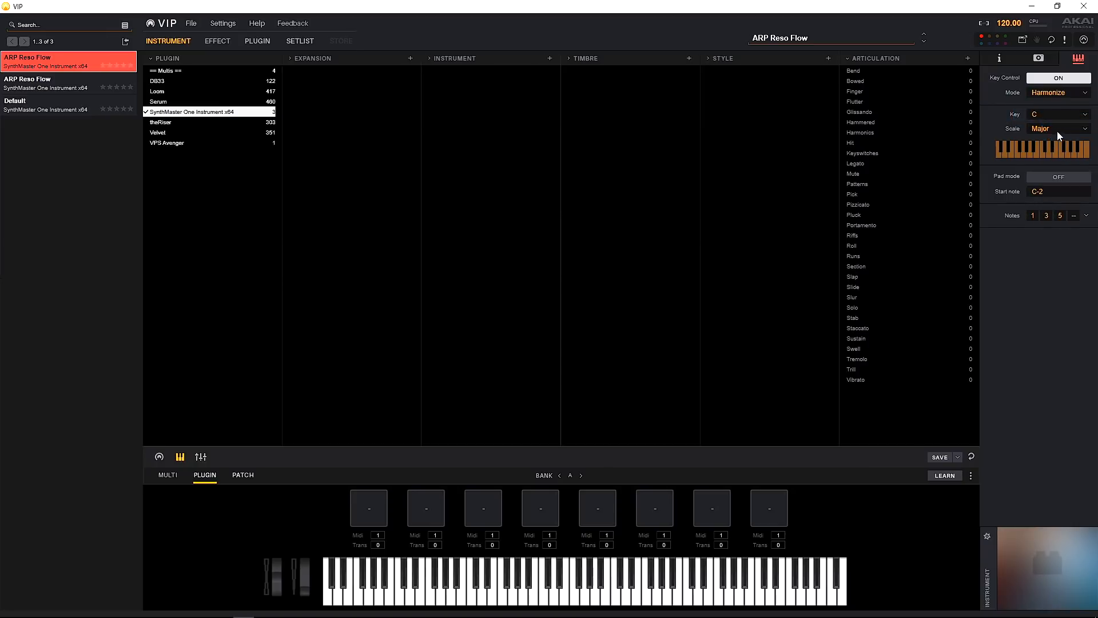
pyautogui.moveTo(639, 600)
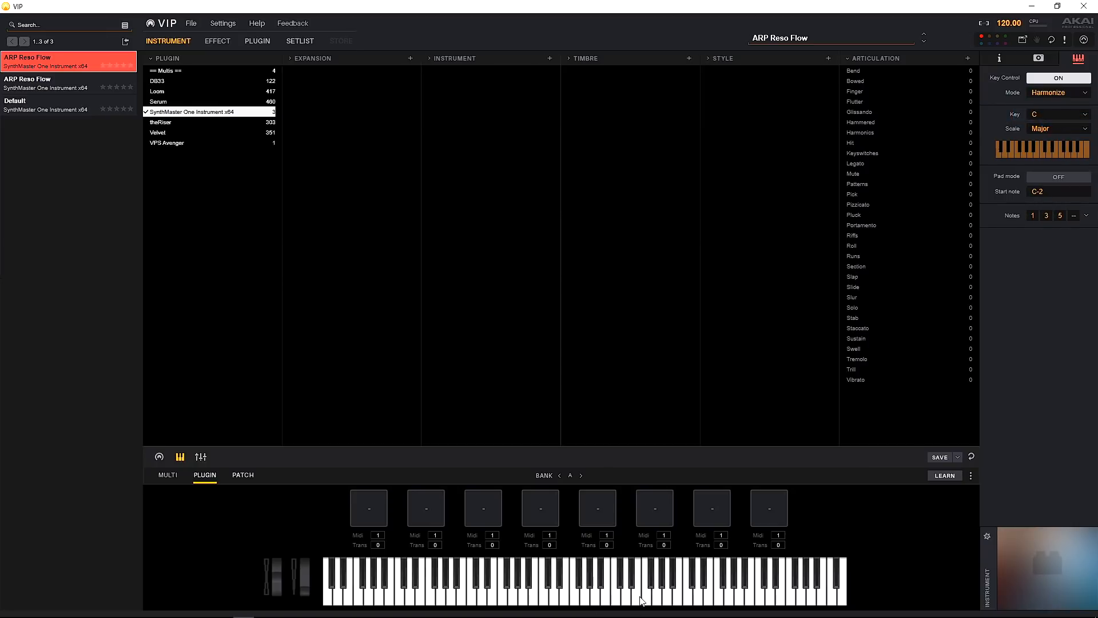
pyautogui.moveTo(1023, 168)
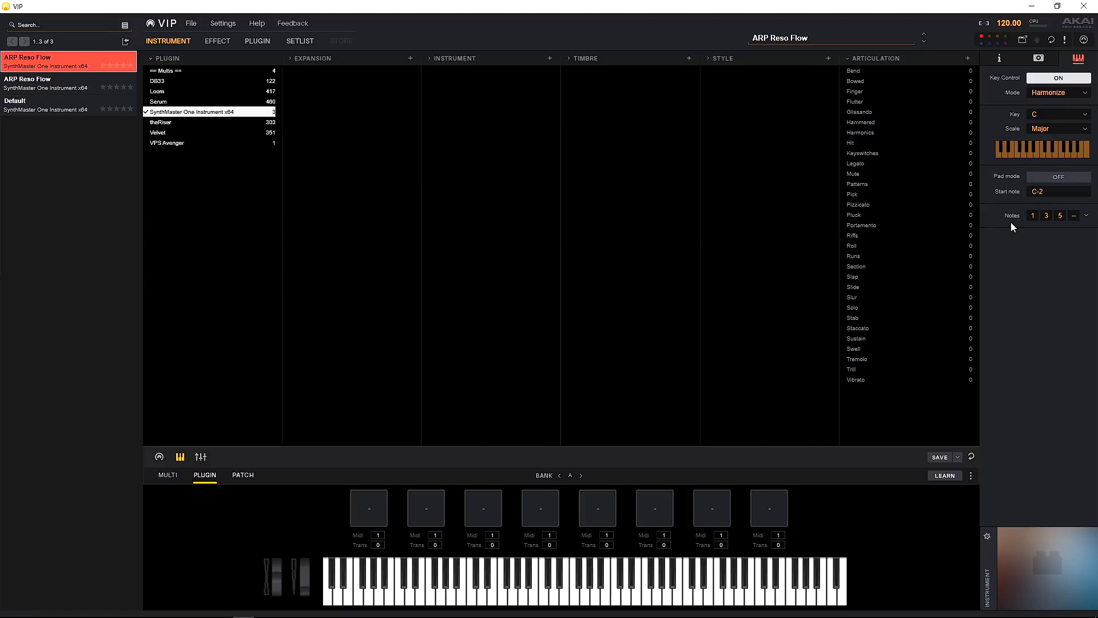
pyautogui.moveTo(1001, 292)
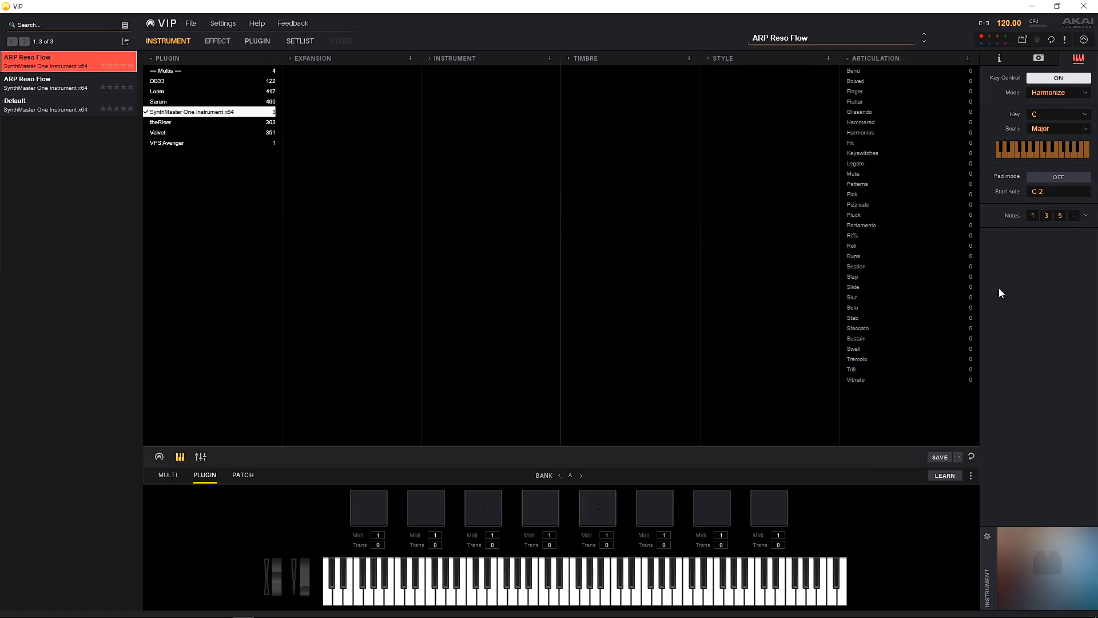
pyautogui.moveTo(989, 307)
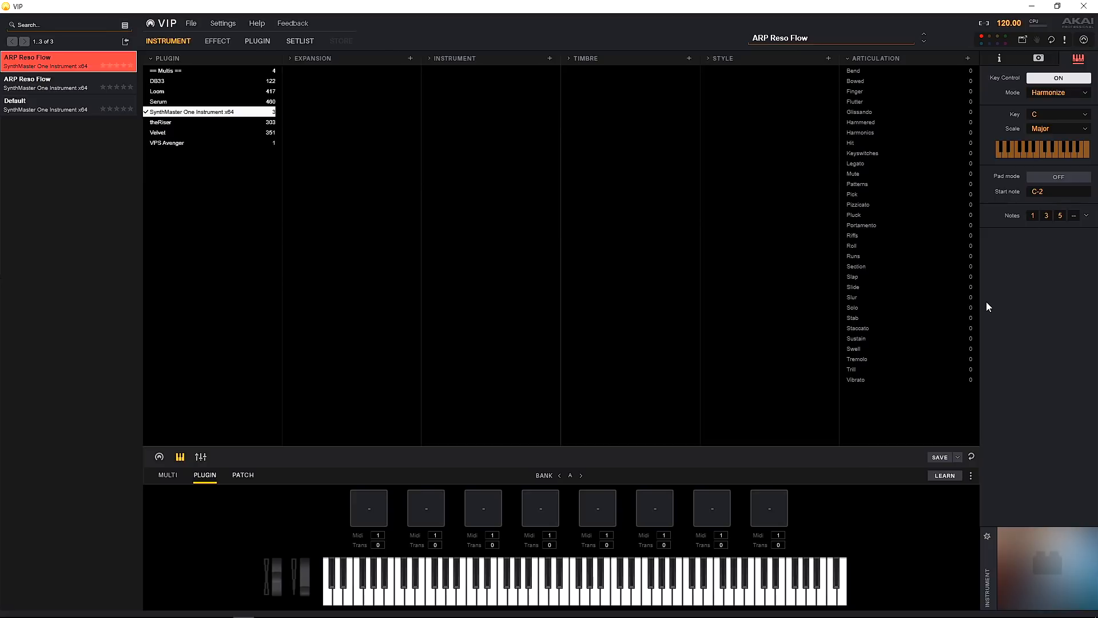
pyautogui.moveTo(677, 537)
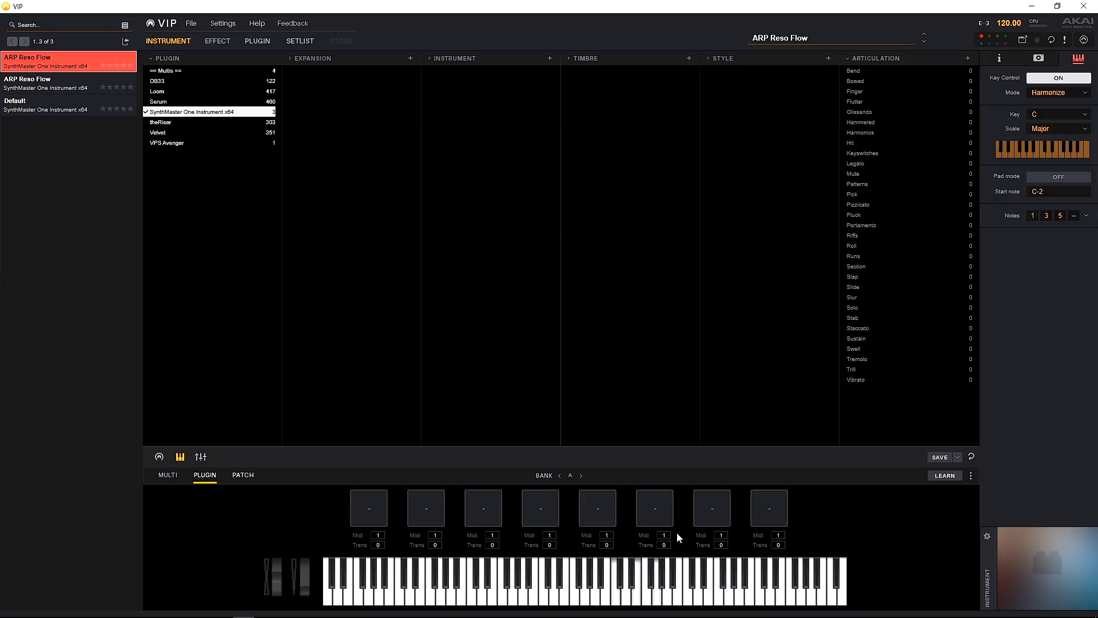
pyautogui.moveTo(1045, 229)
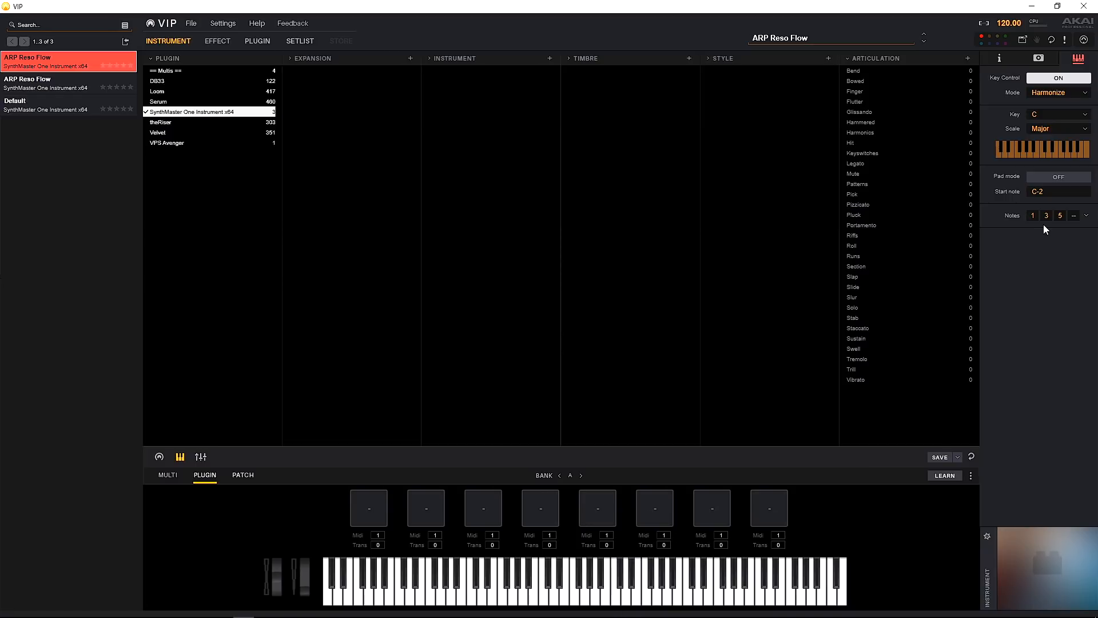
pyautogui.click(1058, 113)
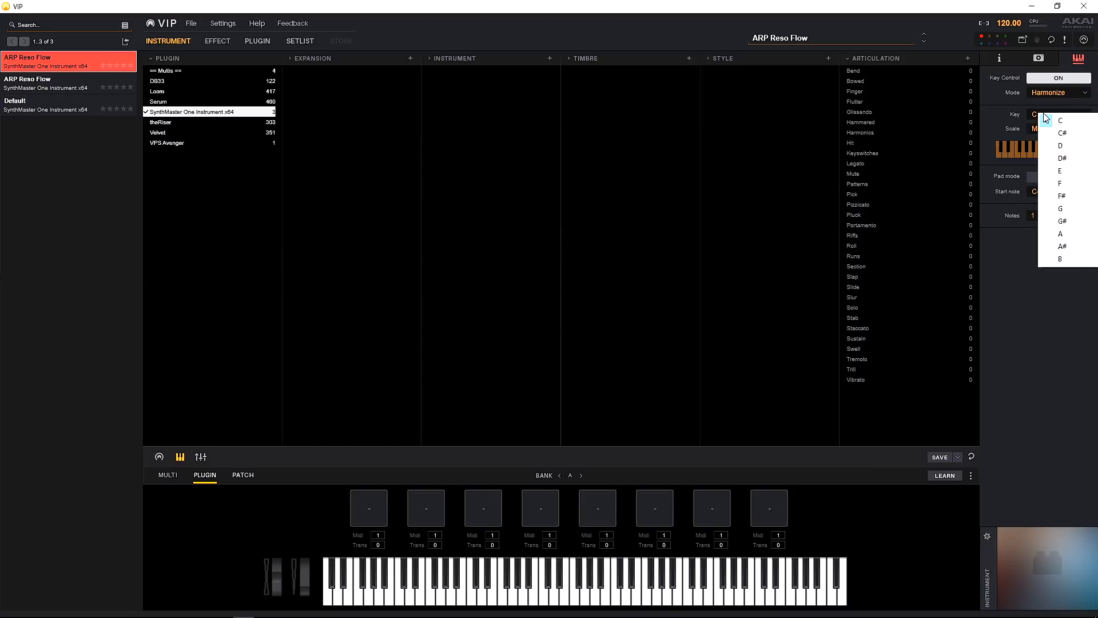
pyautogui.click(1060, 119)
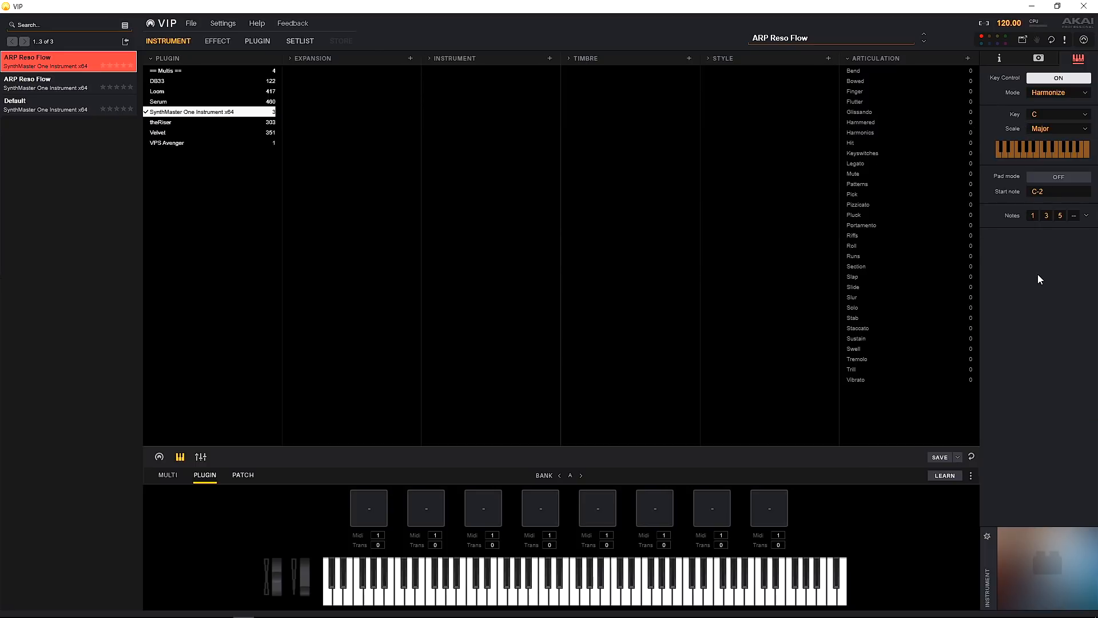
pyautogui.moveTo(1065, 222)
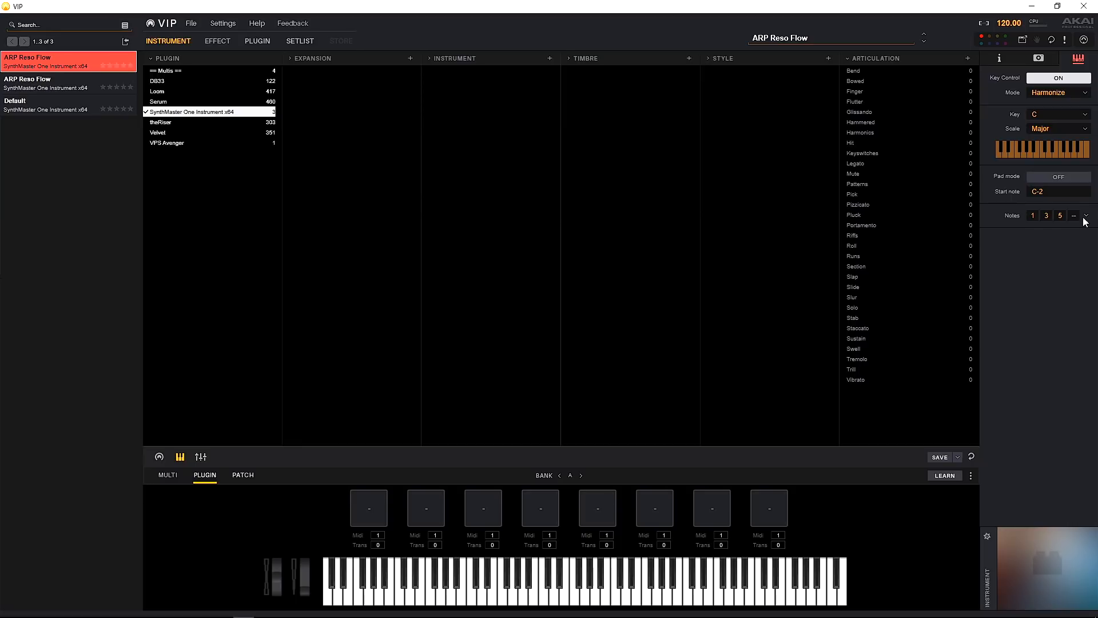
# Start from the 1-3-5-7 preset and edit the Harmonize notes to 1, 3, 5, 12
pyautogui.click(1085, 216)
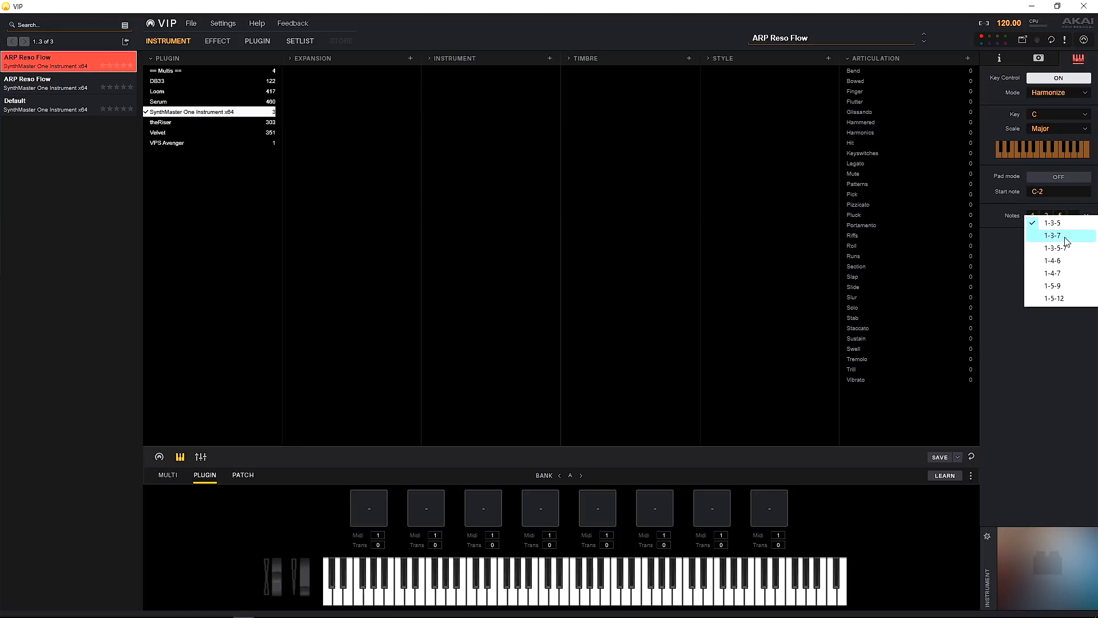
pyautogui.click(1052, 234)
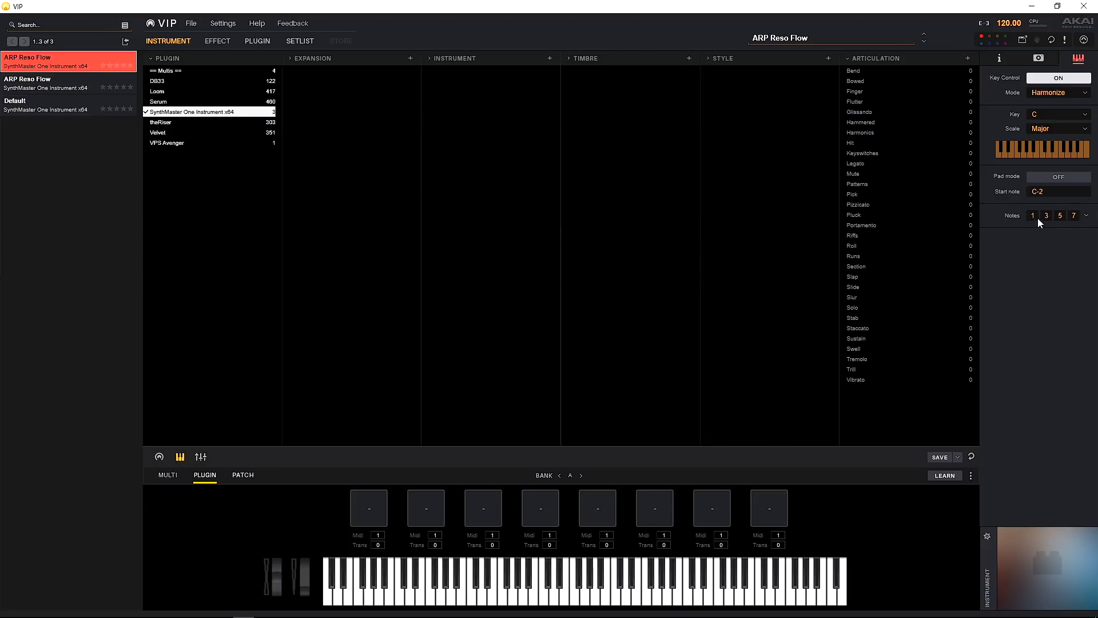
pyautogui.click(1086, 215)
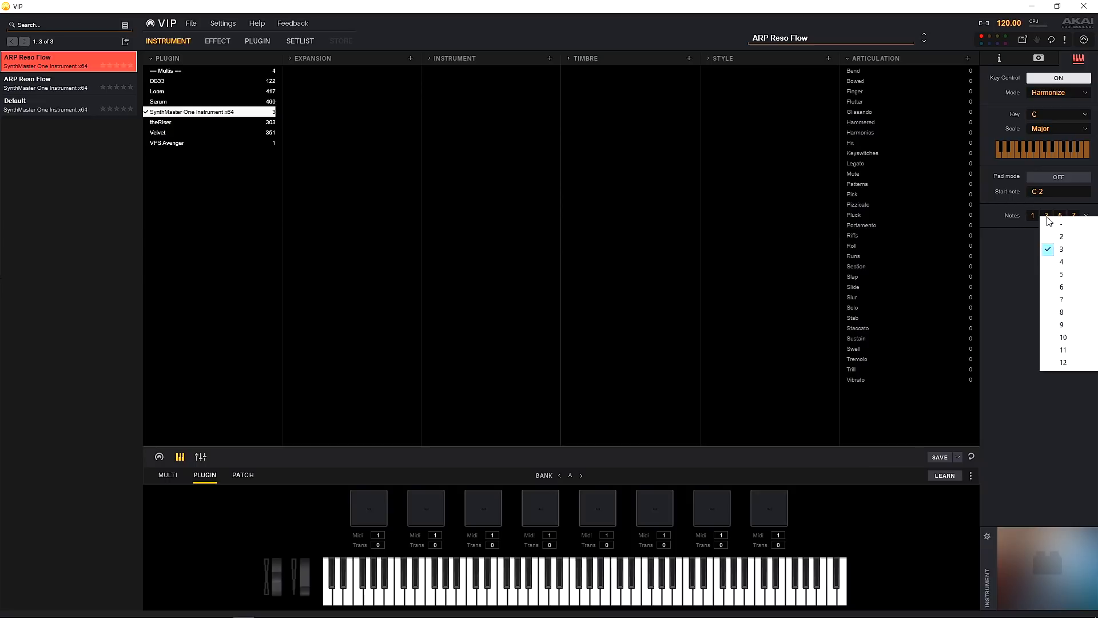
pyautogui.moveTo(1062, 312)
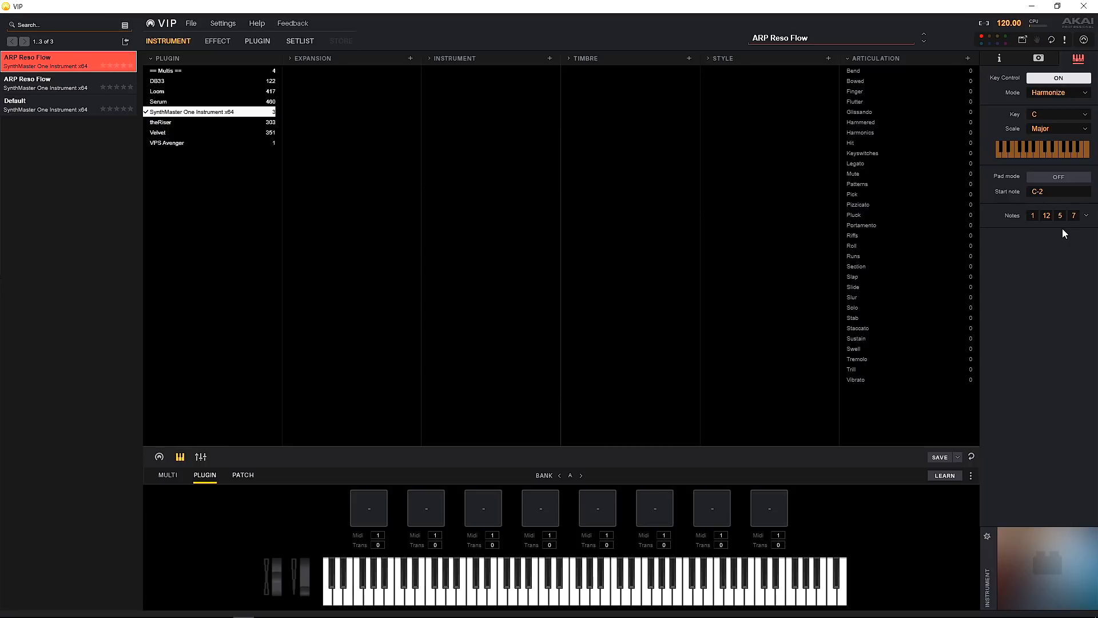
pyautogui.moveTo(1045, 234)
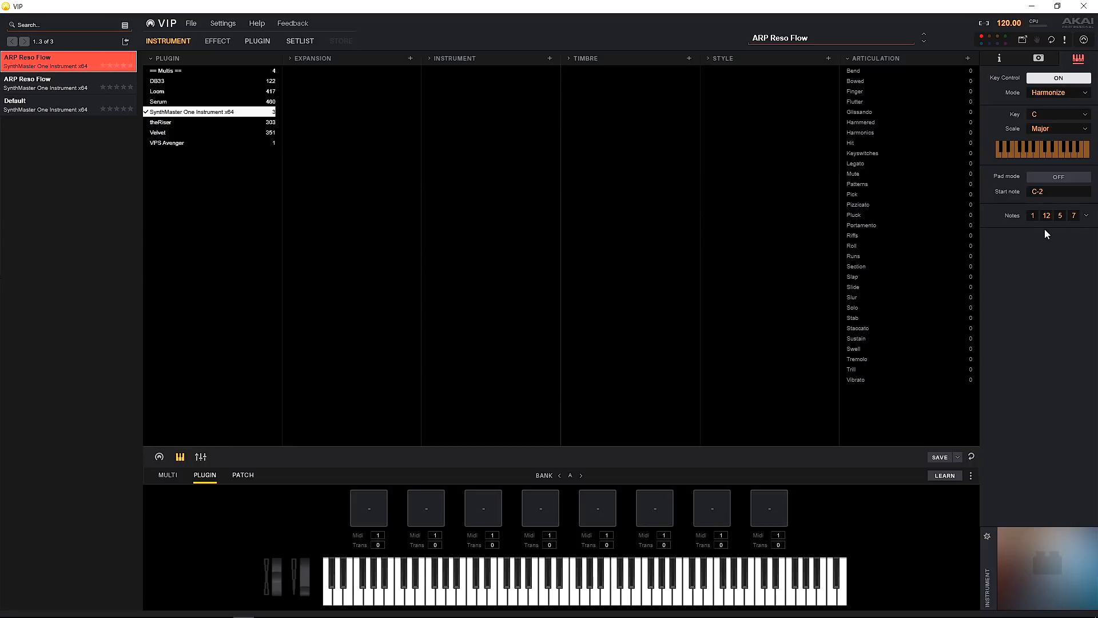
pyautogui.moveTo(1045, 229)
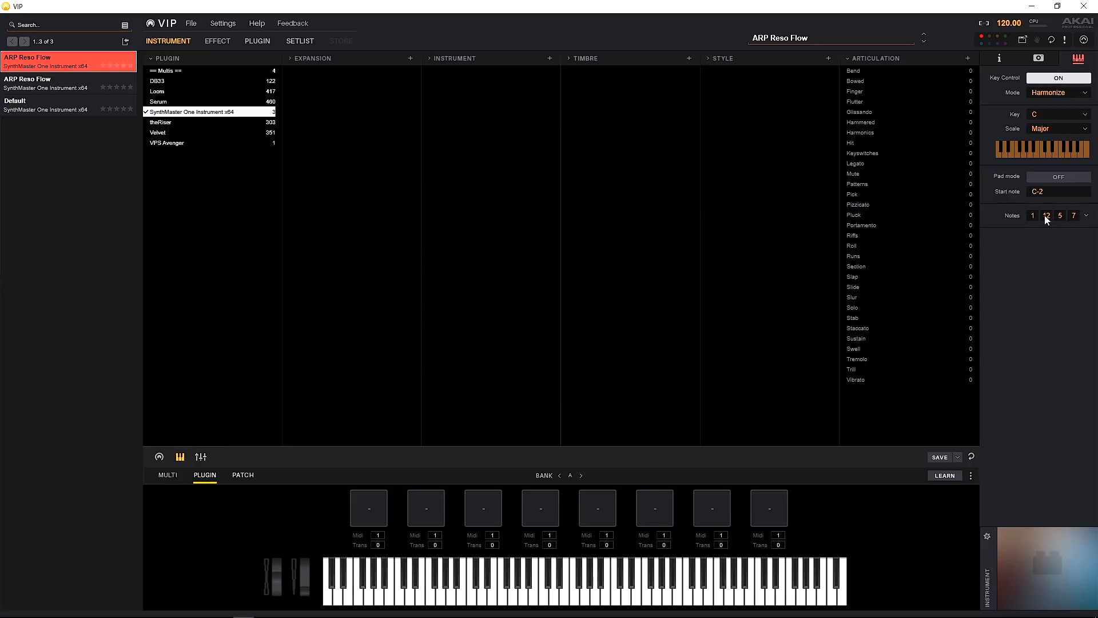
pyautogui.click(1085, 215)
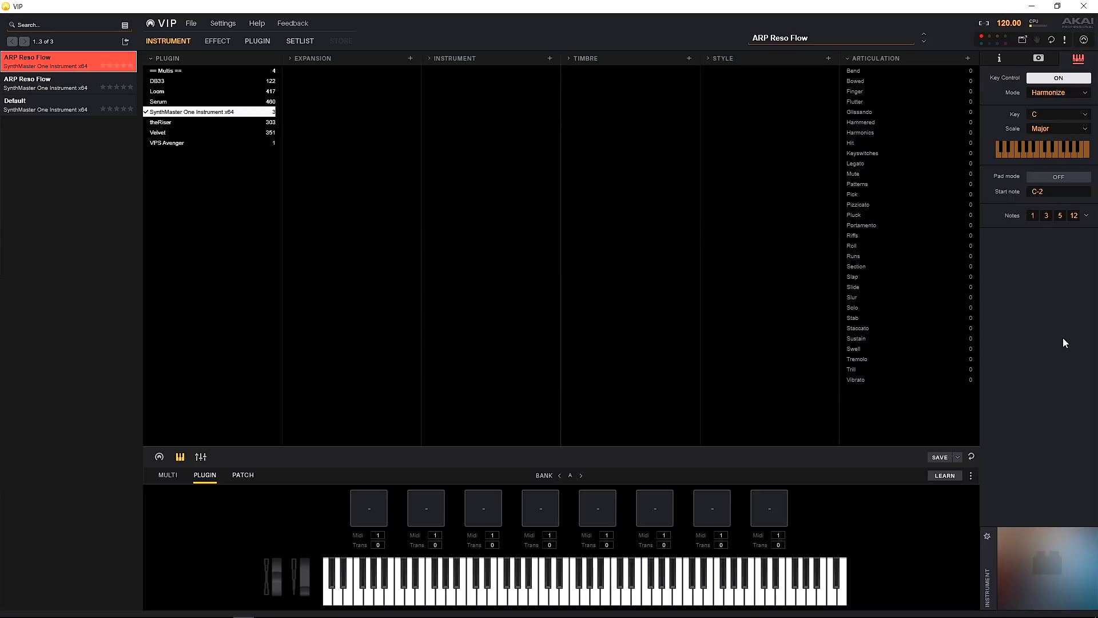
pyautogui.moveTo(1080, 174)
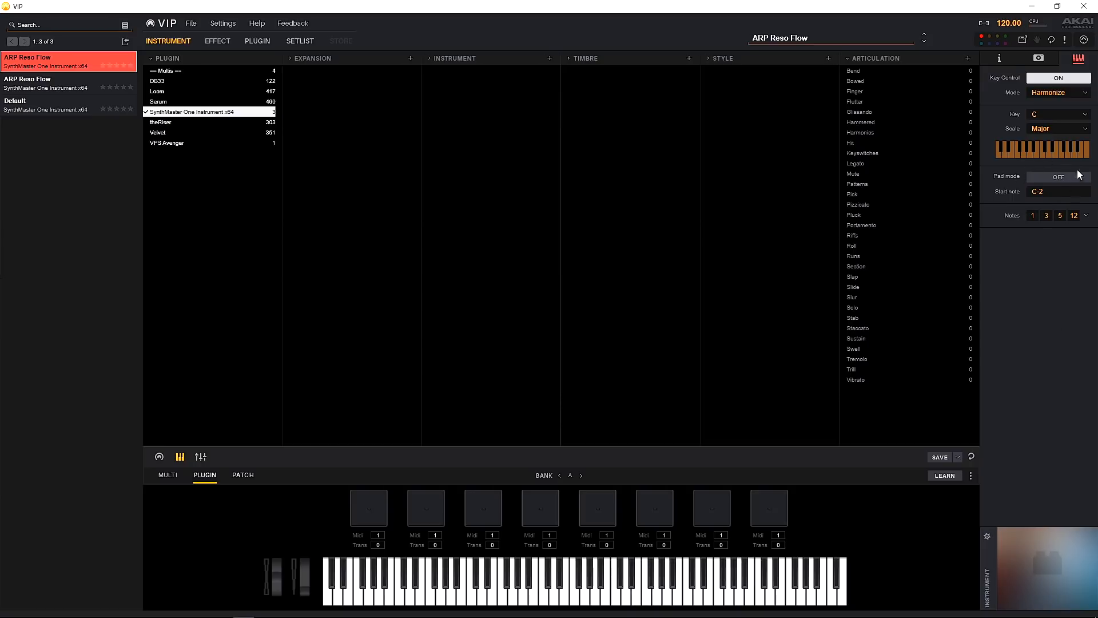
pyautogui.moveTo(1019, 184)
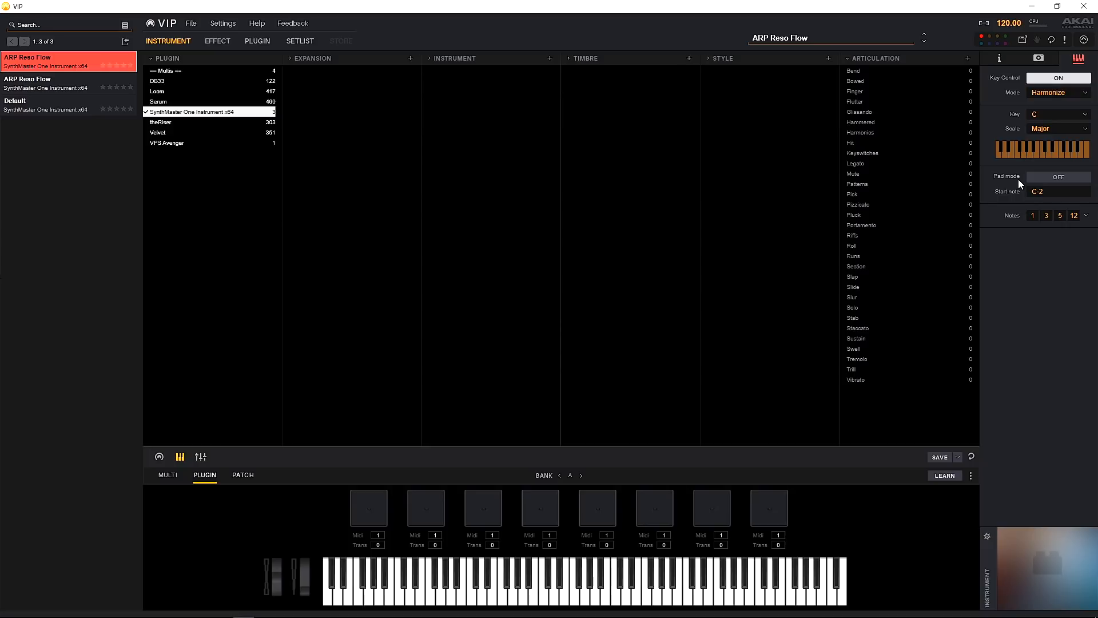
pyautogui.click(1058, 92)
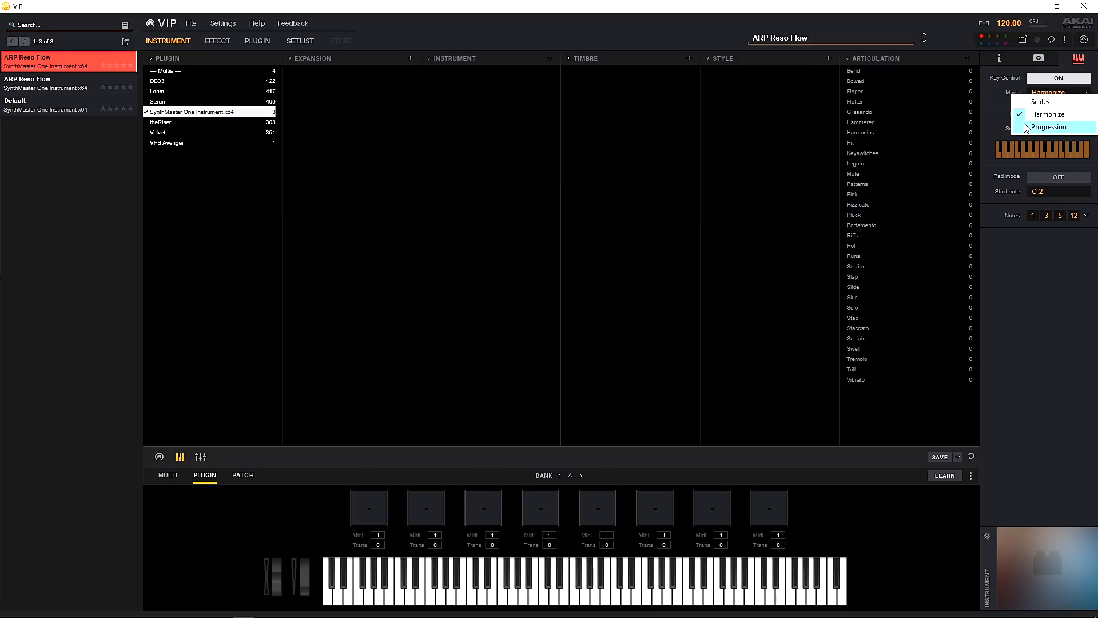
# Switch to Progression mode and load Factory Dance Keys 03 from the Dance genre
pyautogui.click(1049, 127)
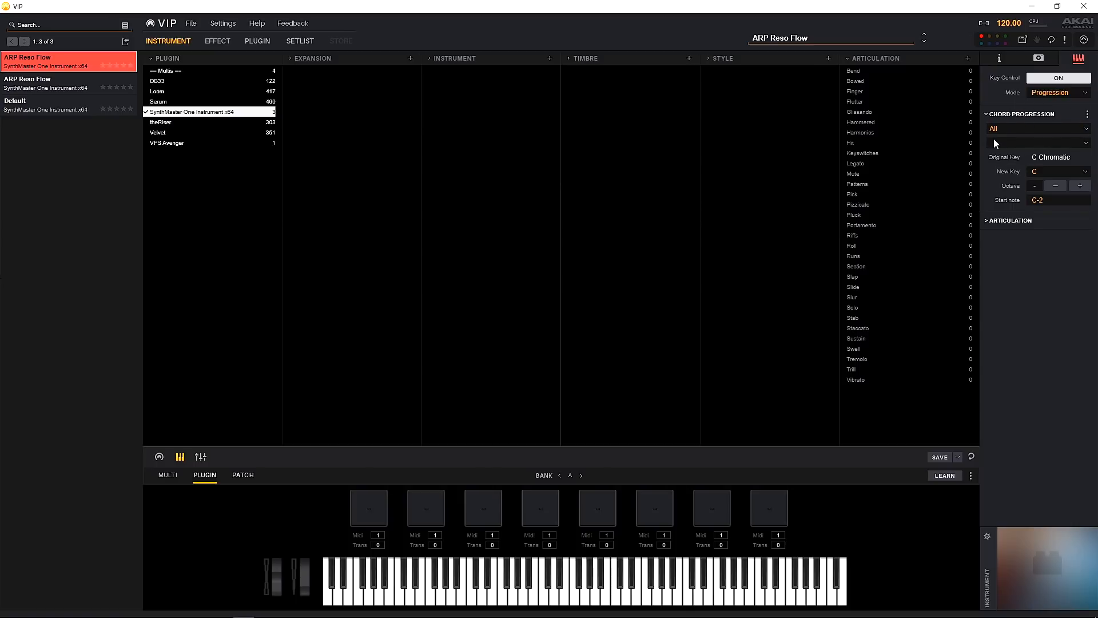
pyautogui.click(1036, 128)
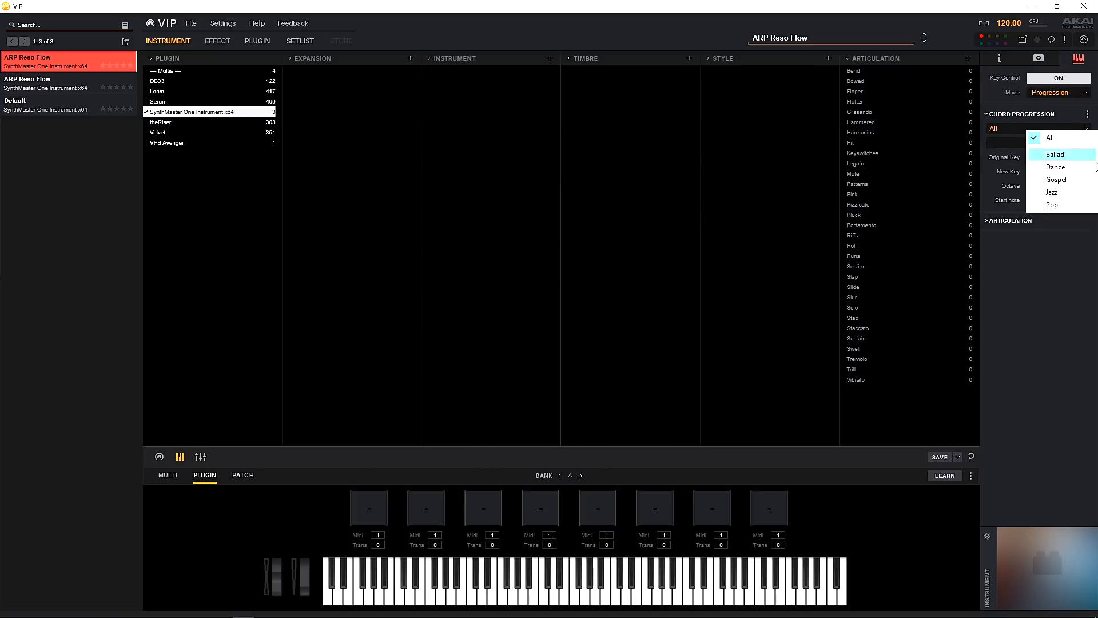
pyautogui.moveTo(1051, 205)
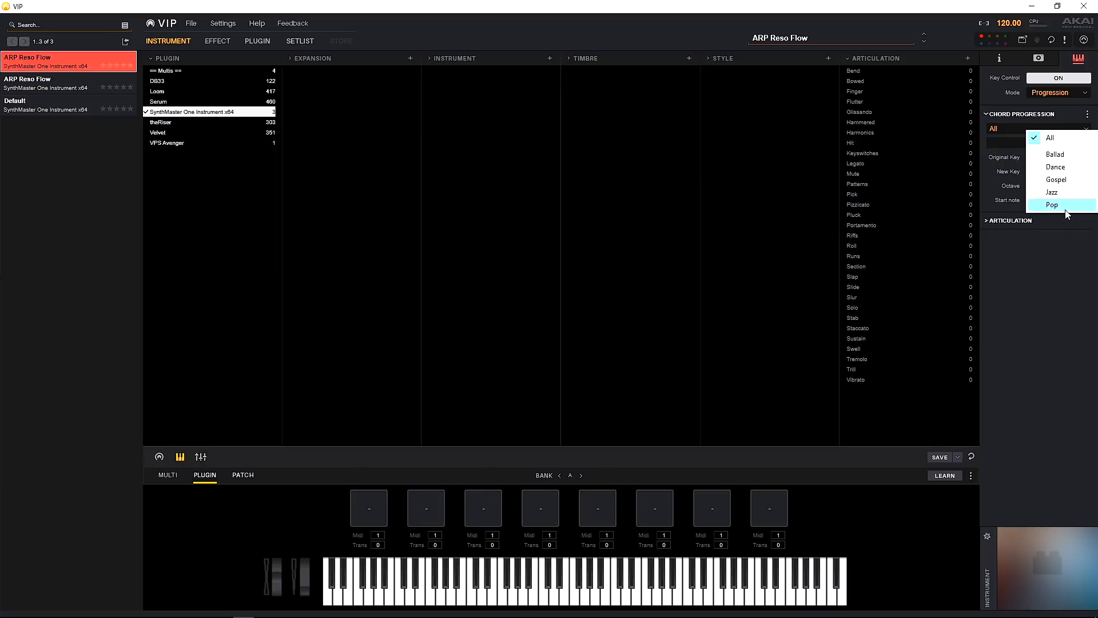
pyautogui.moveTo(1061, 166)
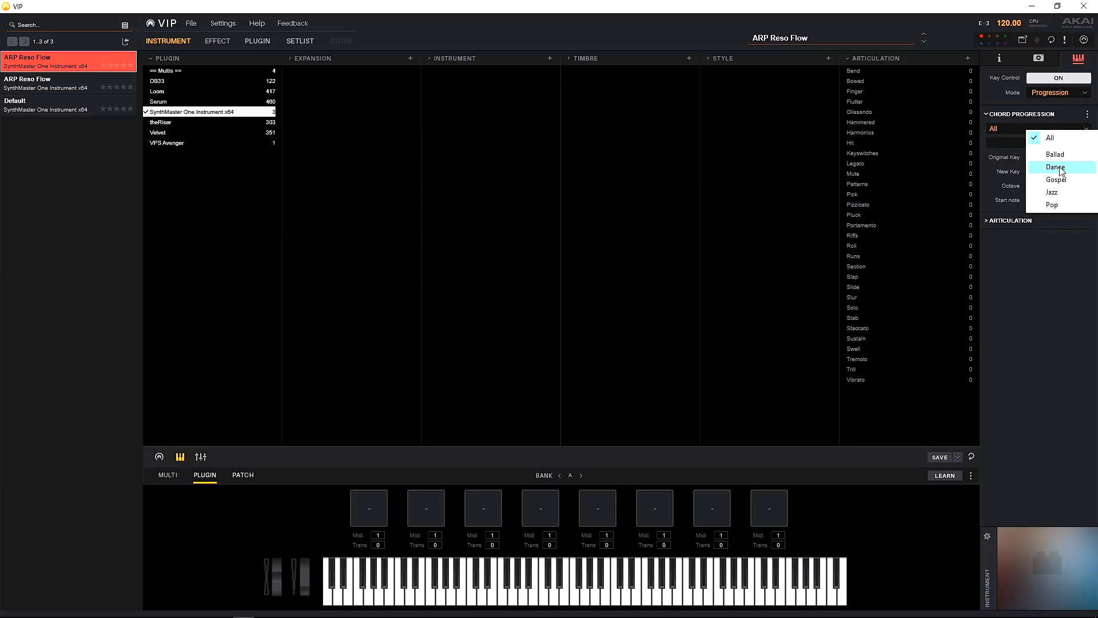
pyautogui.click(1055, 167)
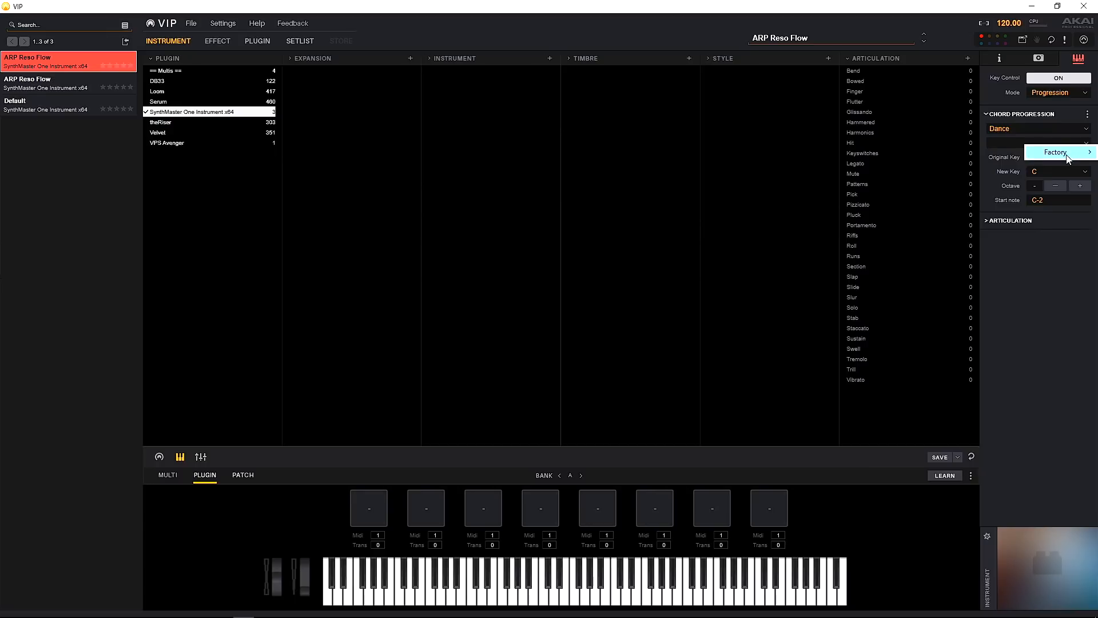
pyautogui.click(1055, 152)
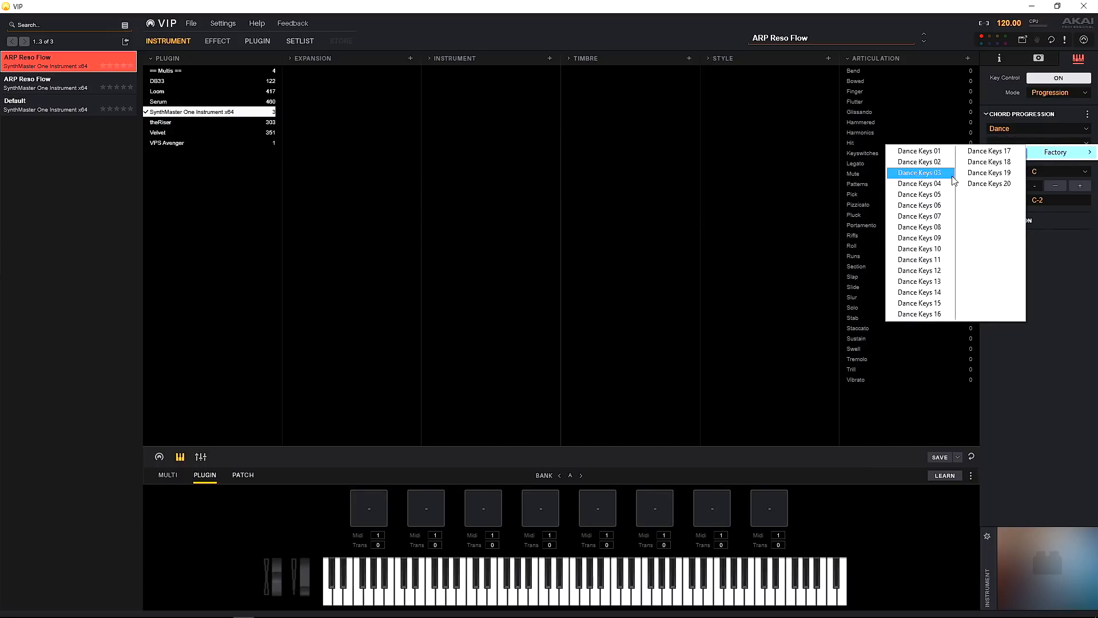
pyautogui.click(920, 173)
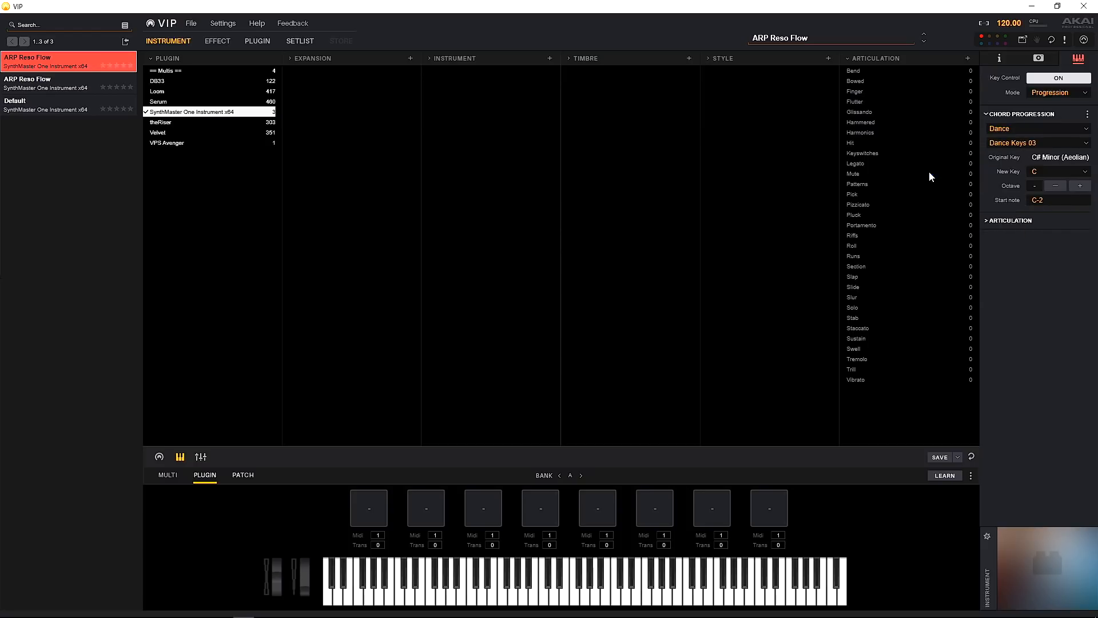
pyautogui.moveTo(1033, 214)
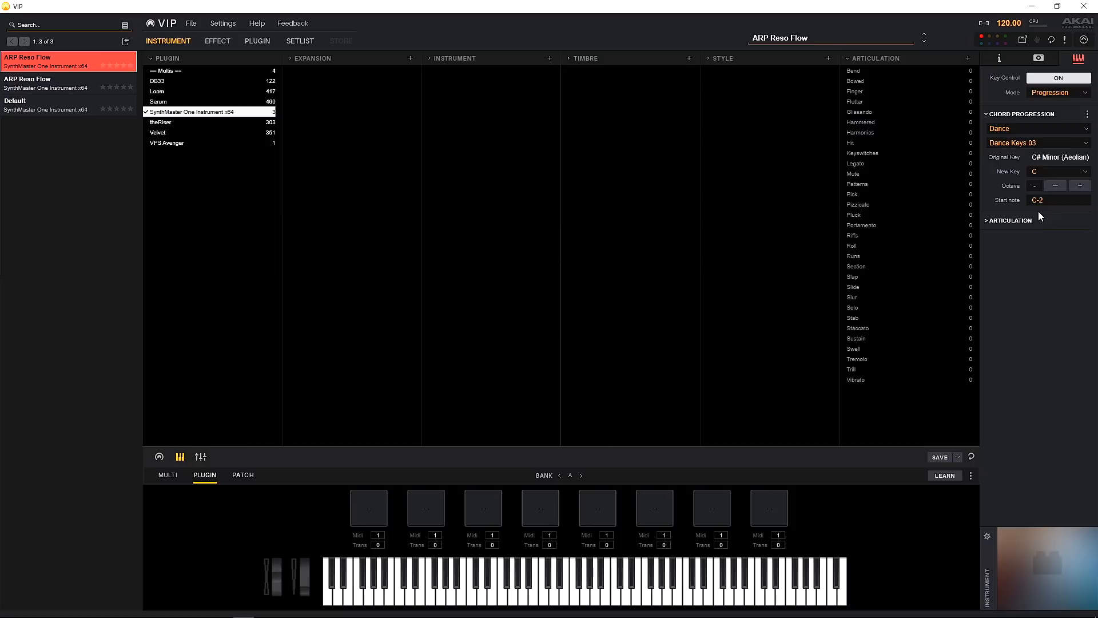
# Change the progression start note from C-2 to C2
pyautogui.click(1039, 199)
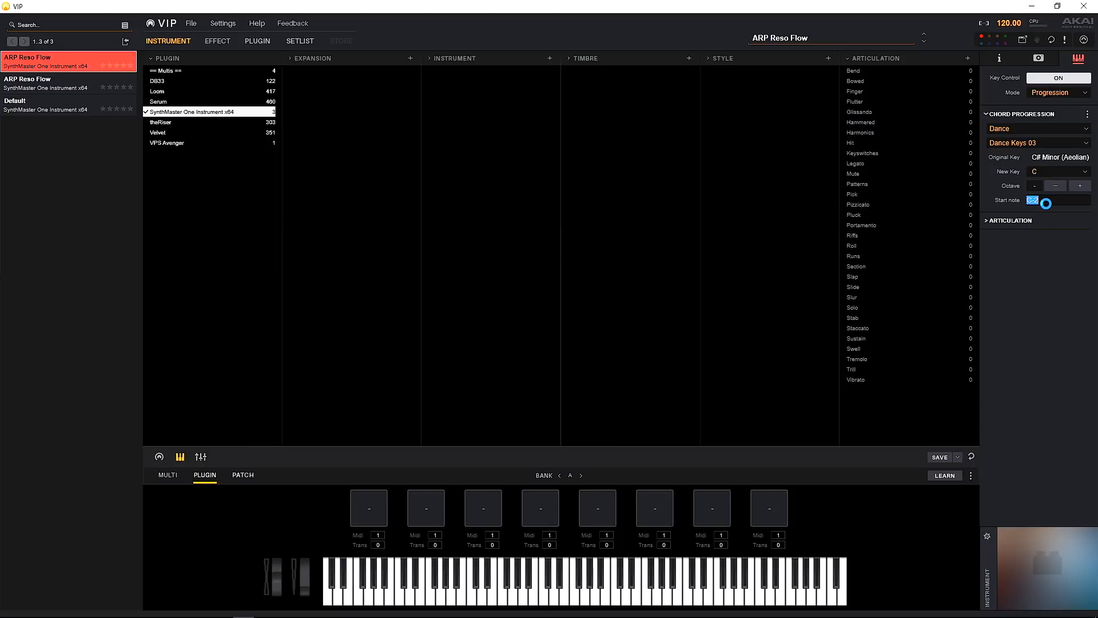
pyautogui.write('C2')
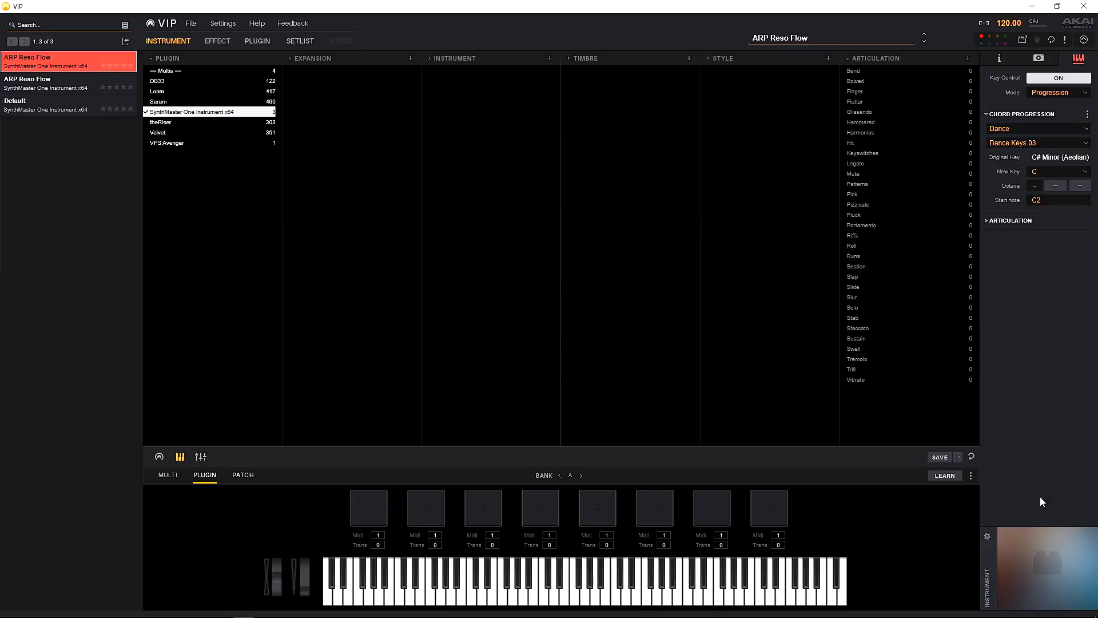
pyautogui.moveTo(761, 544)
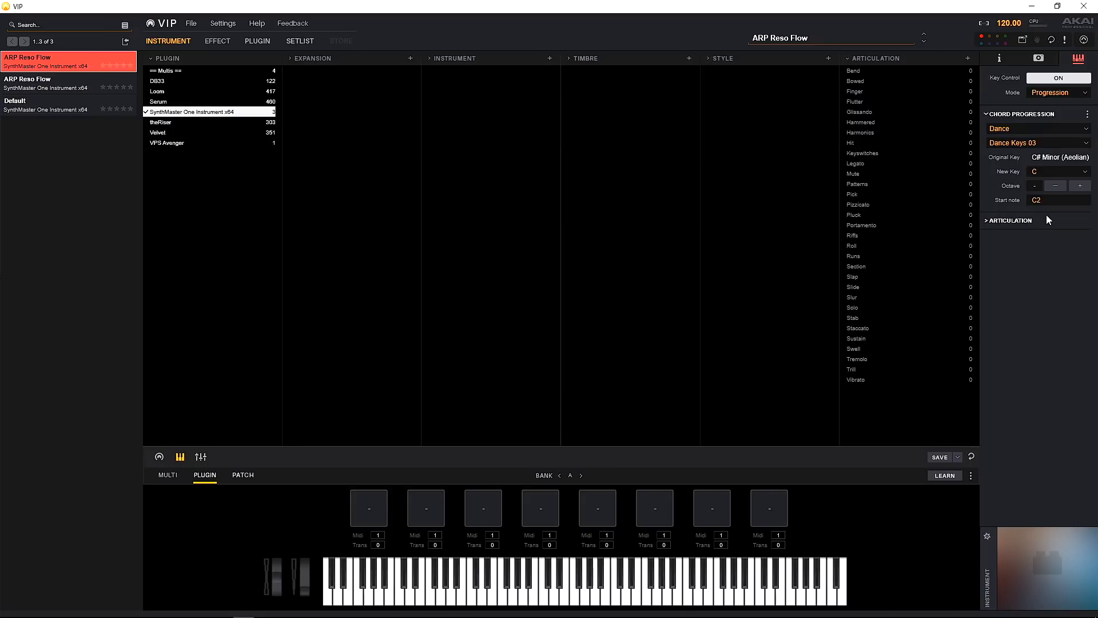
pyautogui.moveTo(1023, 209)
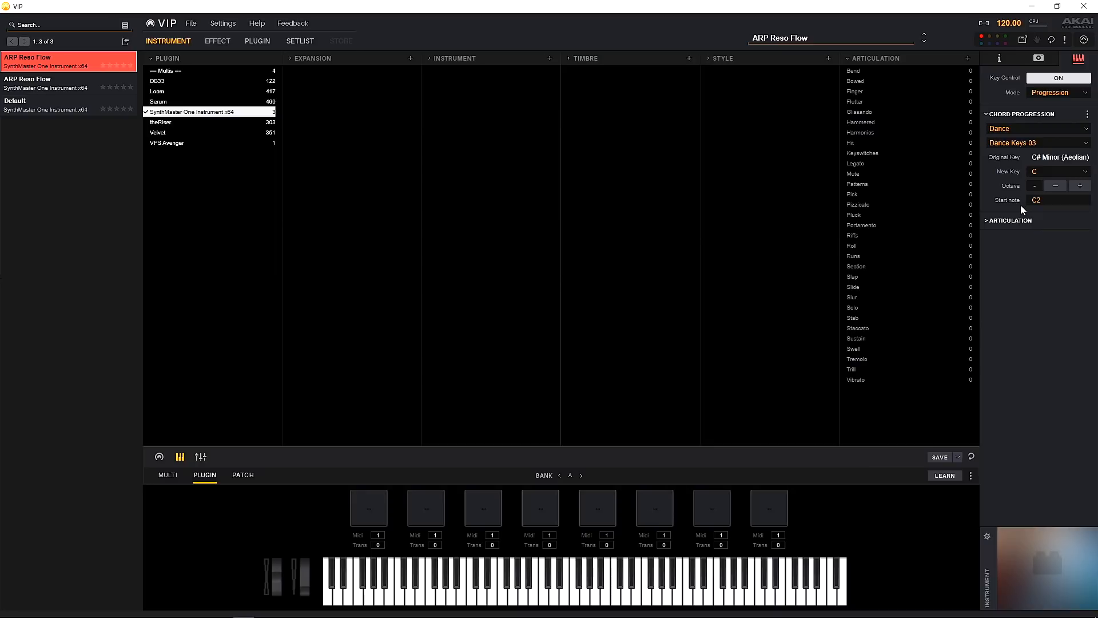
pyautogui.moveTo(1020, 216)
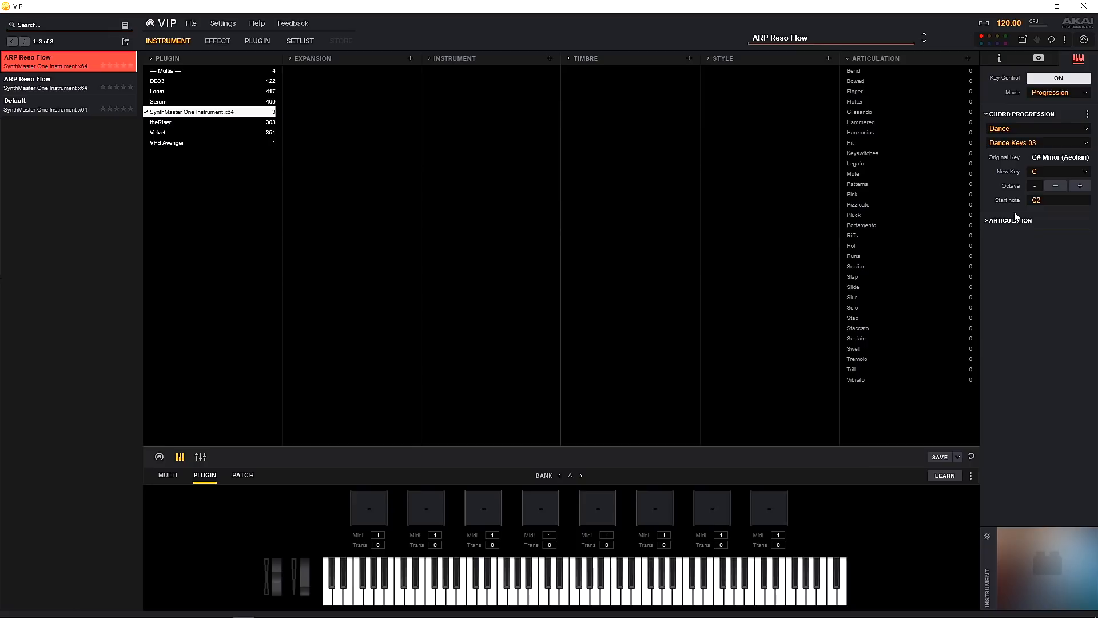
pyautogui.moveTo(995, 169)
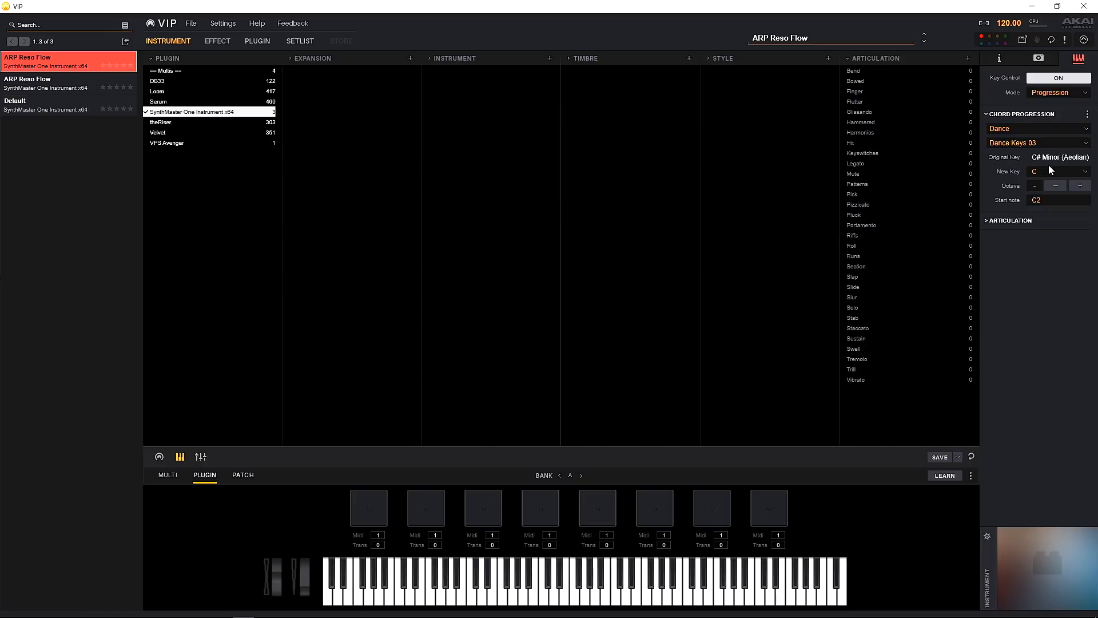
# Transpose Dance Keys 03 to key D and set its octave to -1
pyautogui.click(1057, 172)
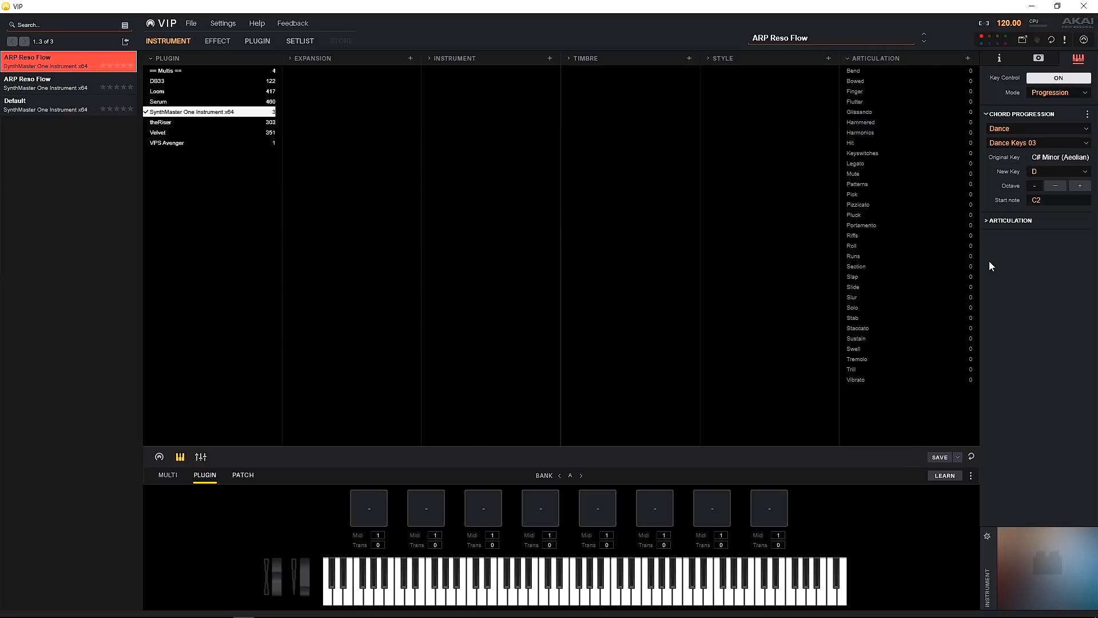
pyautogui.moveTo(992, 259)
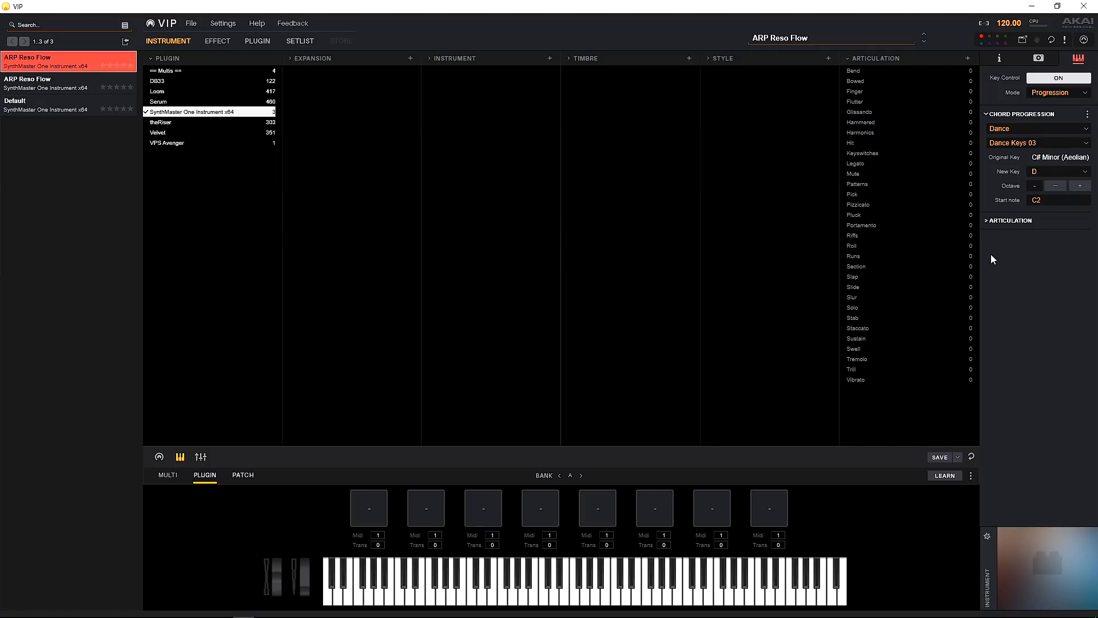
pyautogui.moveTo(1001, 188)
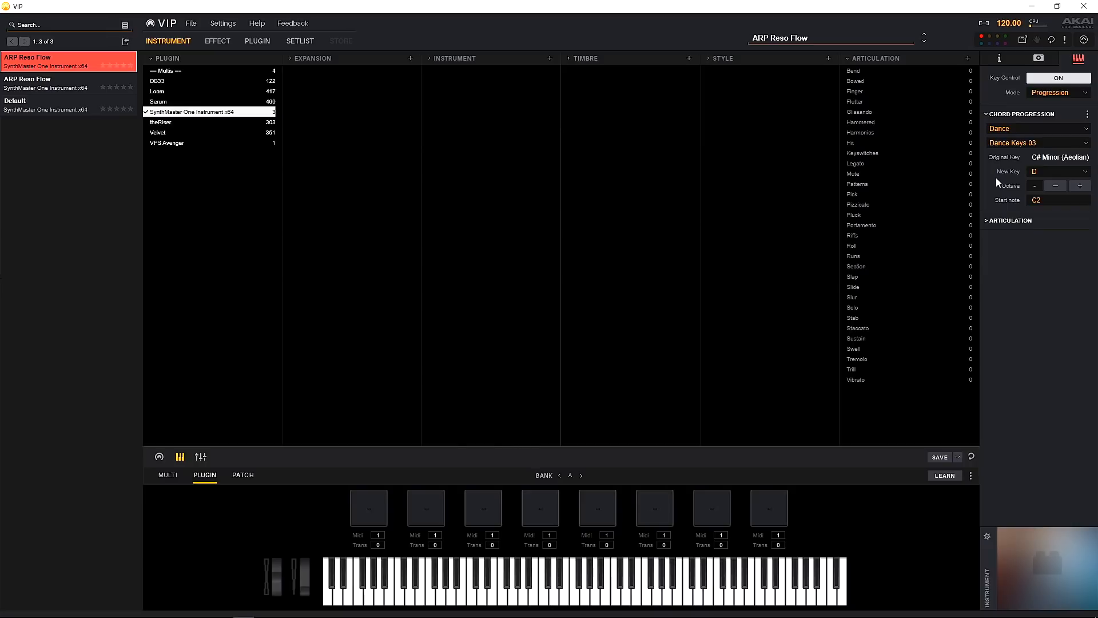
pyautogui.moveTo(1055, 185)
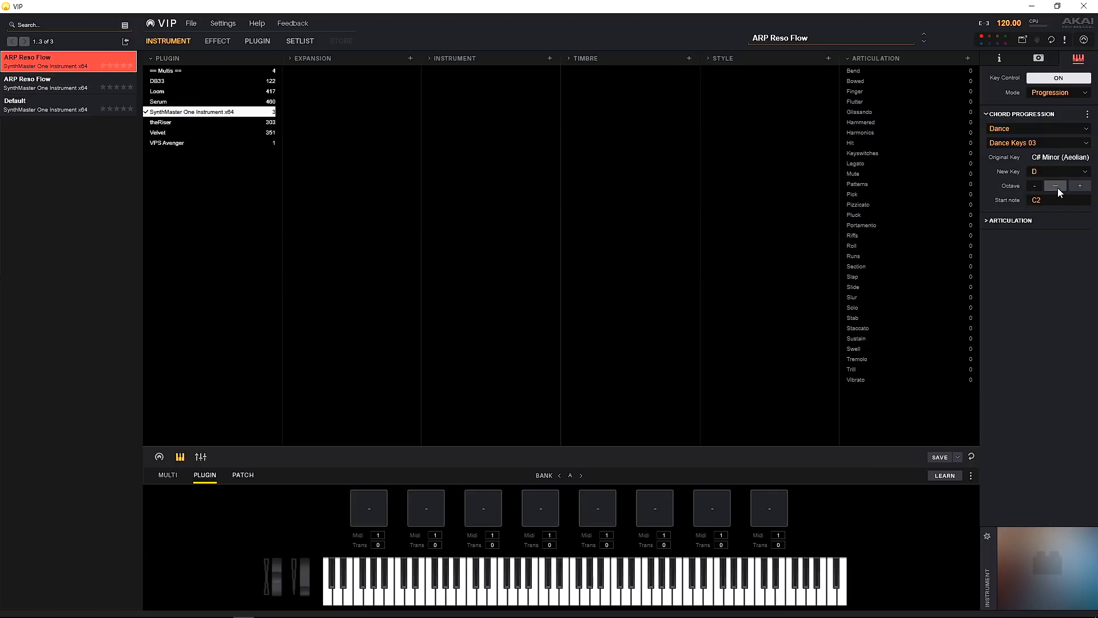
pyautogui.click(1034, 186)
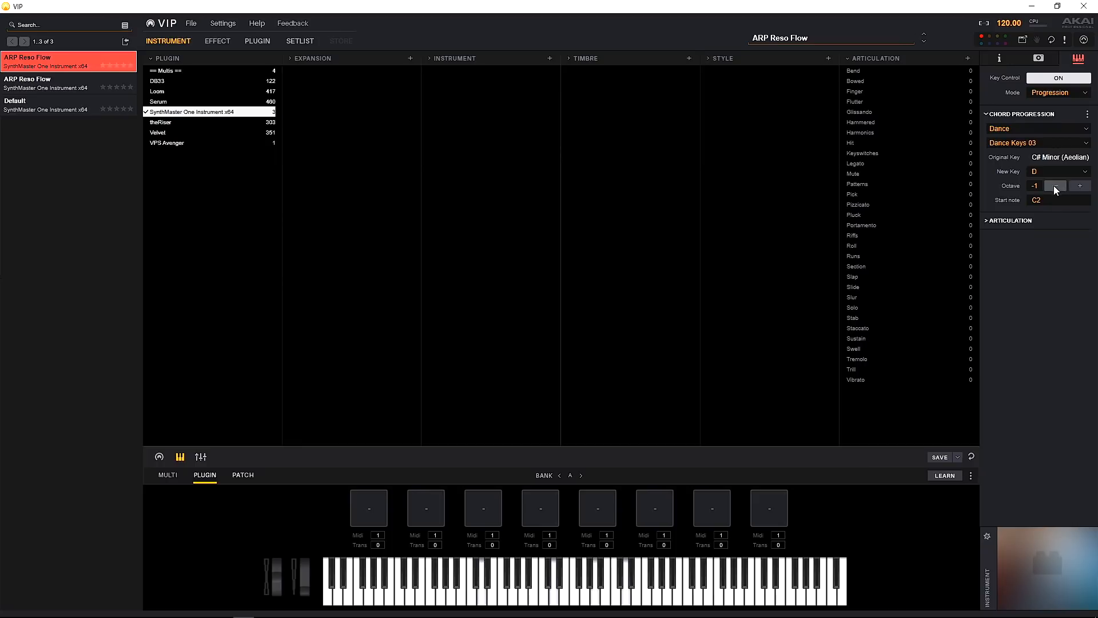
pyautogui.moveTo(1080, 186)
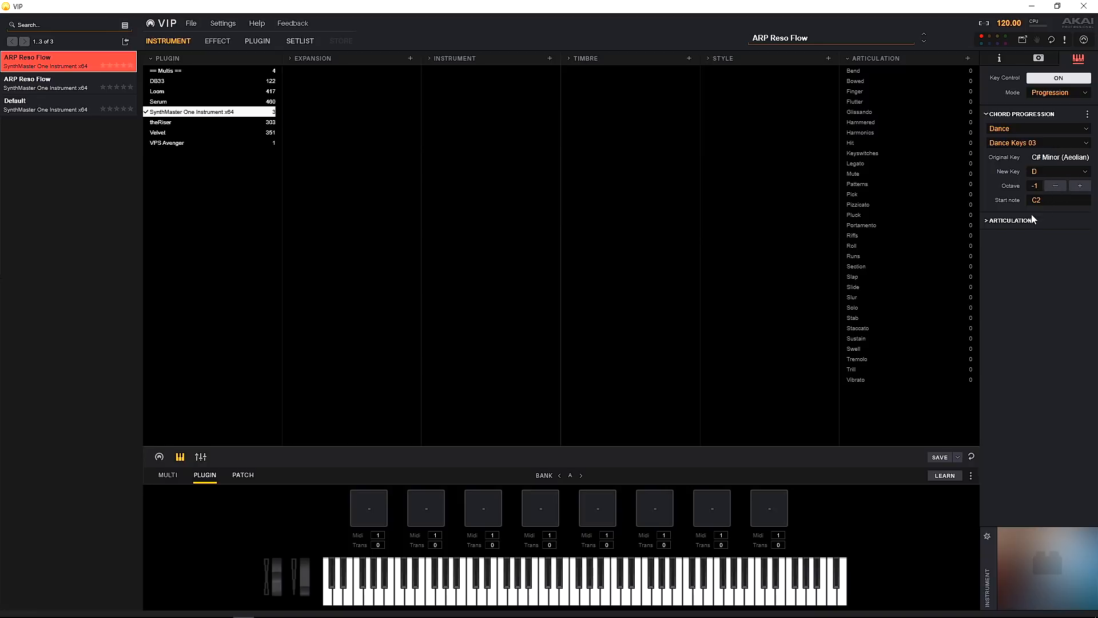
pyautogui.moveTo(986, 227)
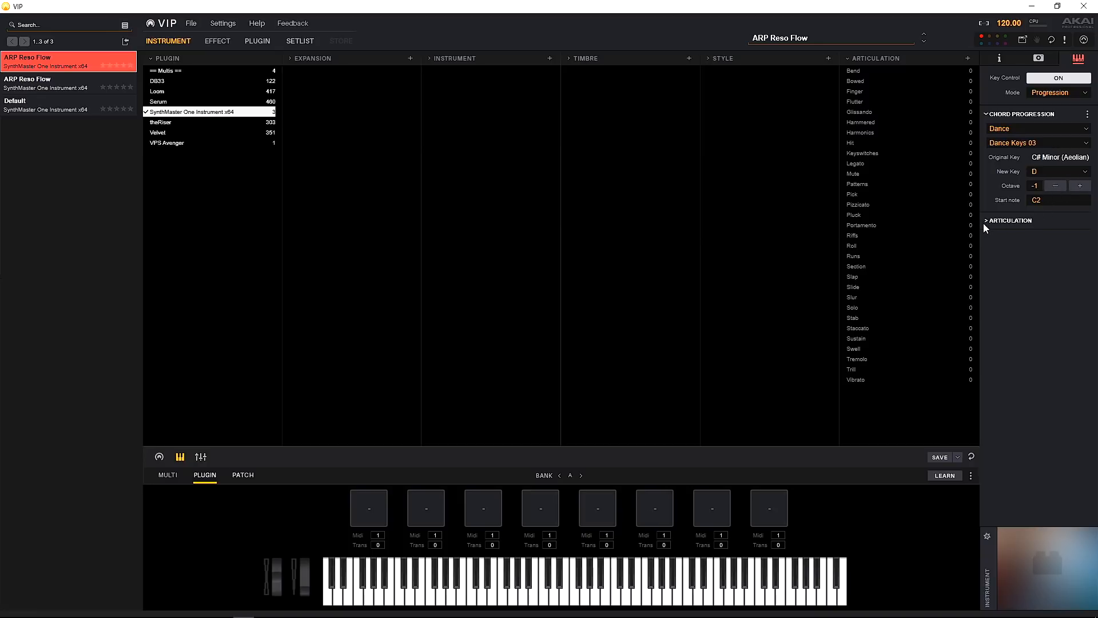
# Expand Articulation, keep Chord 1 [C#] selected, and raise its Flam Time toward half
pyautogui.click(987, 220)
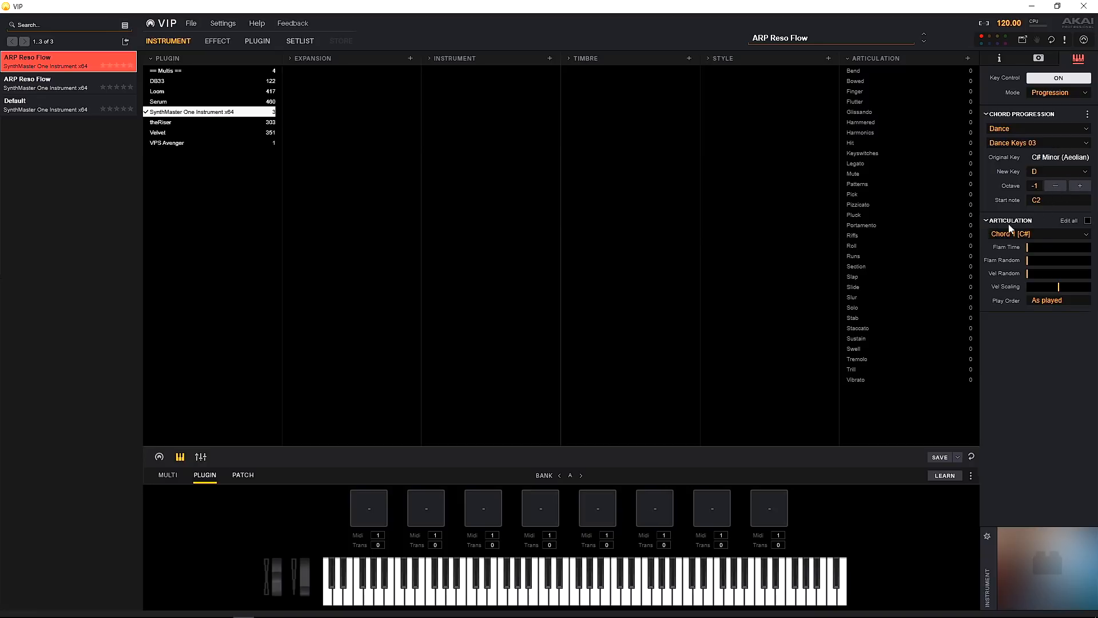
pyautogui.click(1039, 233)
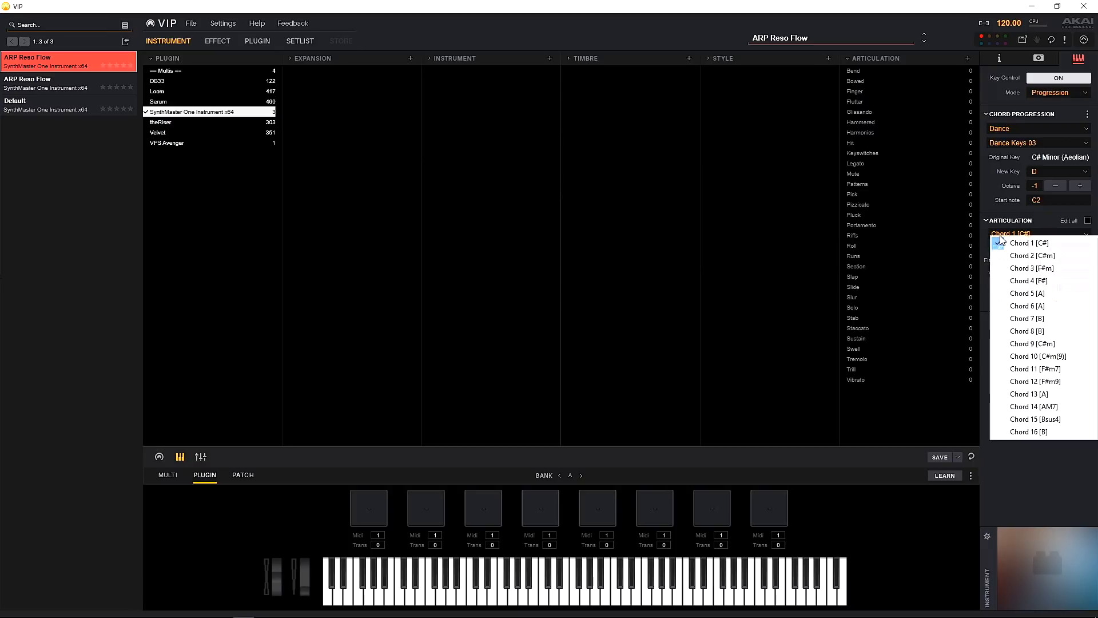
pyautogui.moveTo(1043, 256)
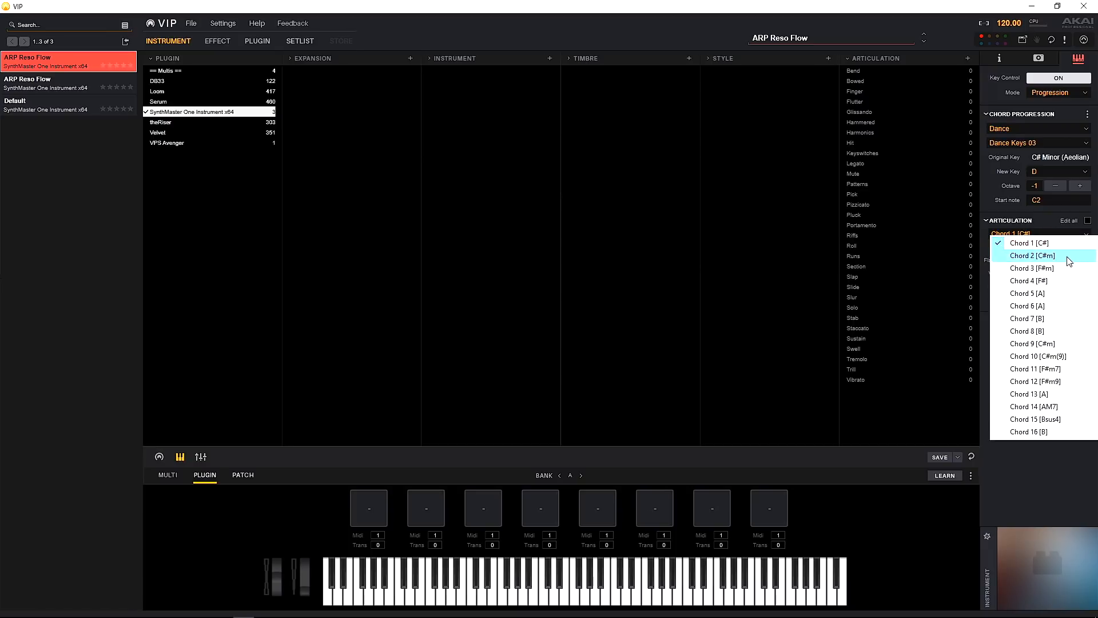
pyautogui.moveTo(1065, 267)
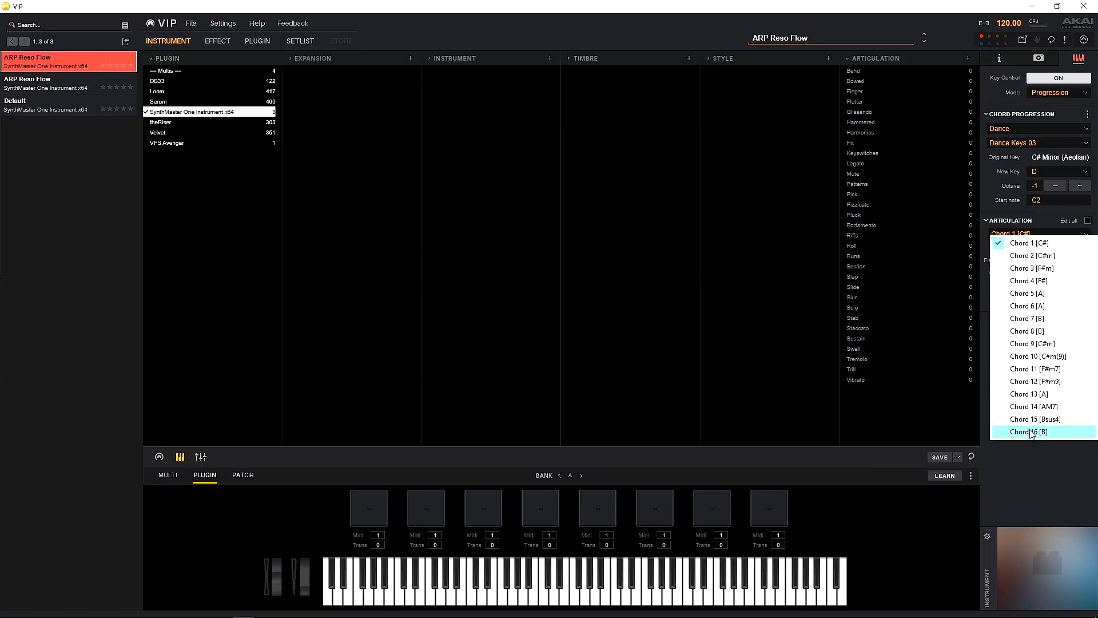
pyautogui.click(1039, 234)
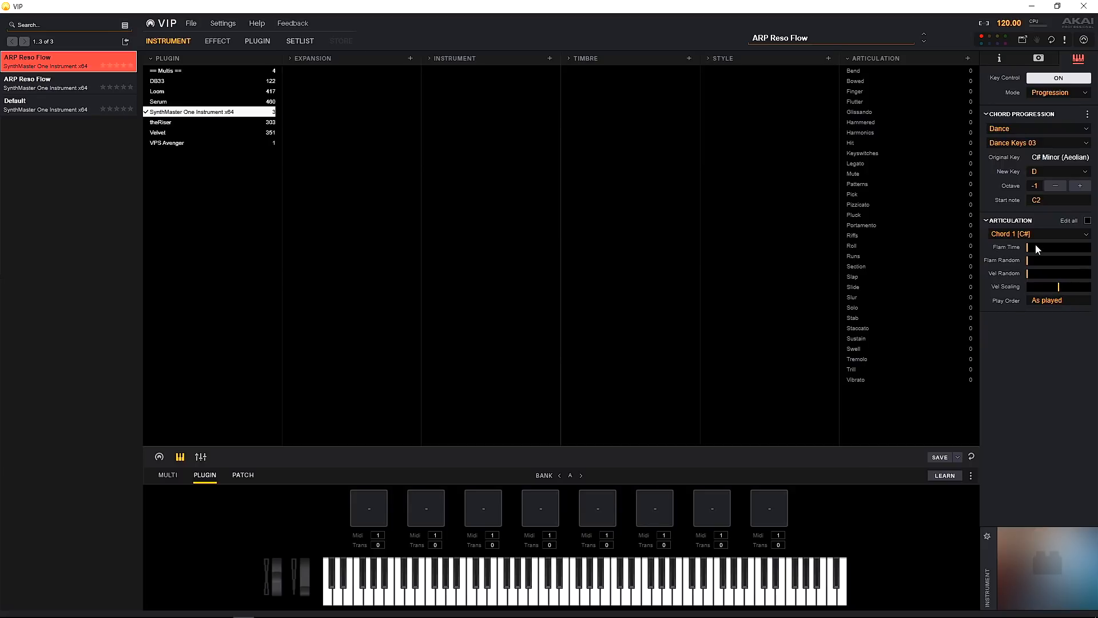
pyautogui.moveTo(1030, 264)
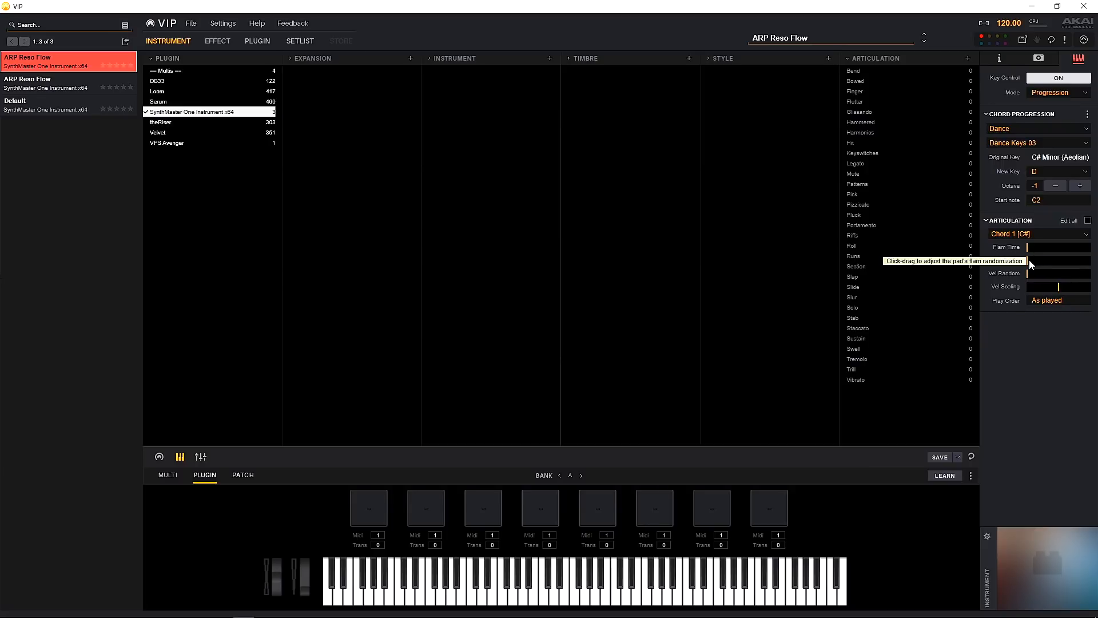
pyautogui.click(1038, 233)
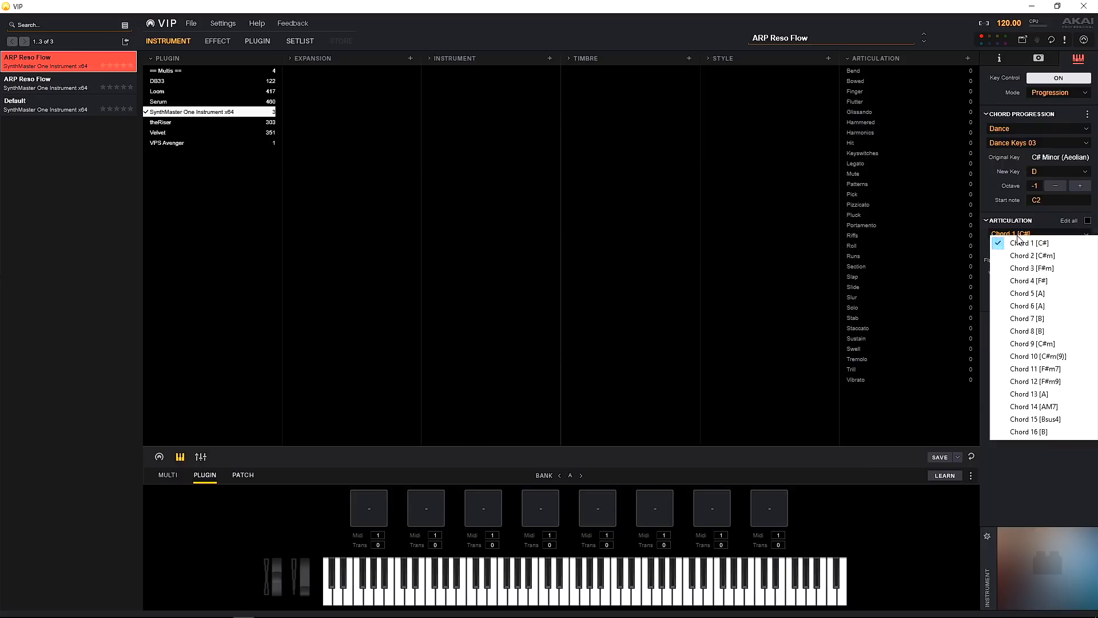
pyautogui.click(1029, 242)
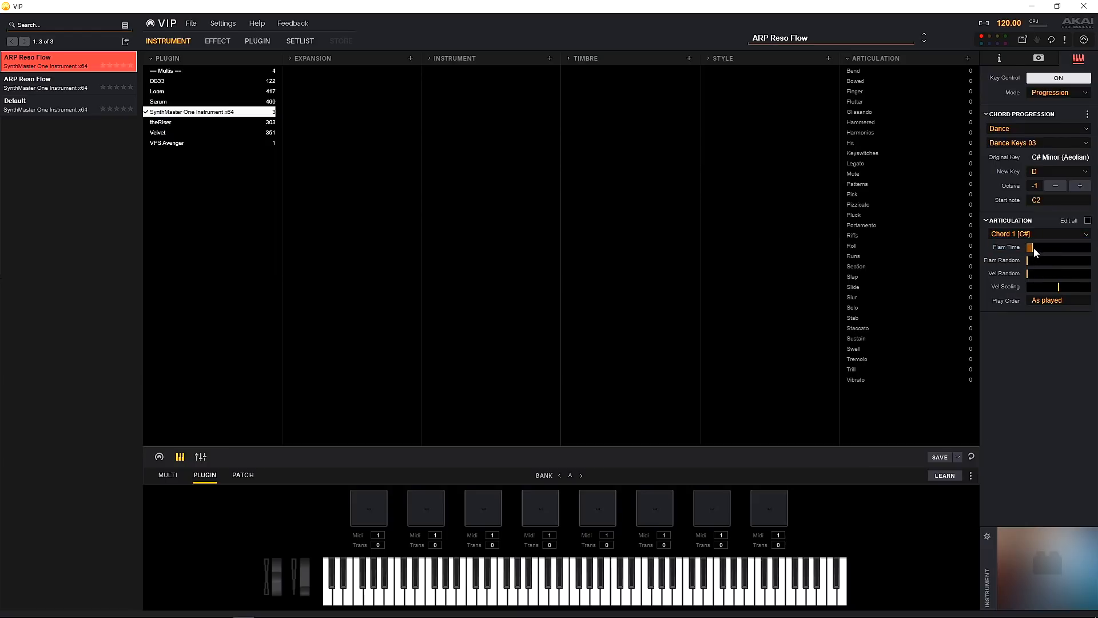
pyautogui.moveTo(1031, 247); pyautogui.dragTo(1063, 247)
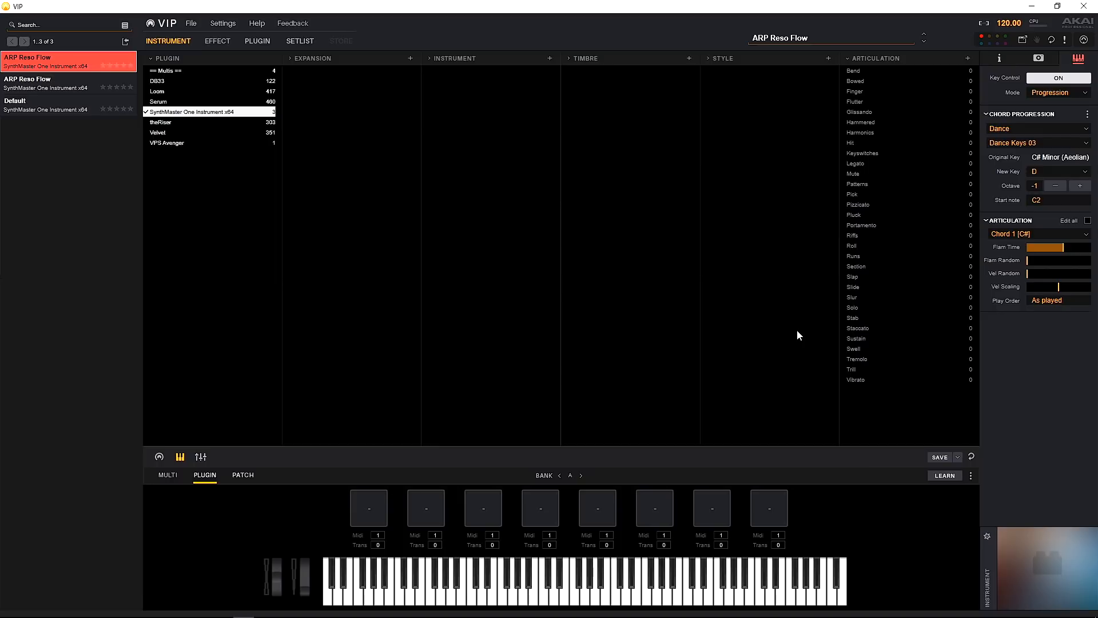
pyautogui.moveTo(904, 322)
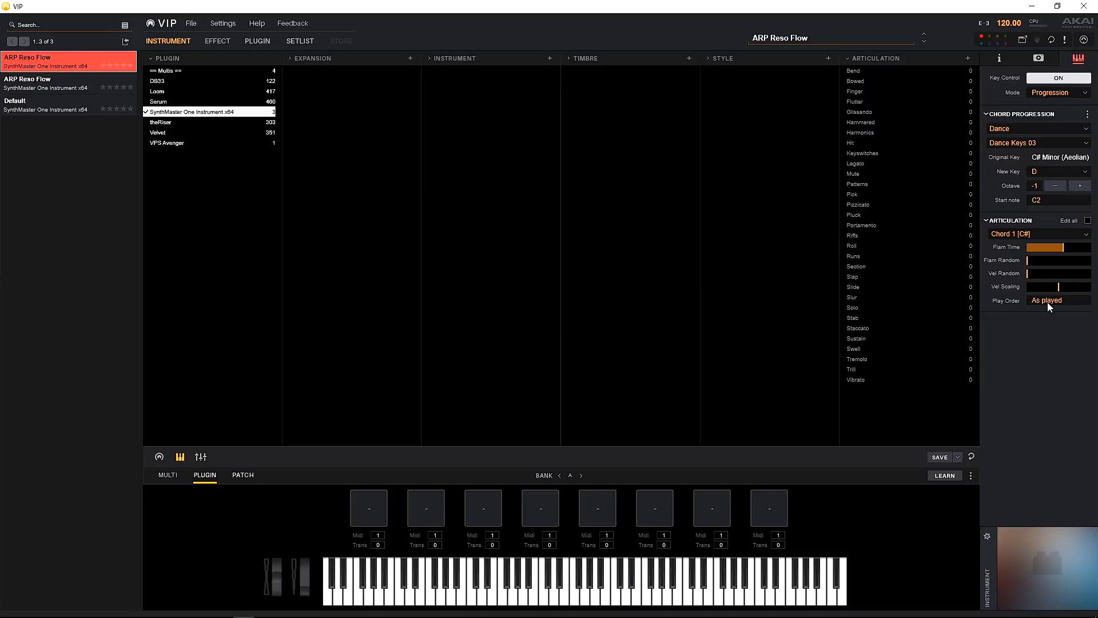
# Set Chord 1's play order to Random after trying Up and Down
pyautogui.click(1051, 300)
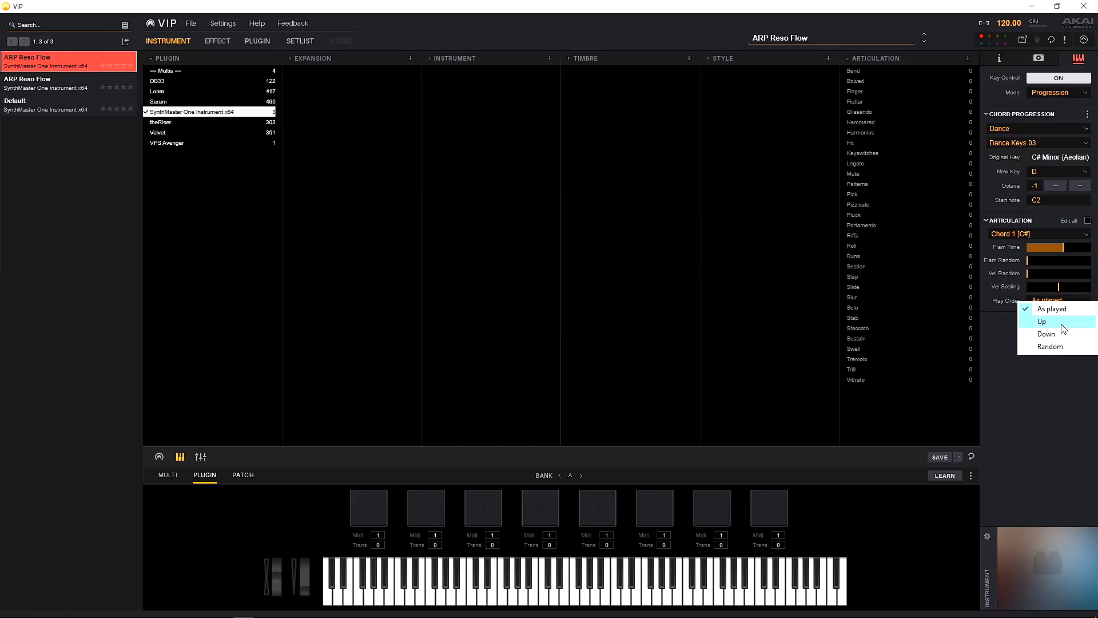
pyautogui.click(1041, 321)
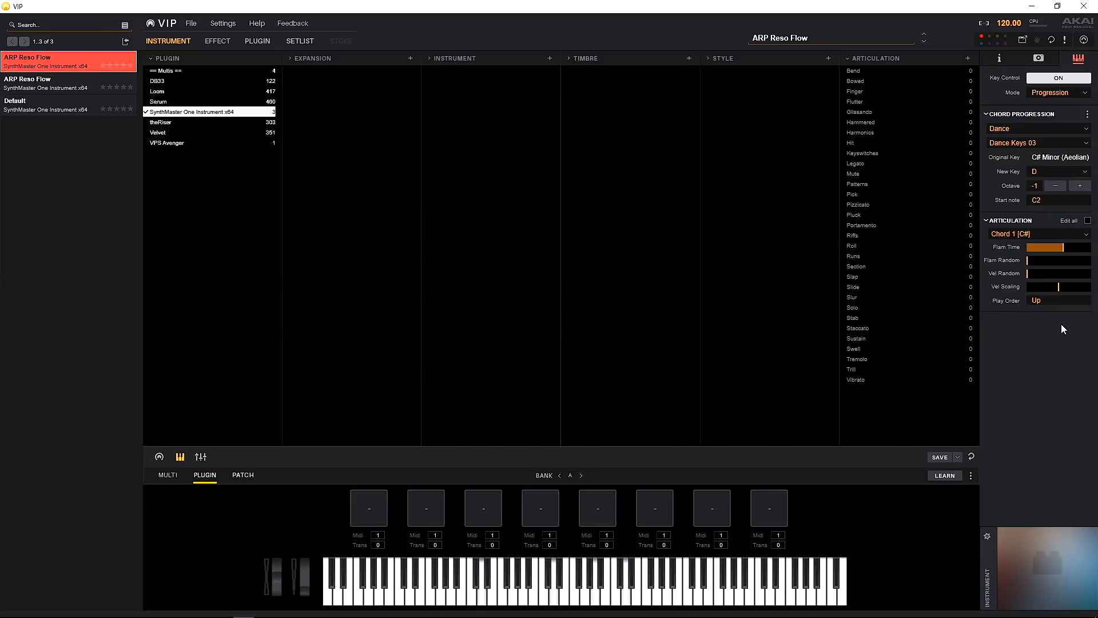
pyautogui.click(1039, 299)
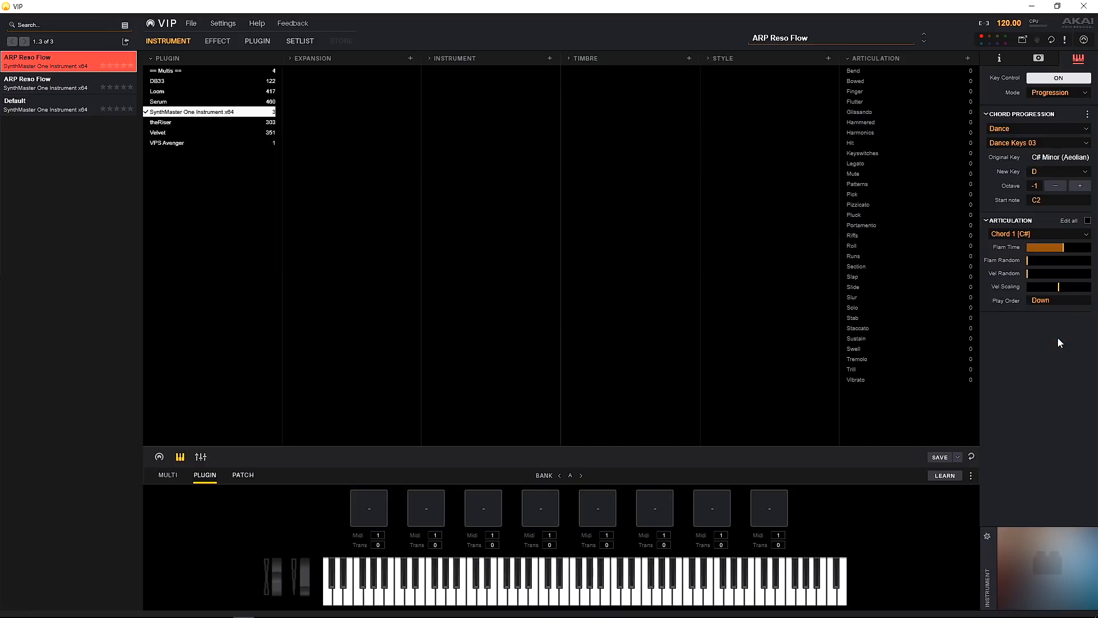
pyautogui.click(1042, 300)
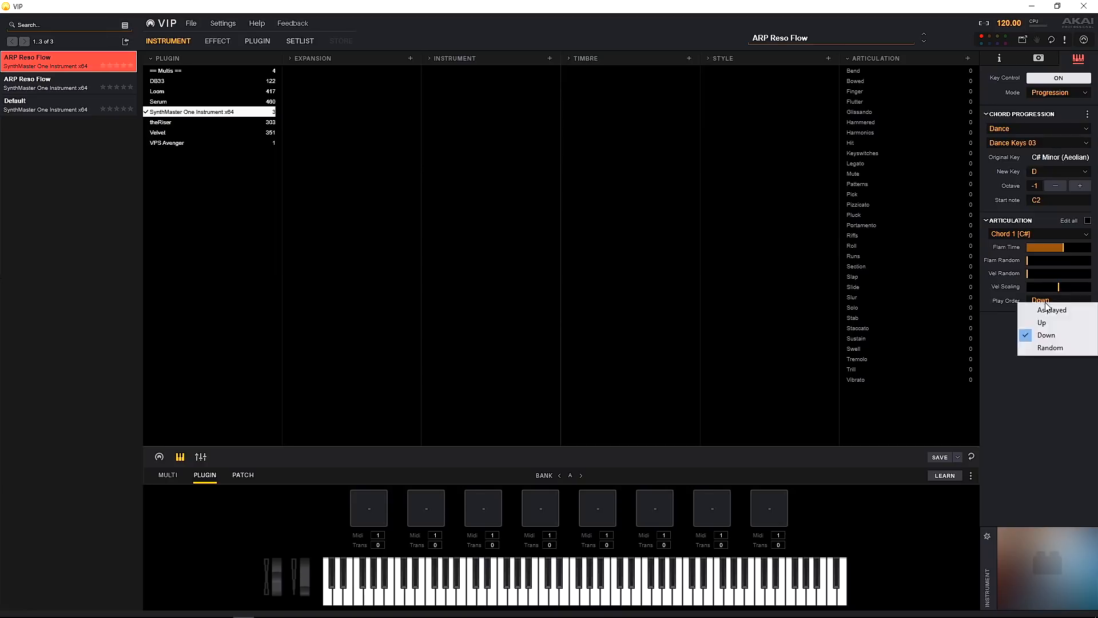
pyautogui.click(1049, 347)
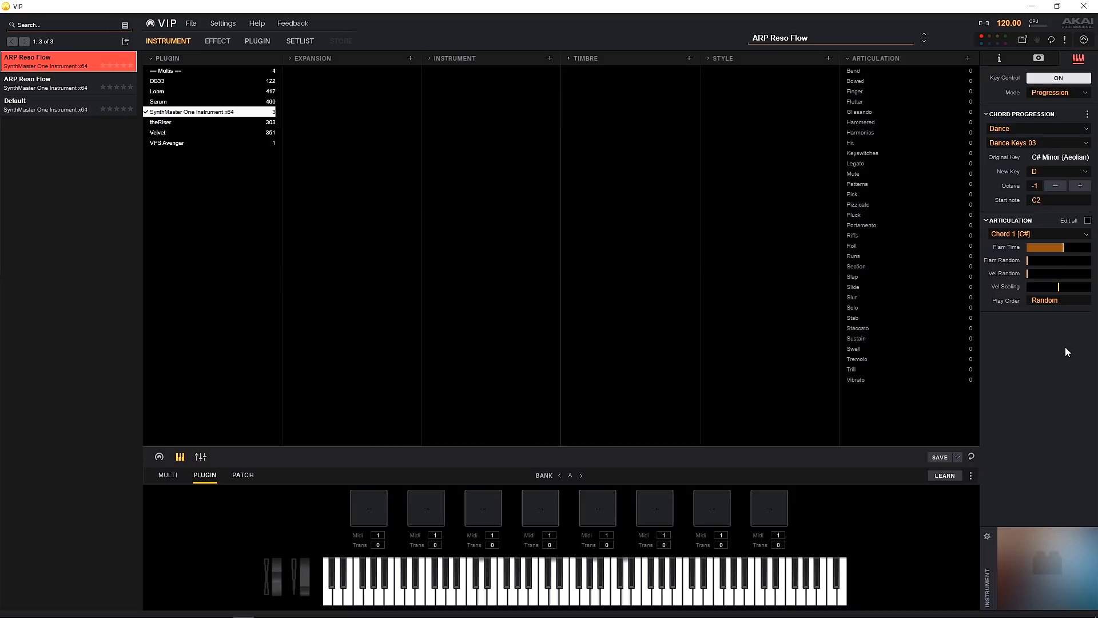
pyautogui.moveTo(1064, 355)
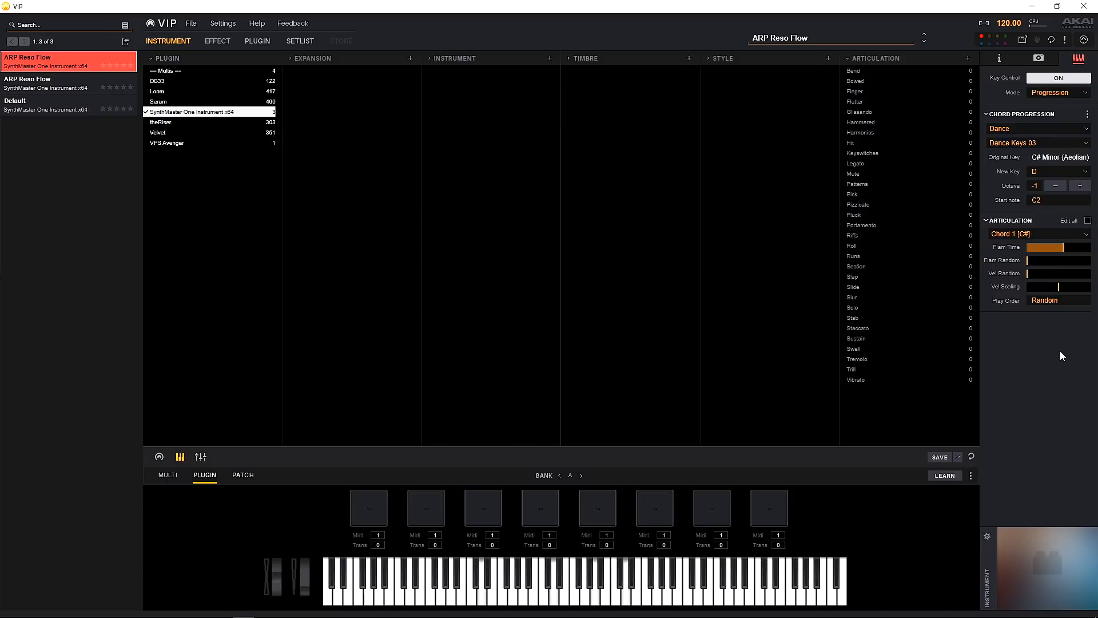
pyautogui.moveTo(1039, 271)
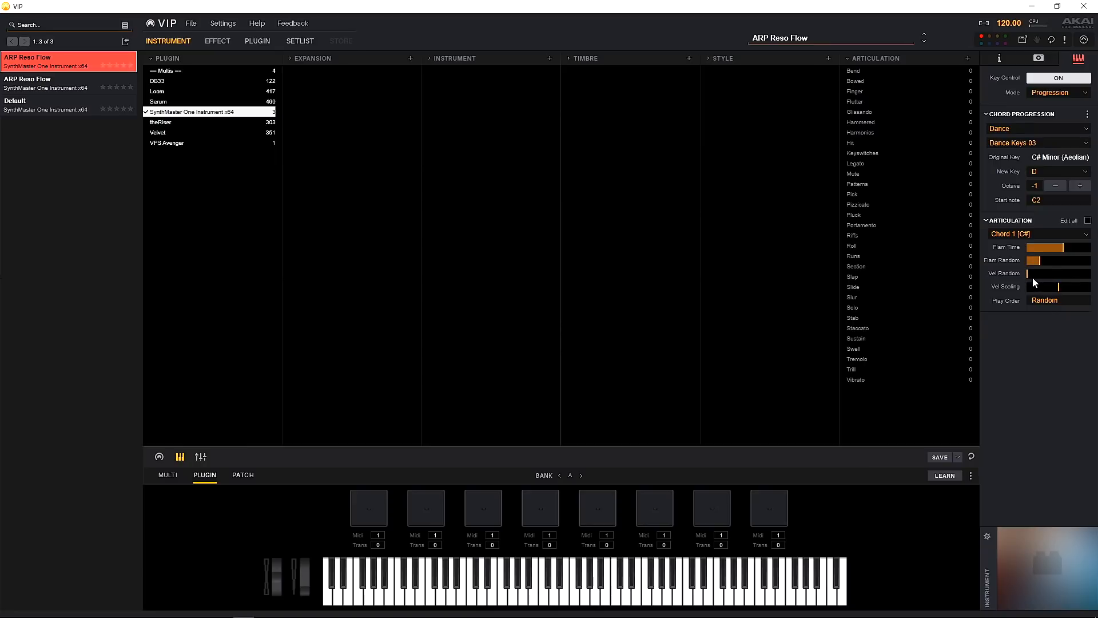
# Adjust the Vel Random slider and review the progression chords, staying on Chord 1
pyautogui.moveTo(1024, 274); pyautogui.dragTo(1057, 273)
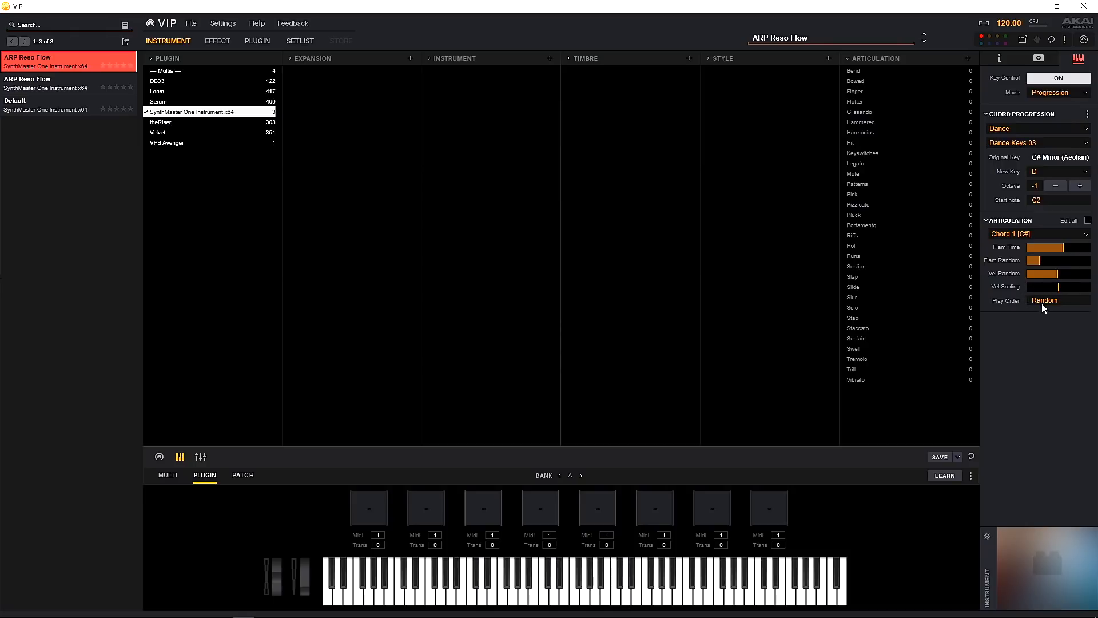
pyautogui.moveTo(992, 256)
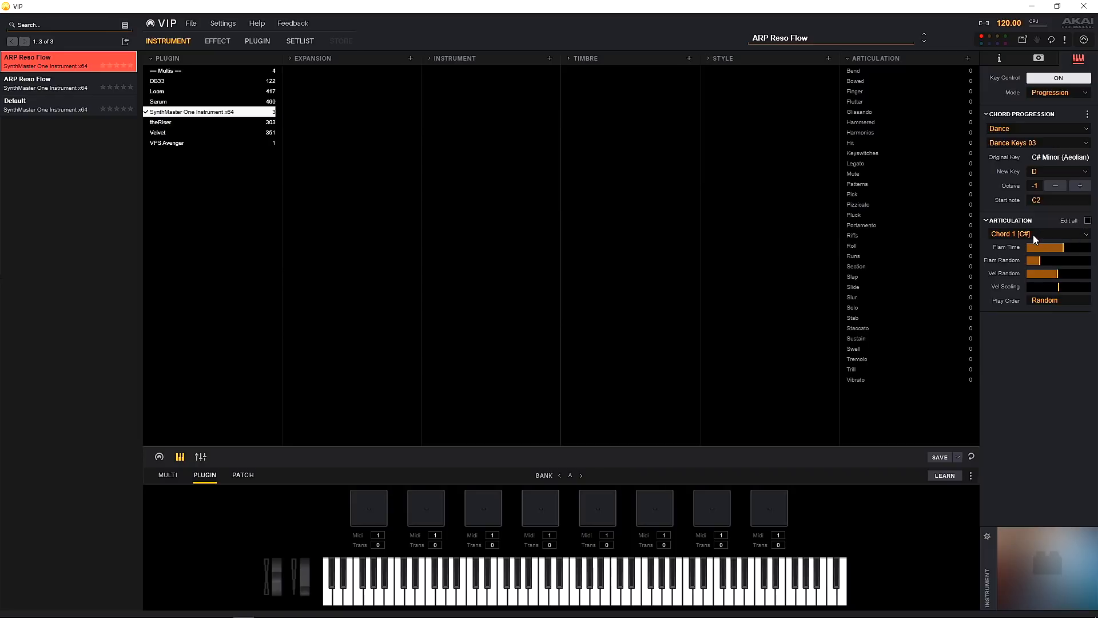
pyautogui.click(1036, 234)
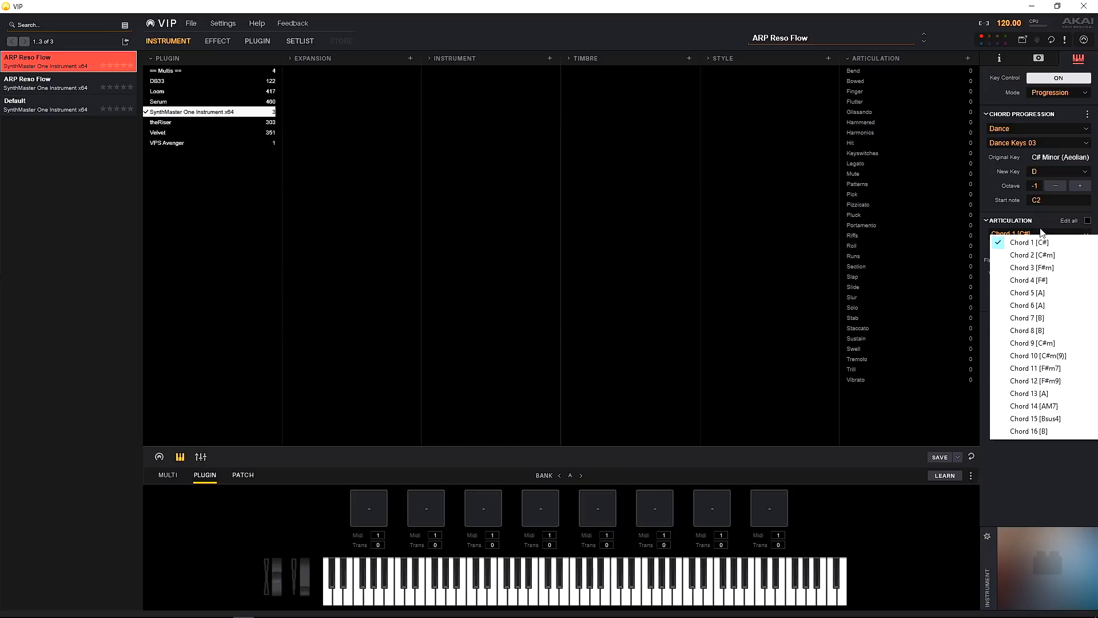
pyautogui.click(1027, 243)
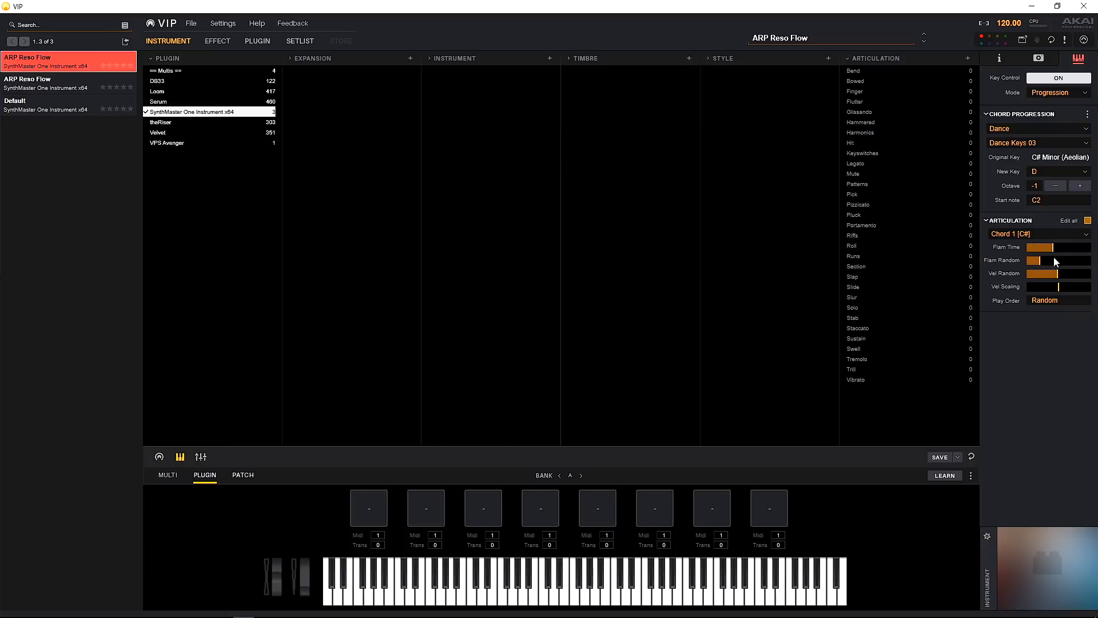
pyautogui.click(1036, 234)
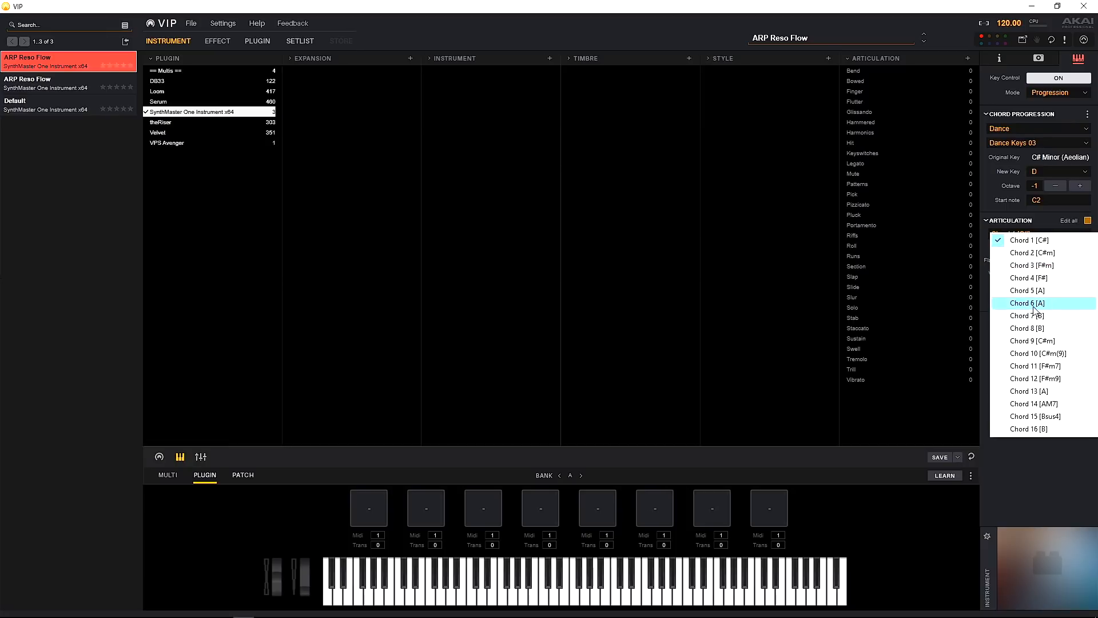
pyautogui.click(1027, 302)
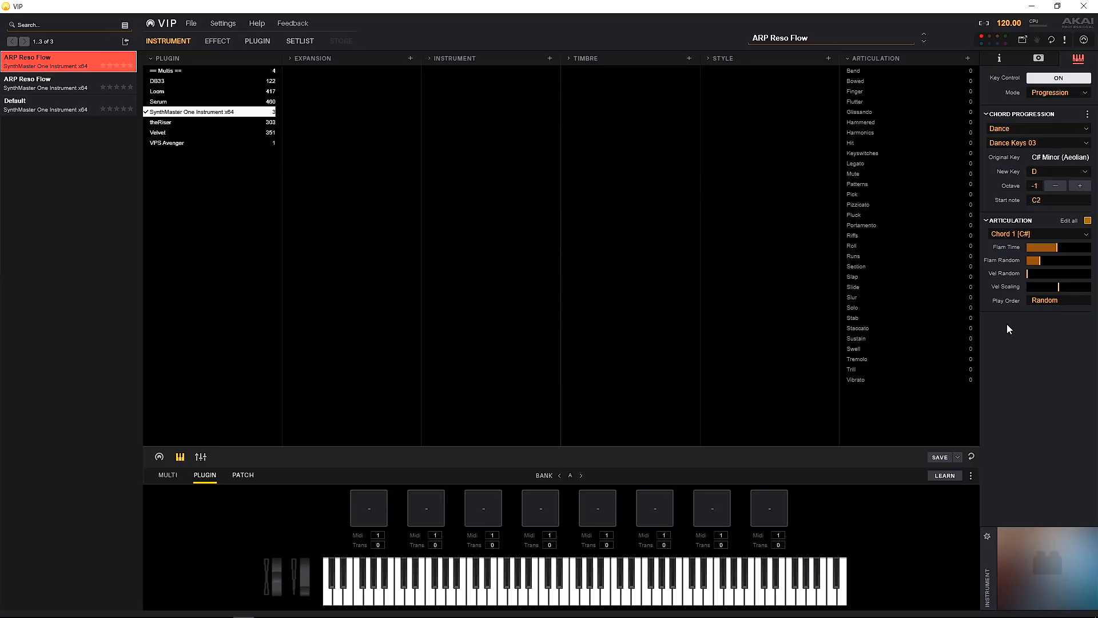
pyautogui.moveTo(1030, 376)
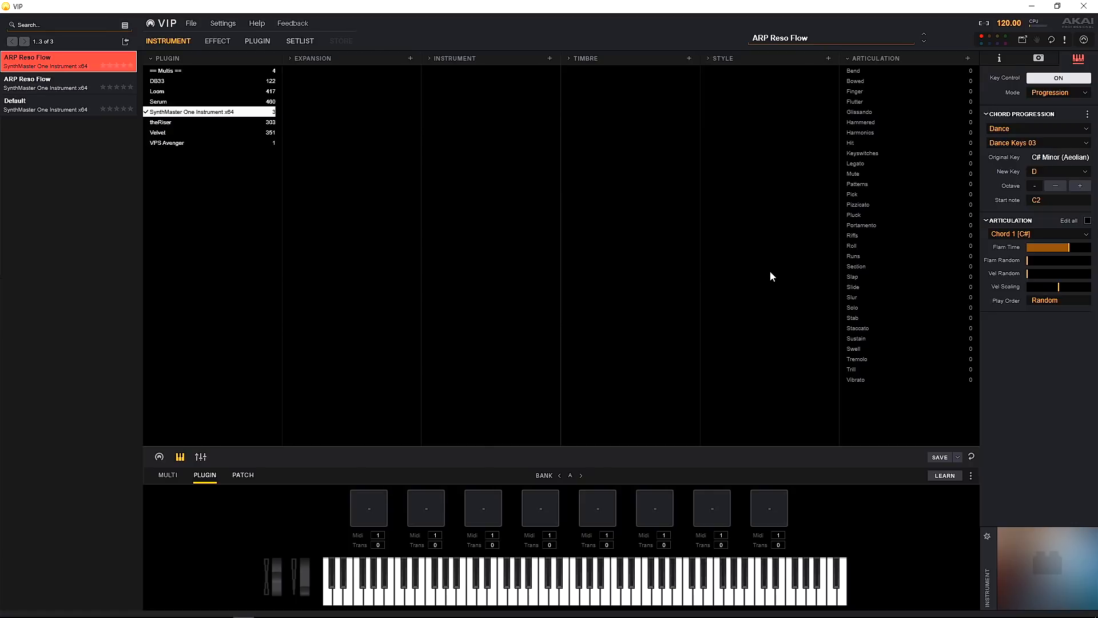
pyautogui.moveTo(846, 271)
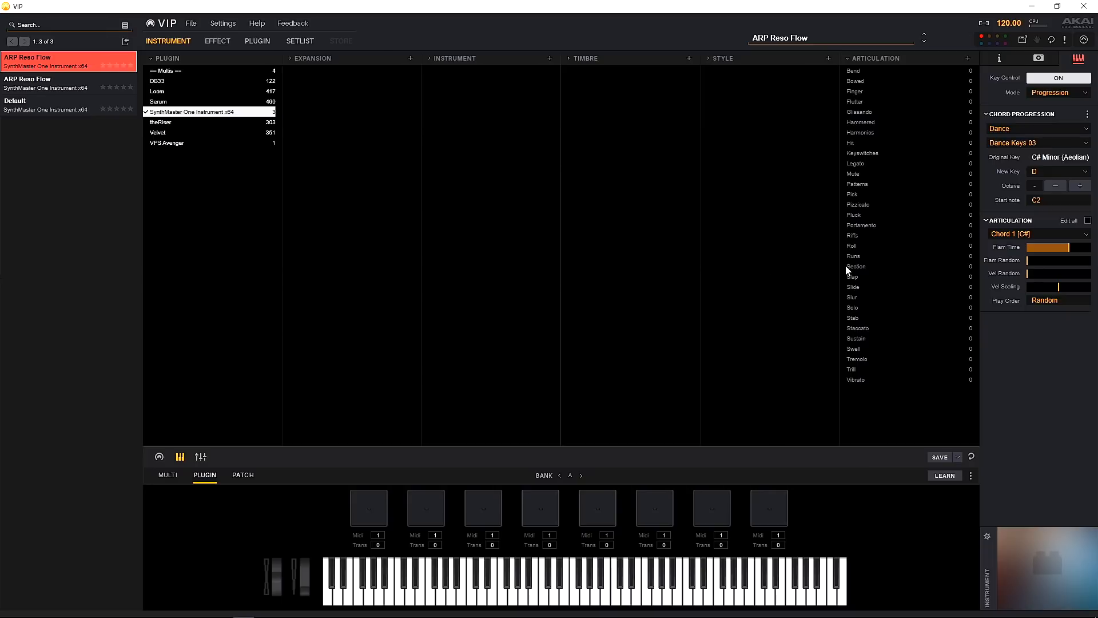
pyautogui.moveTo(707, 246)
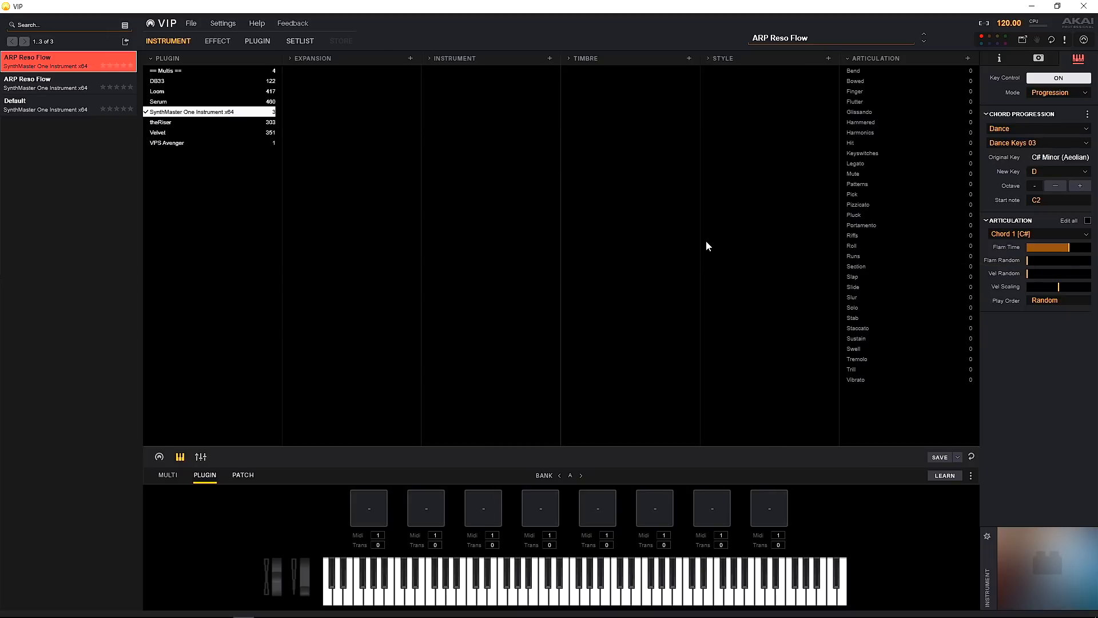
pyautogui.moveTo(659, 237)
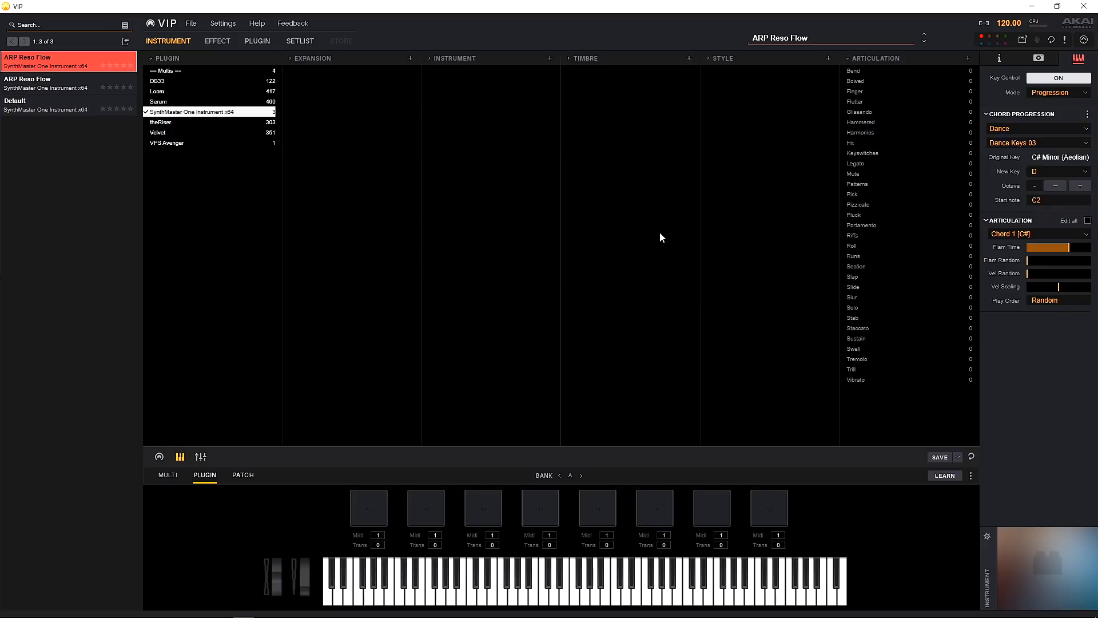
# Switch the inspector to Pad Layout mode, showing Pad 1 of Bank A
pyautogui.click(999, 59)
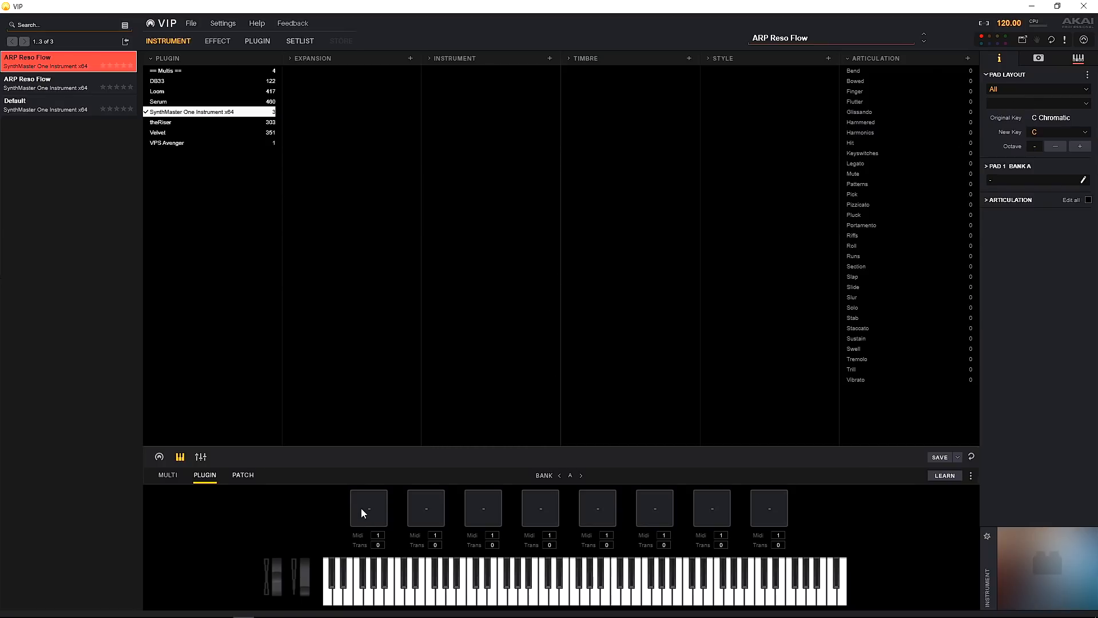
pyautogui.moveTo(834, 489)
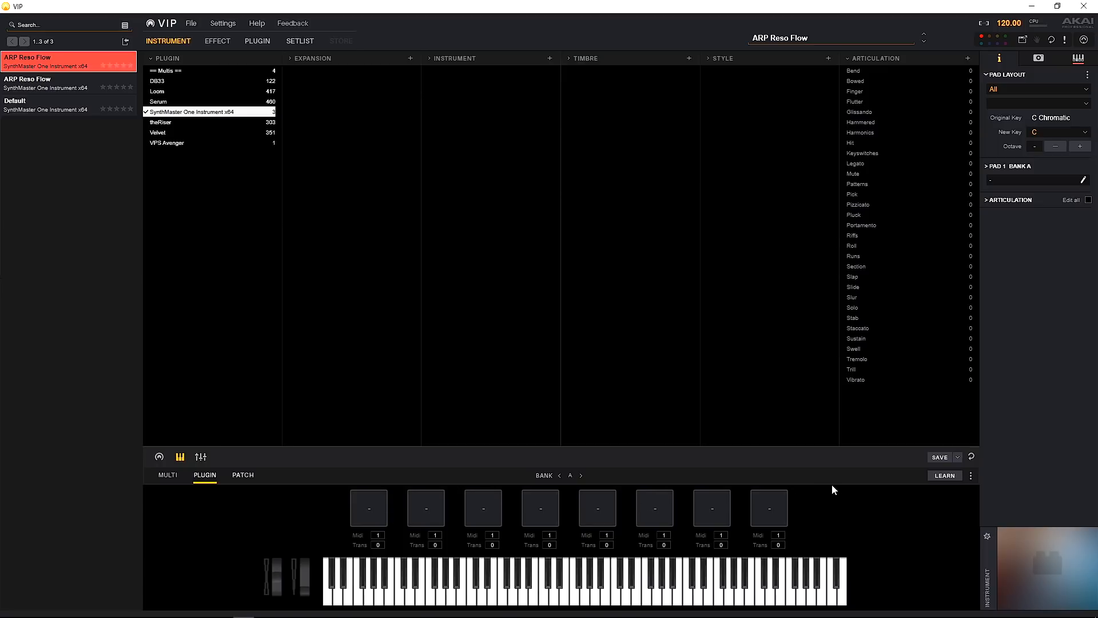
# Load the Dance genre's Dance Keys 05 layout and inspect the D and other pad chords
pyautogui.click(1037, 89)
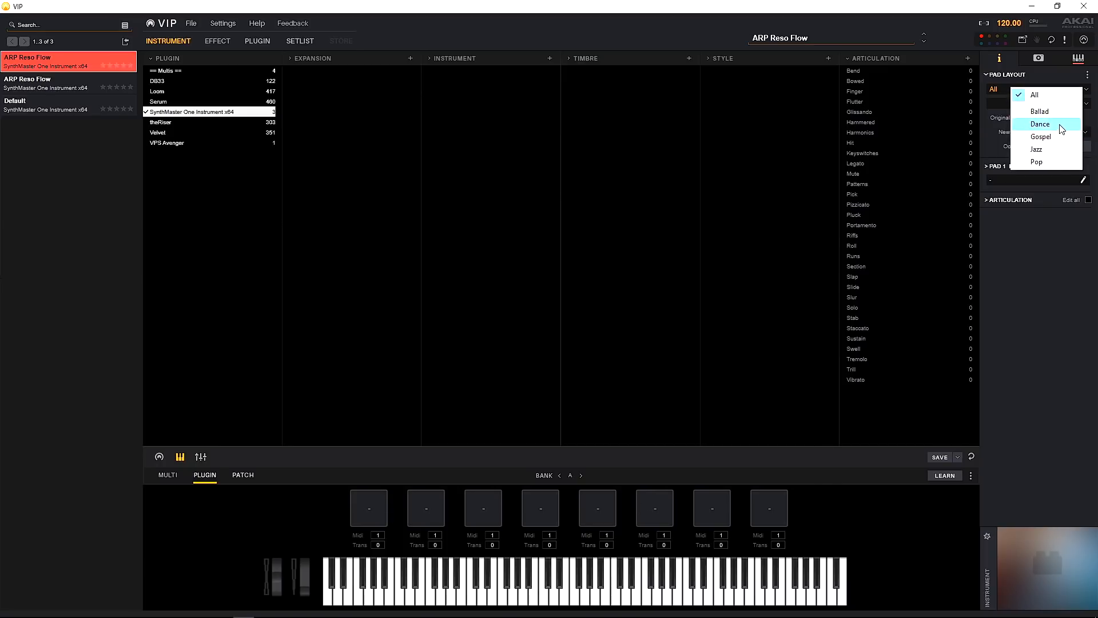
pyautogui.click(1041, 124)
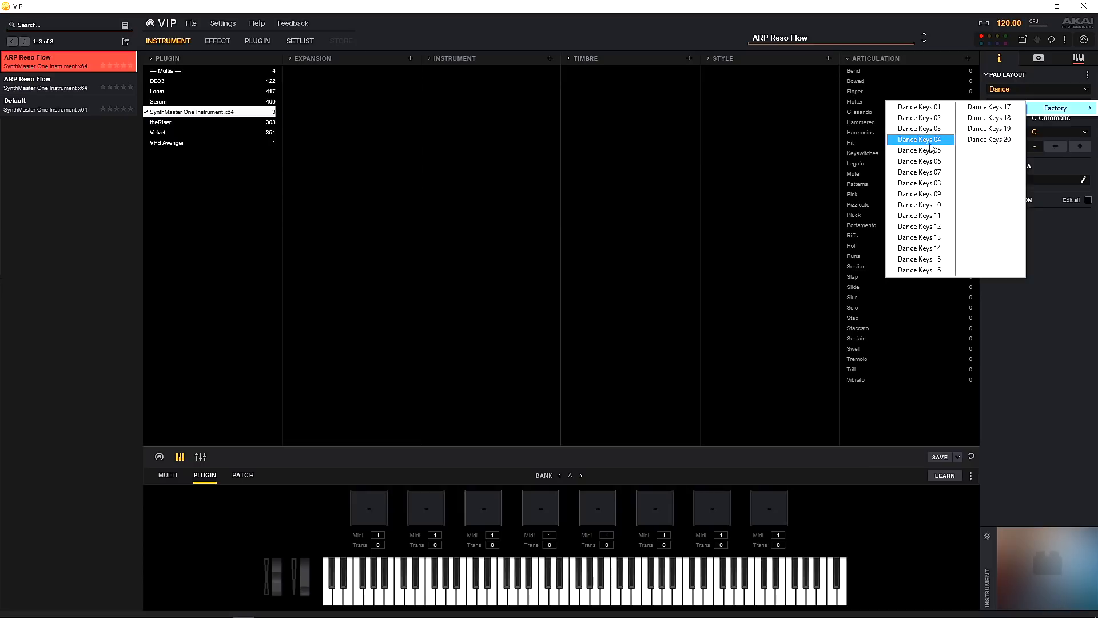
pyautogui.click(920, 150)
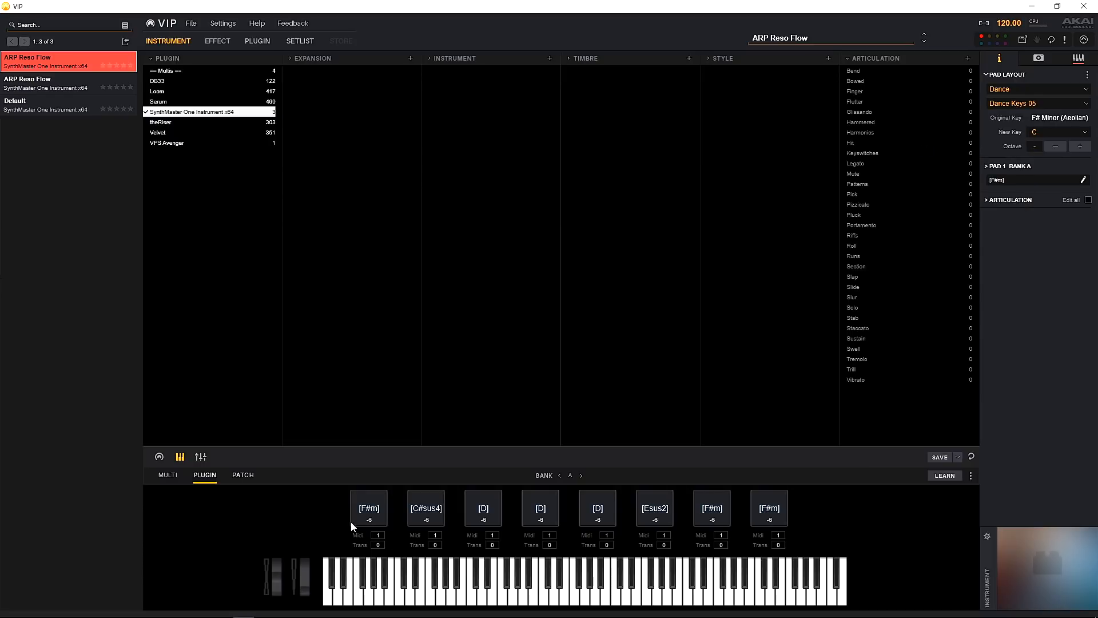
pyautogui.moveTo(481, 520)
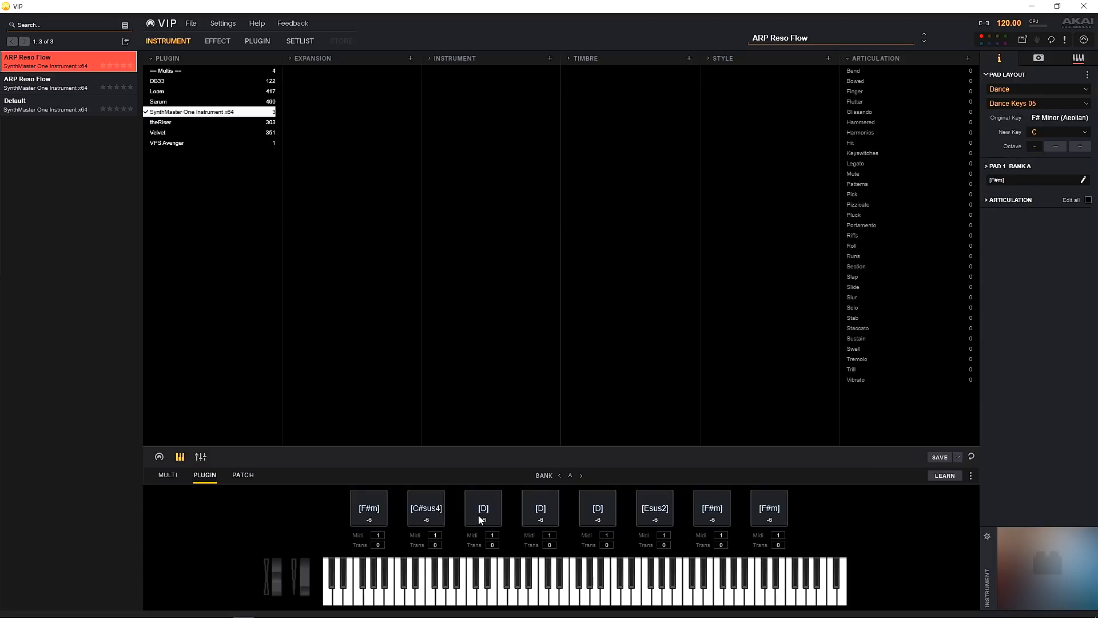
pyautogui.click(425, 508)
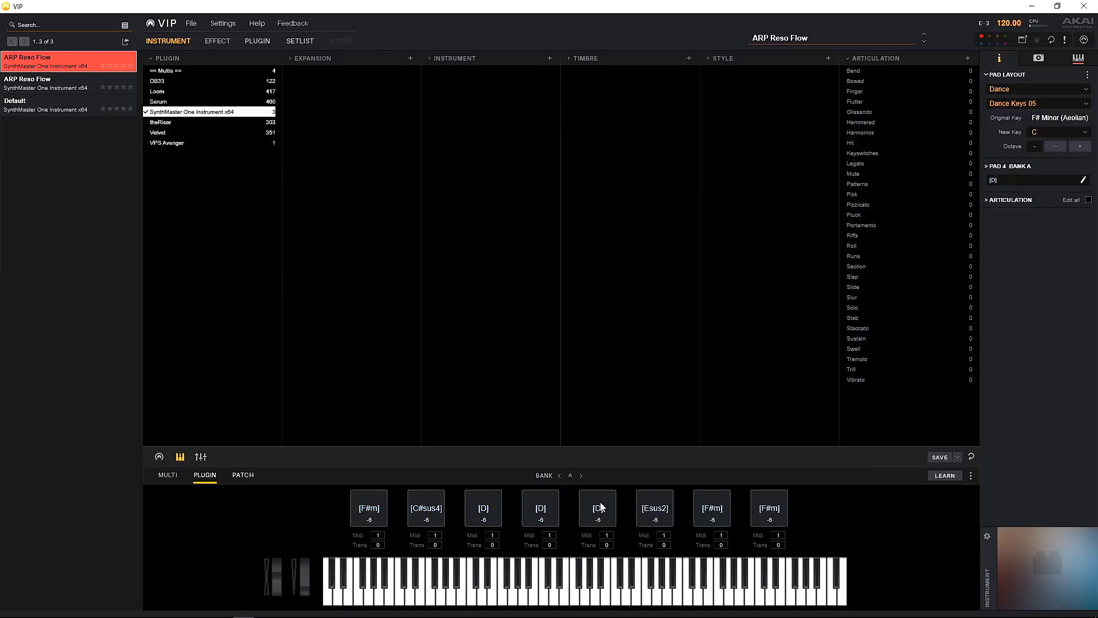
pyautogui.click(712, 508)
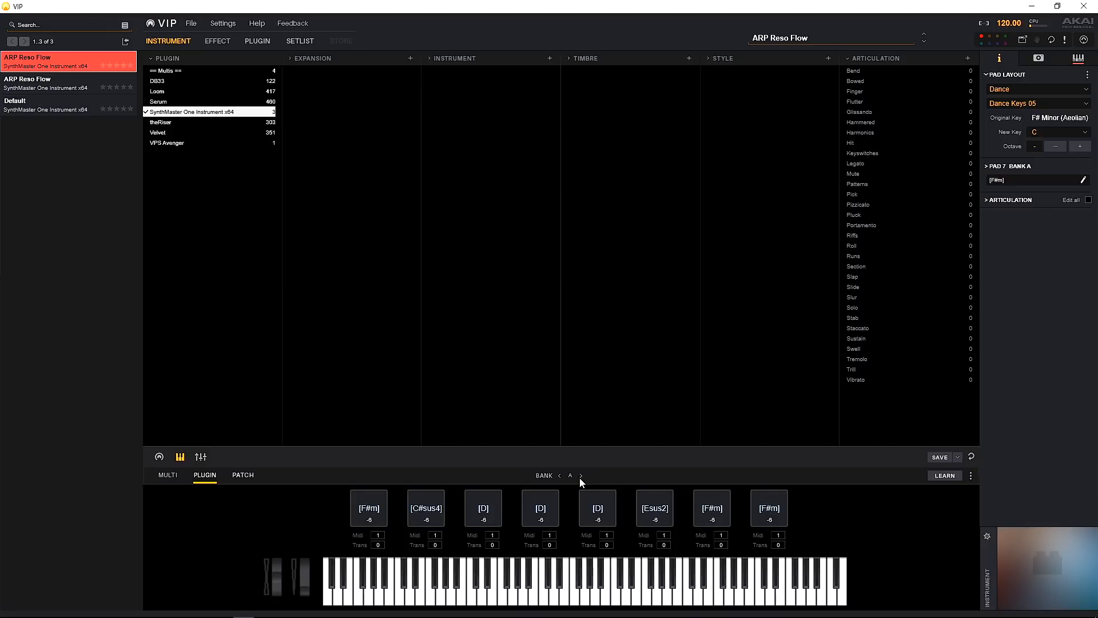
# Show bank B's first D pad, keep New Key at C, and expand the pad articulation settings
pyautogui.click(580, 475)
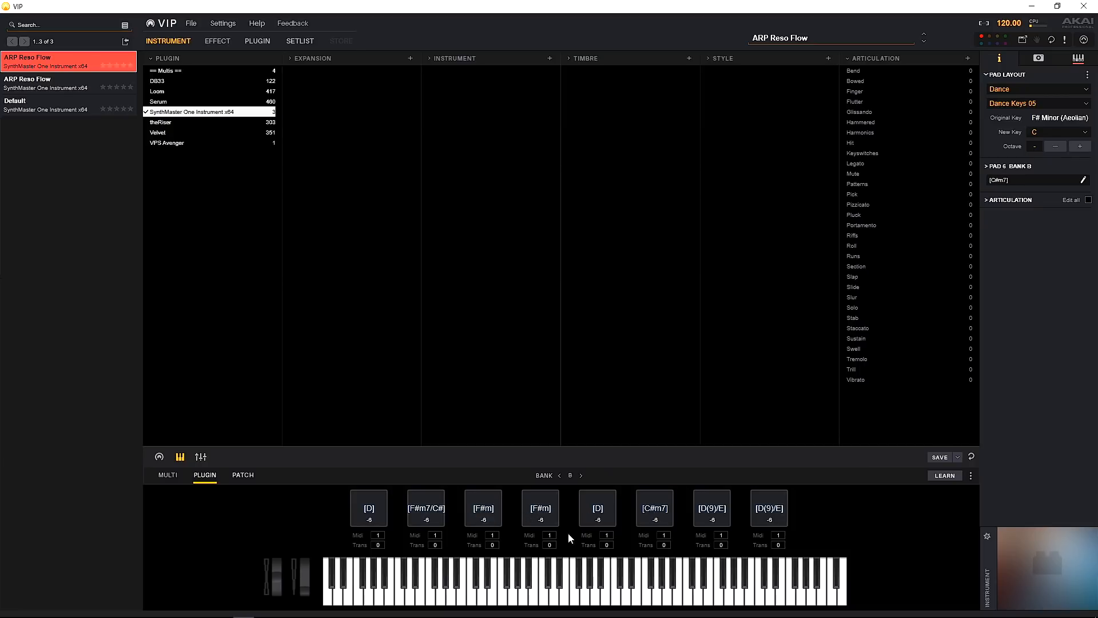
pyautogui.click(368, 508)
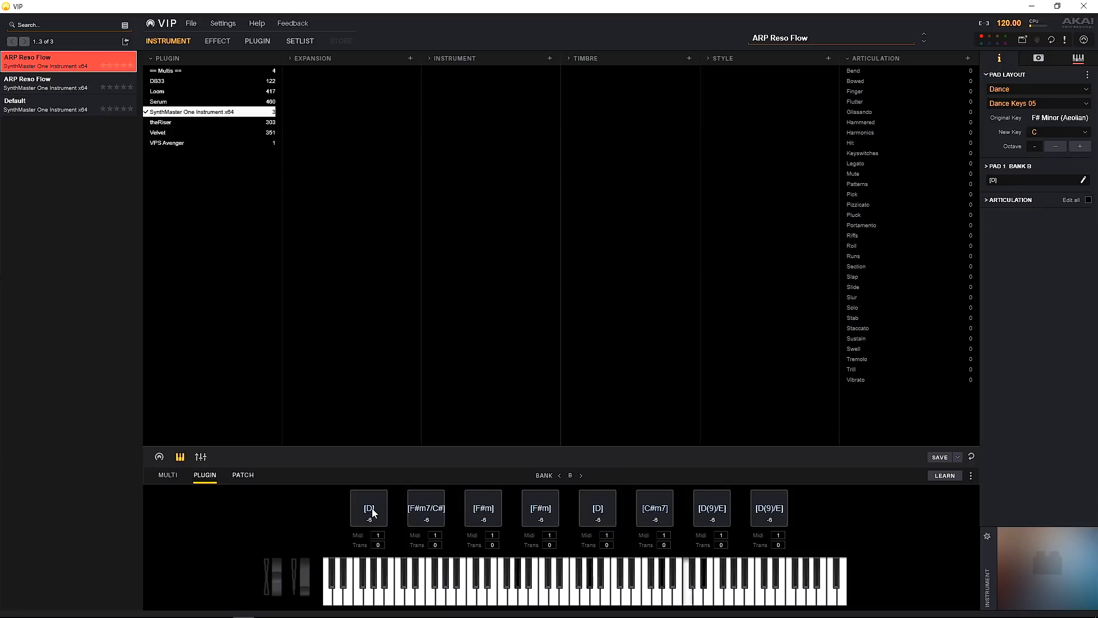
pyautogui.moveTo(559, 456)
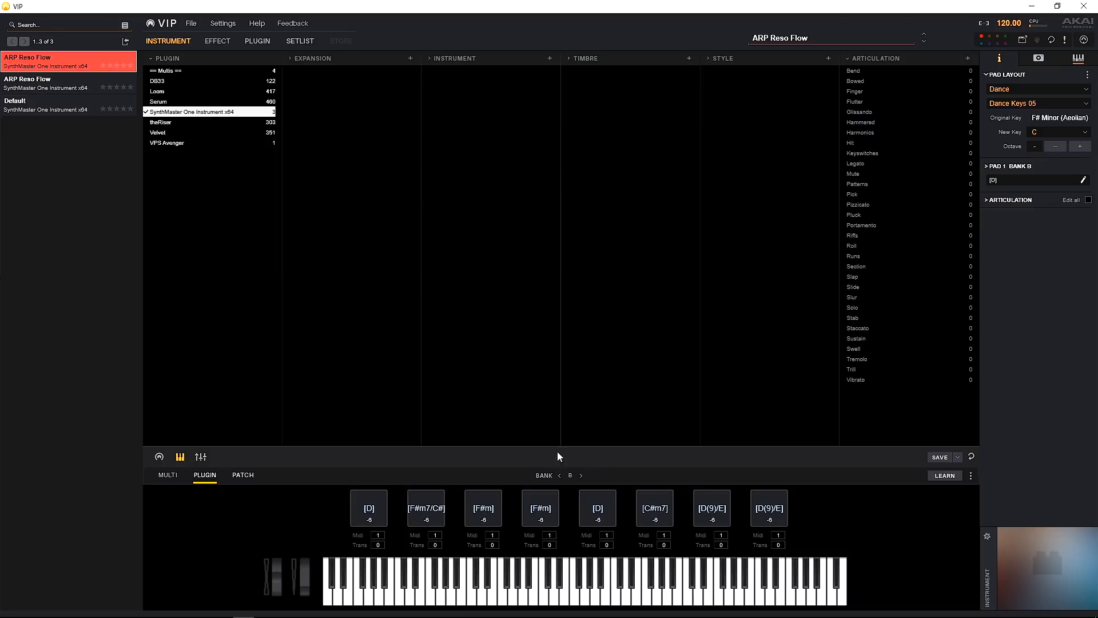
pyautogui.moveTo(1025, 147)
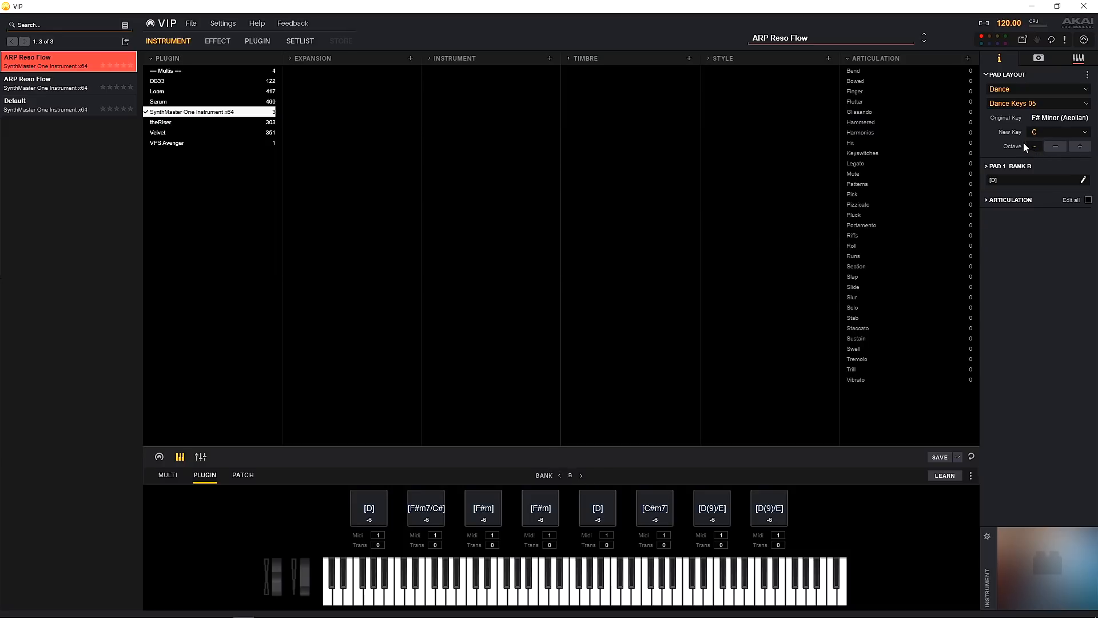
pyautogui.moveTo(1025, 146)
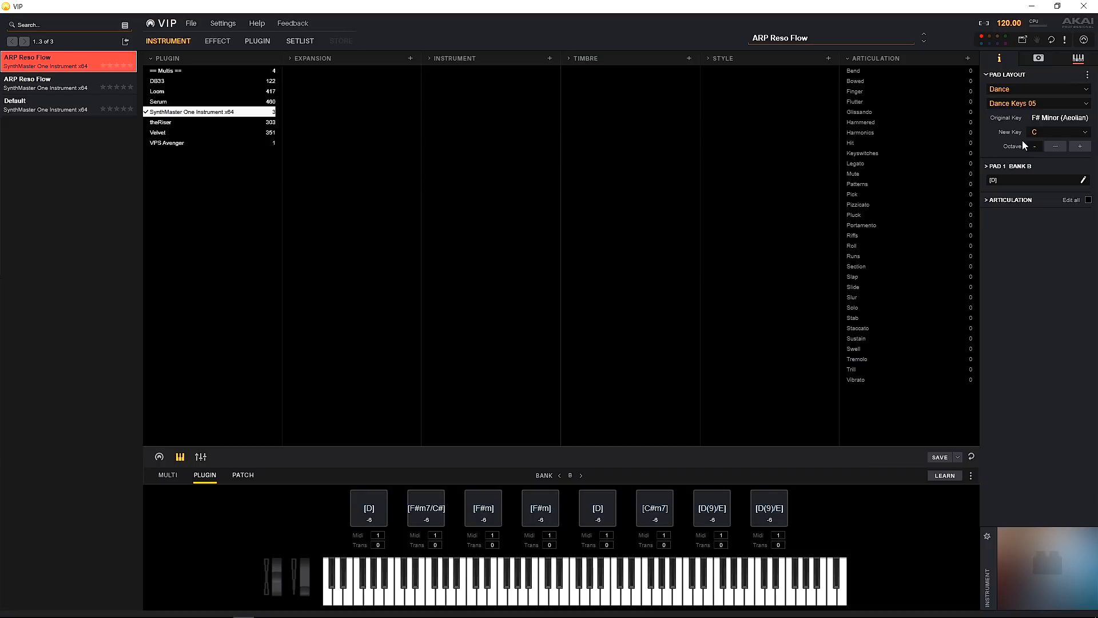
pyautogui.moveTo(1026, 138)
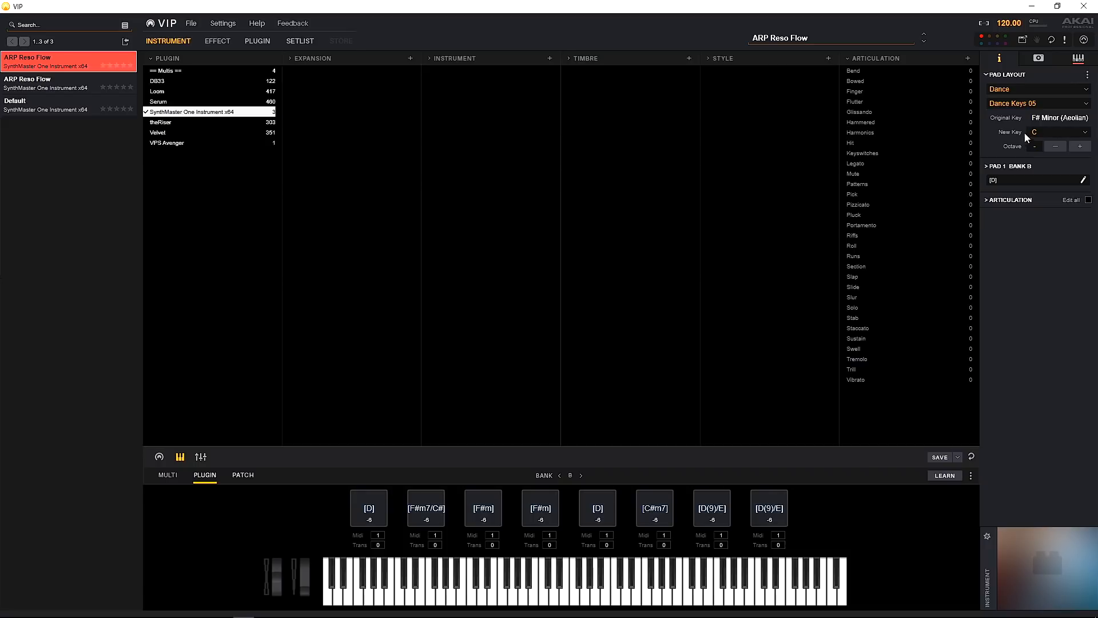
pyautogui.click(1059, 131)
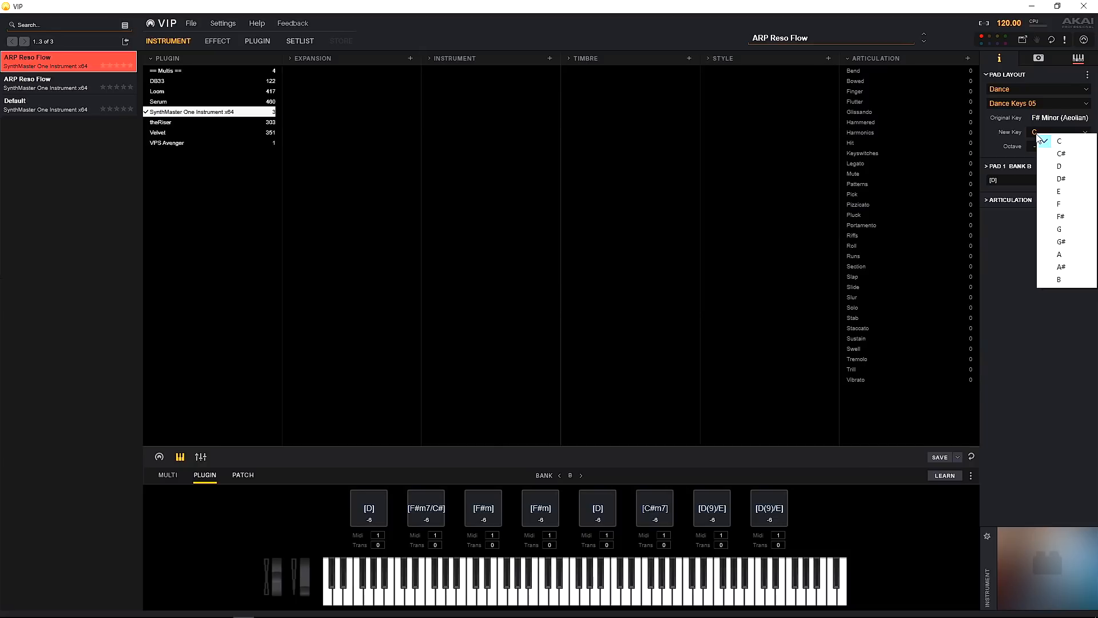
pyautogui.click(1059, 141)
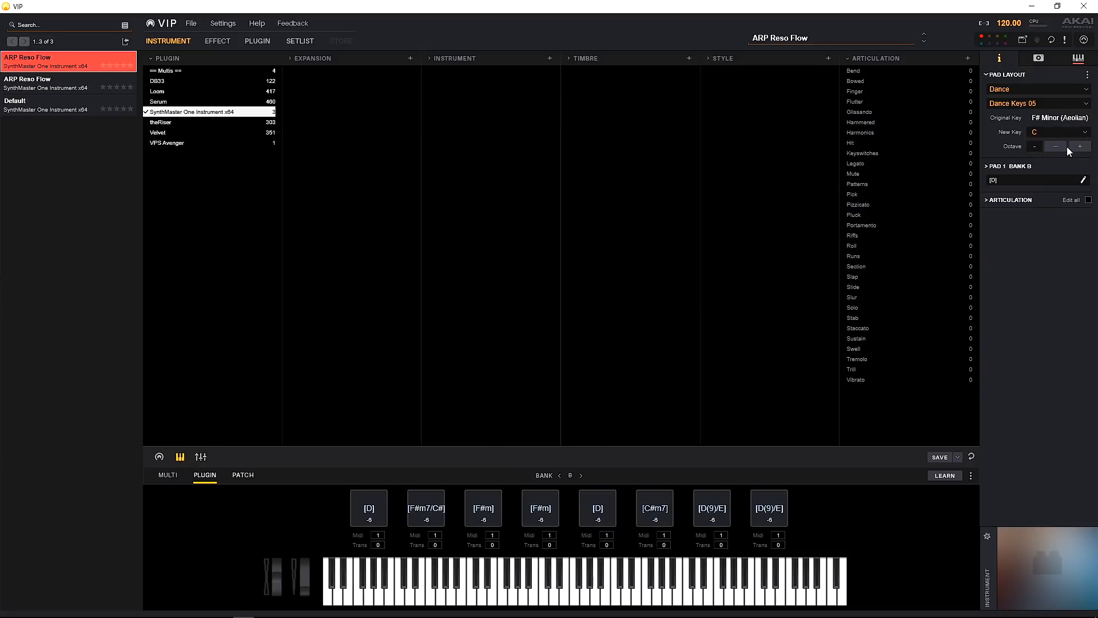
pyautogui.click(987, 199)
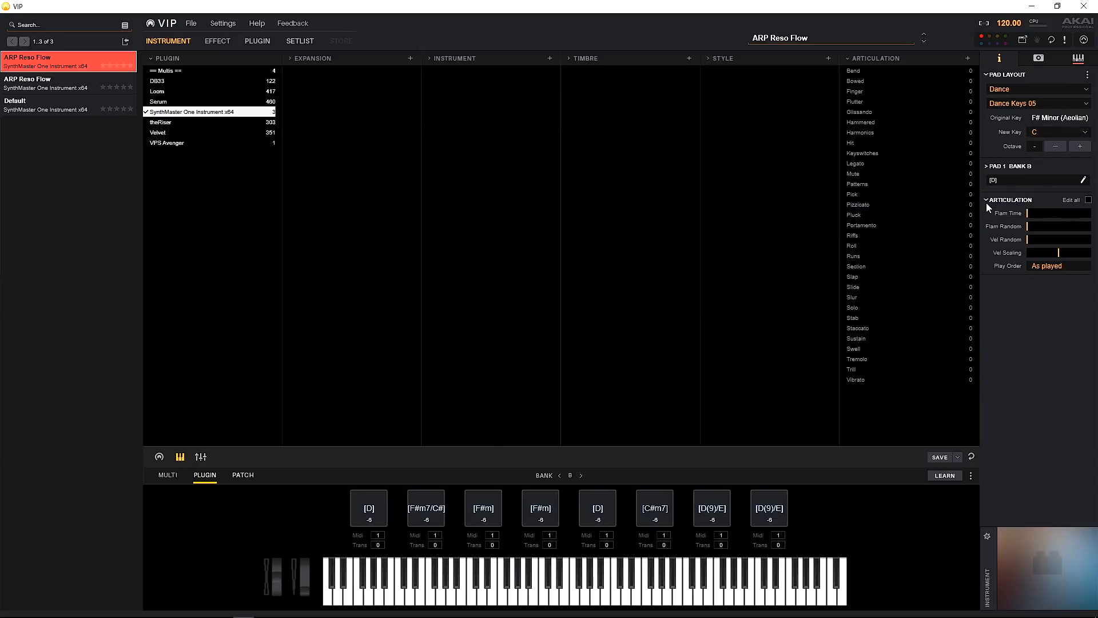